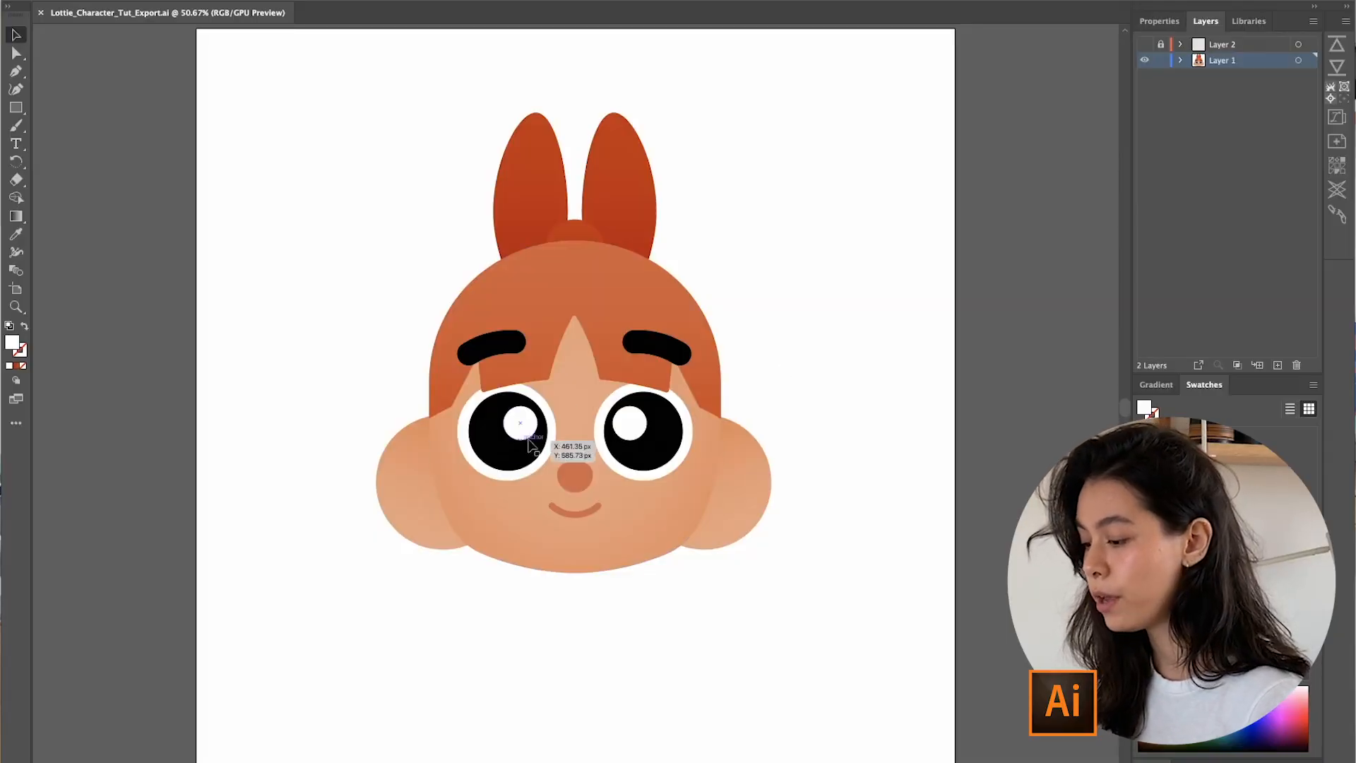
Inspect the eye group in Isolation Mode, then isolate the orange right cheek circle
double_click(506, 433)
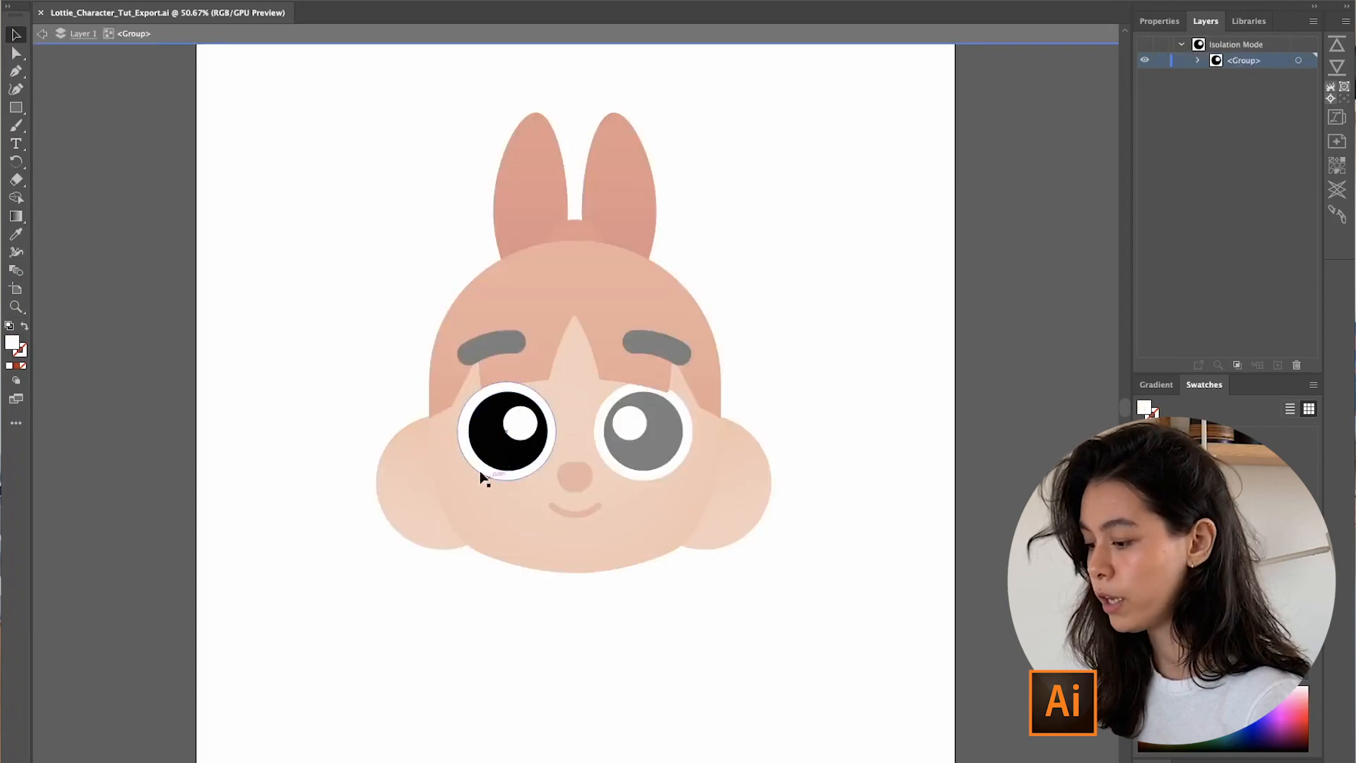
left_click(509, 431)
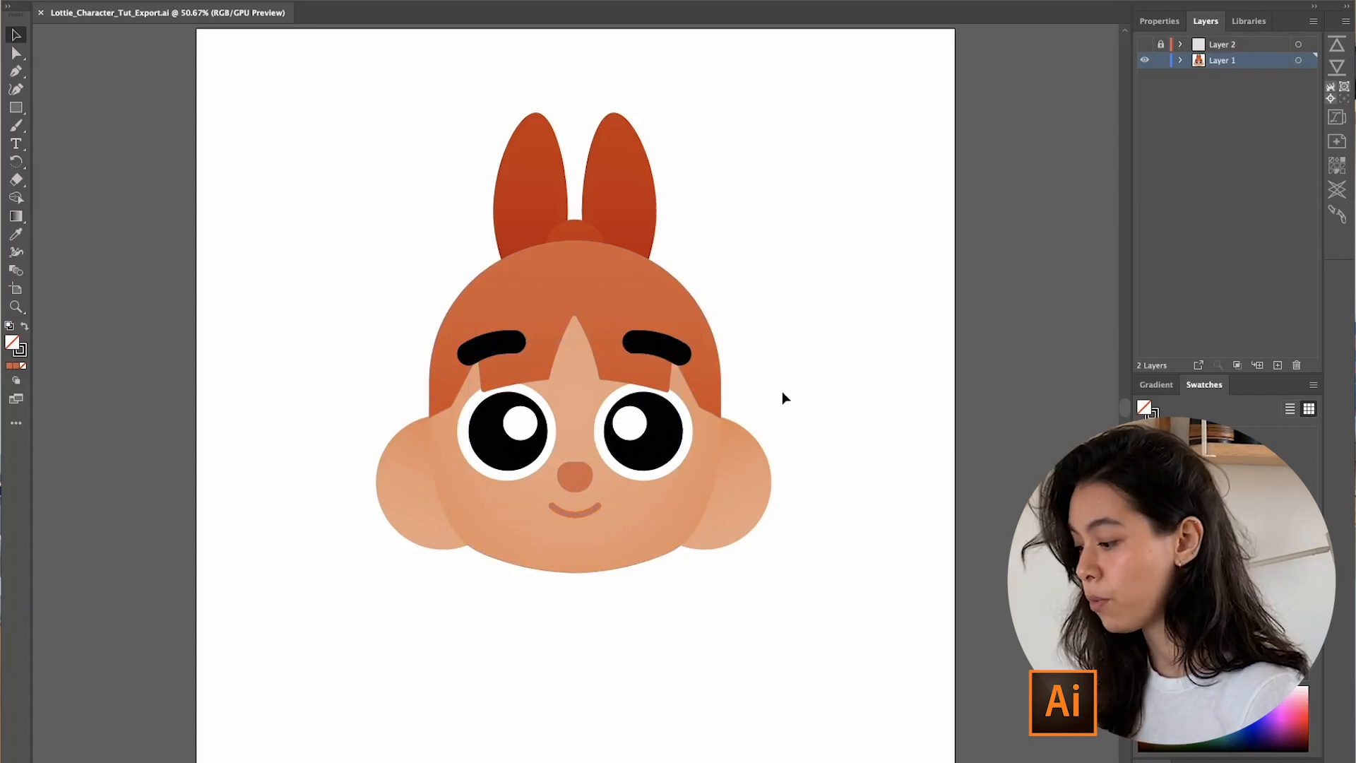
left_click(704, 480)
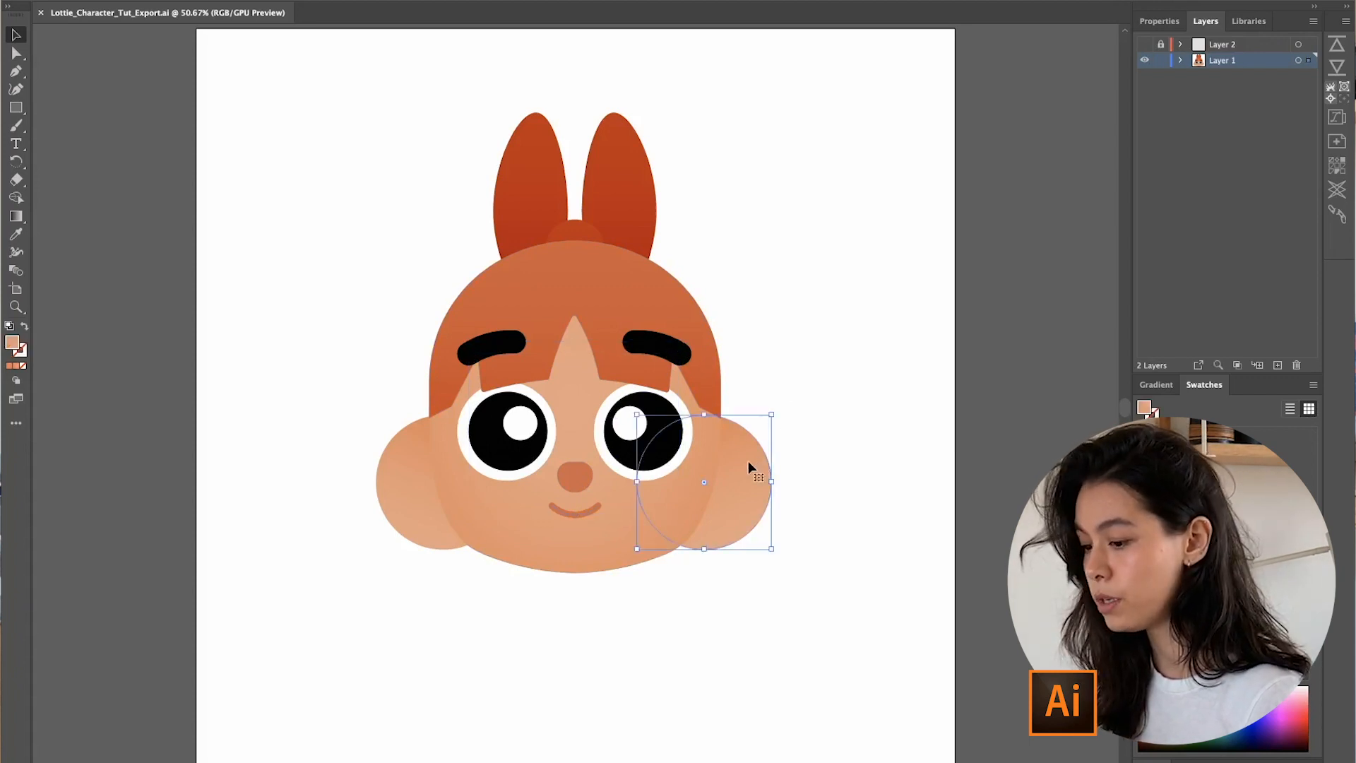
double_click(704, 481)
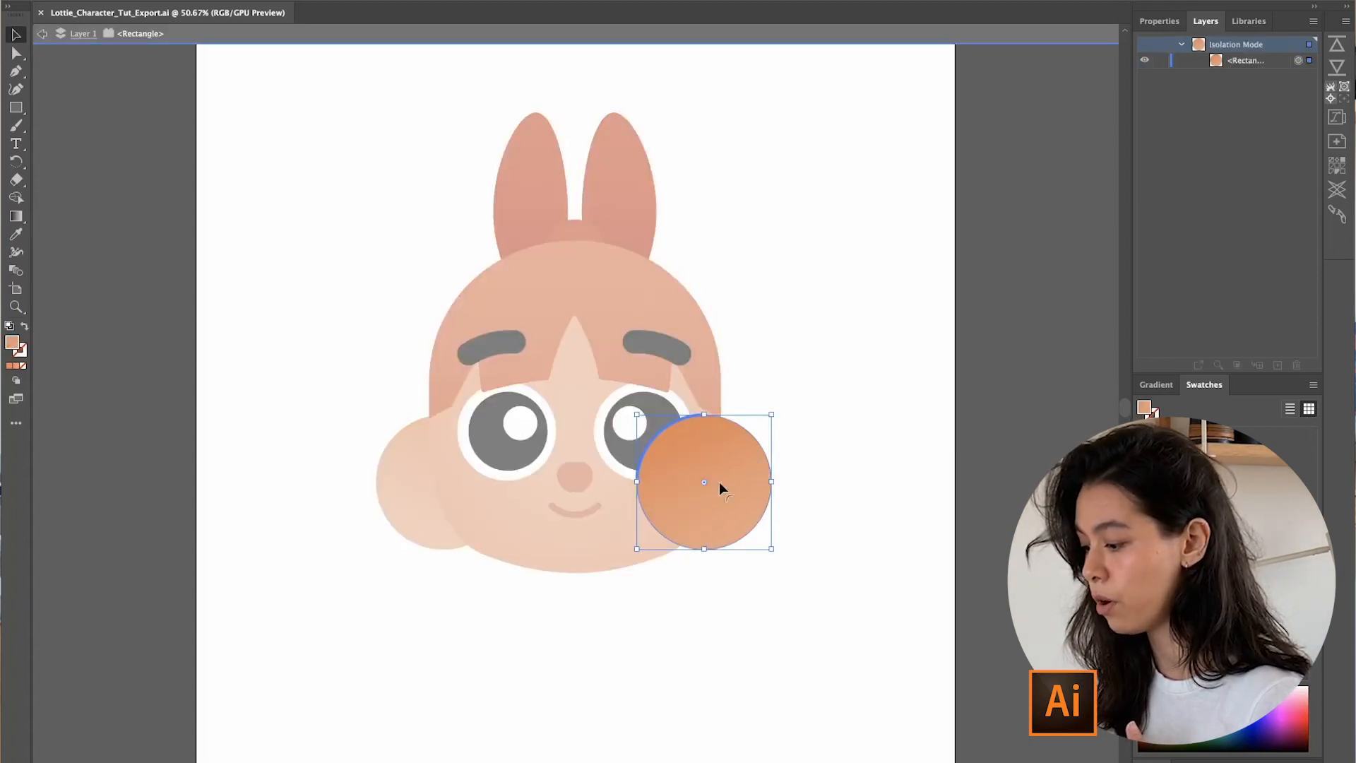
left_click_drag(704, 480, 443, 481)
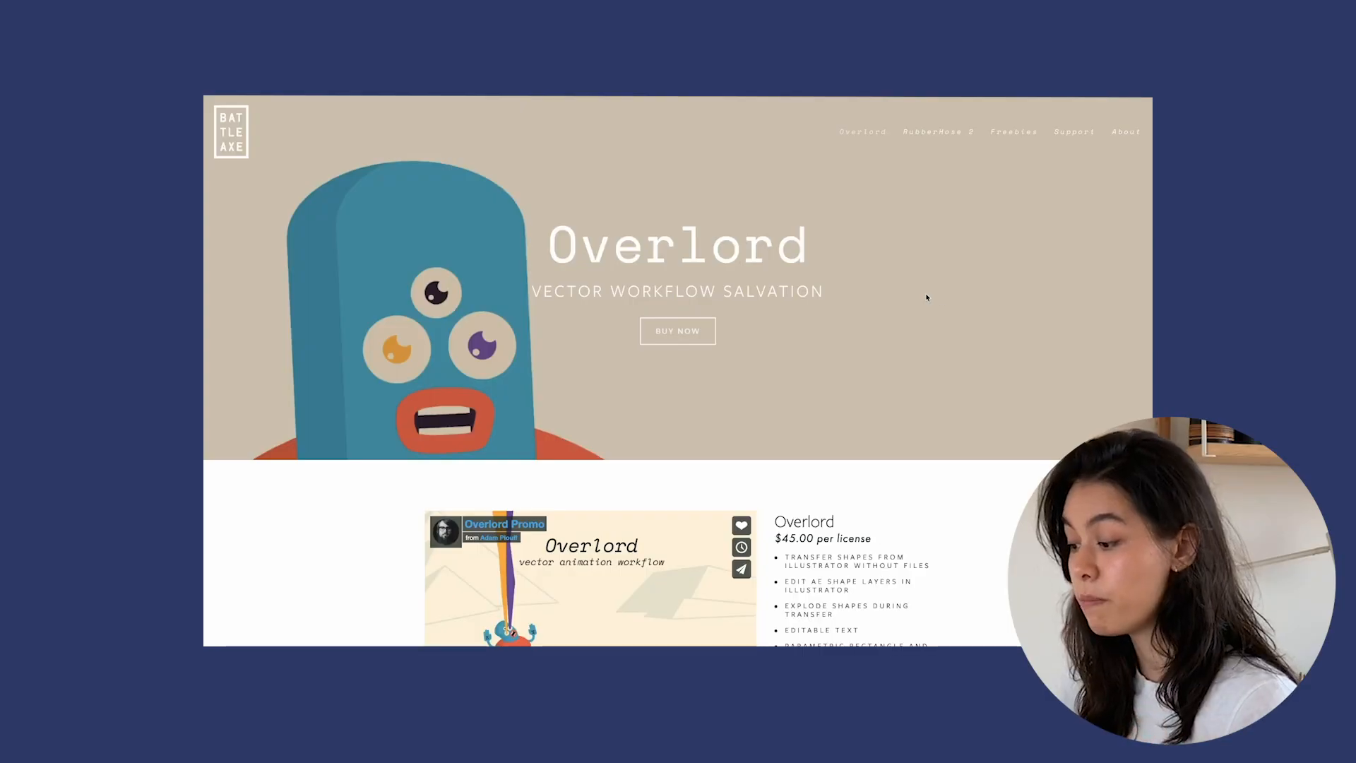
Scroll down the Battle Axe Overlord page through the product details to the About section
scroll("down", 3)
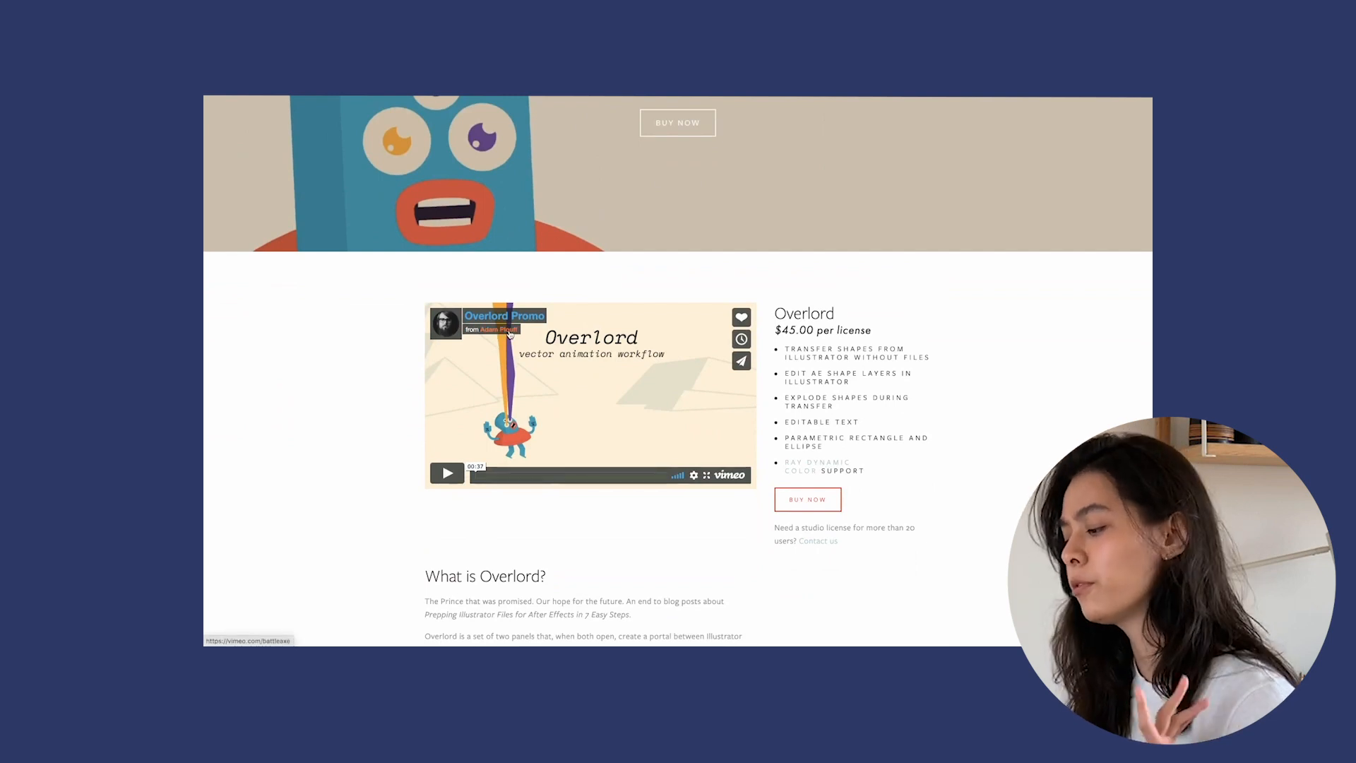
scroll("down", 3)
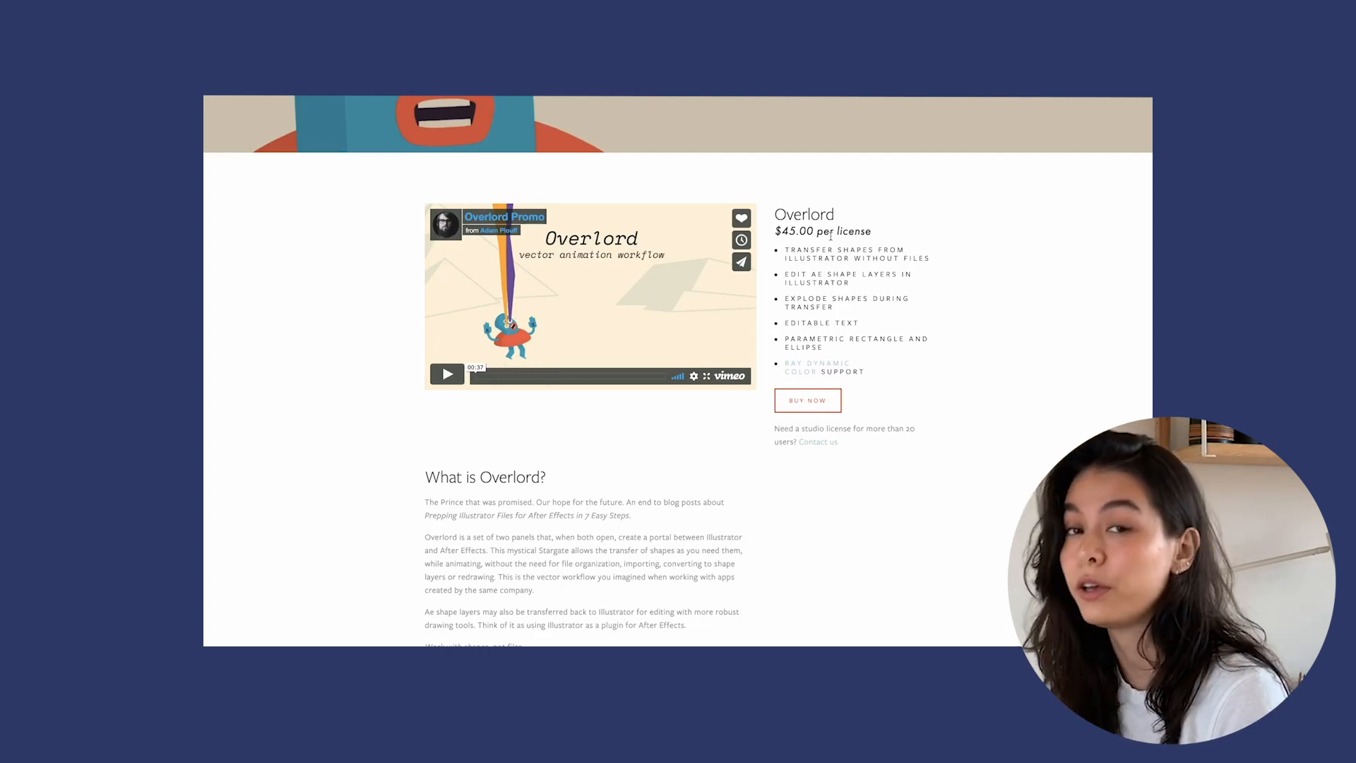
scroll("down", 3)
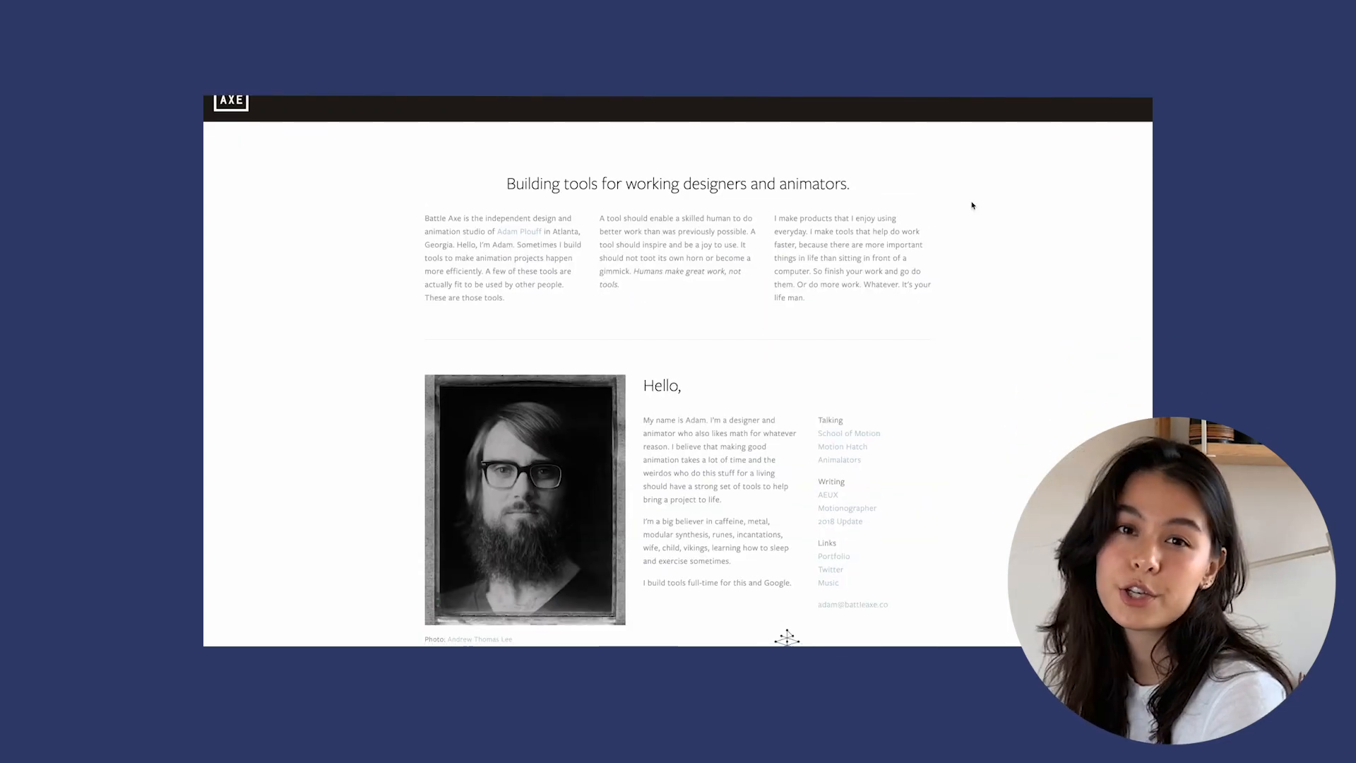
scroll("down", 3)
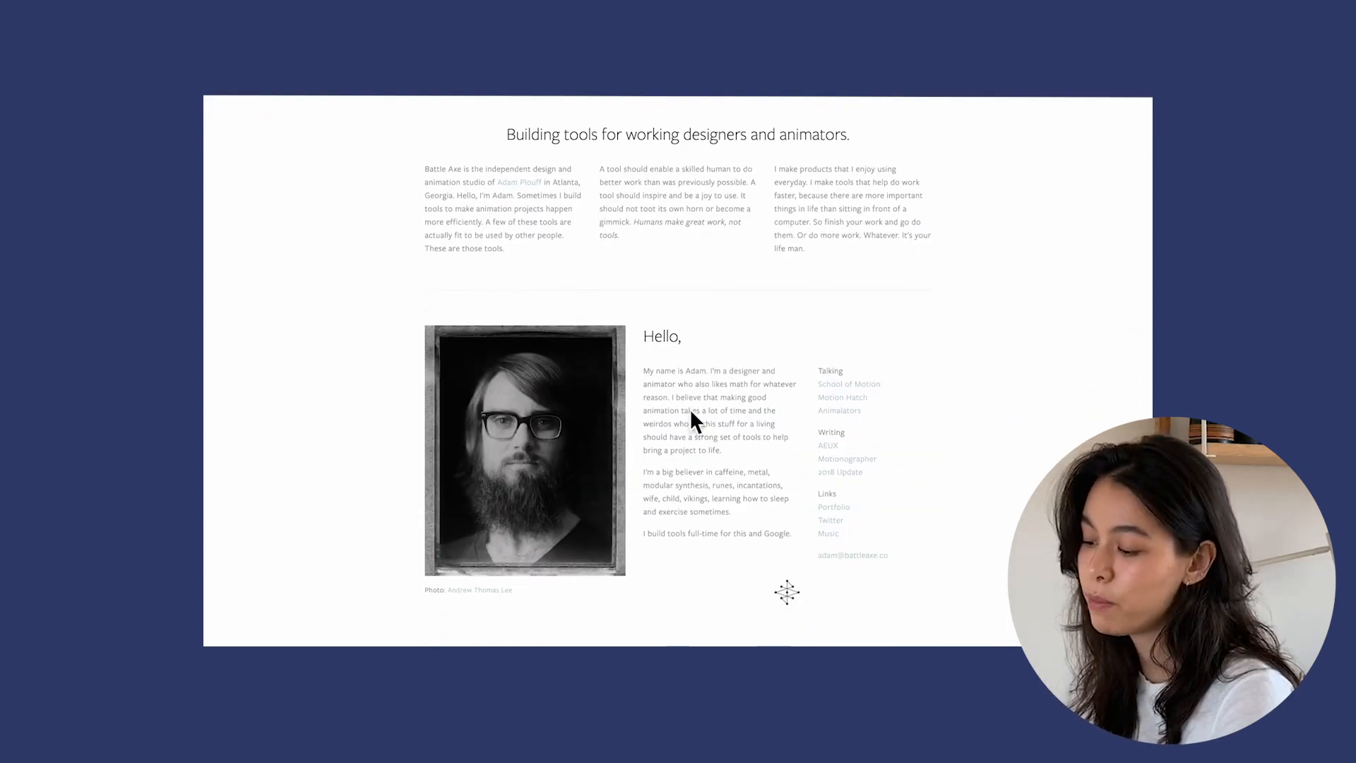
mouse_move(1037, 339)
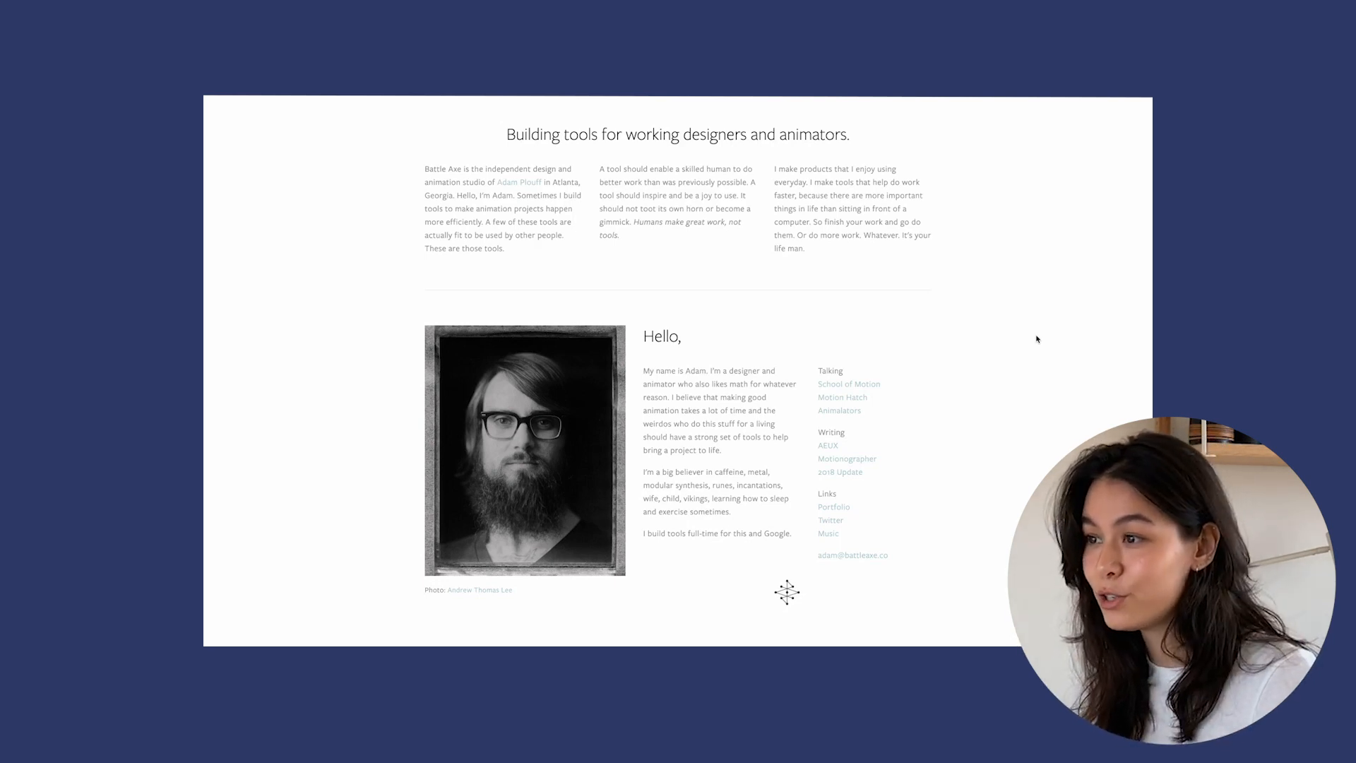
scroll("down", 3)
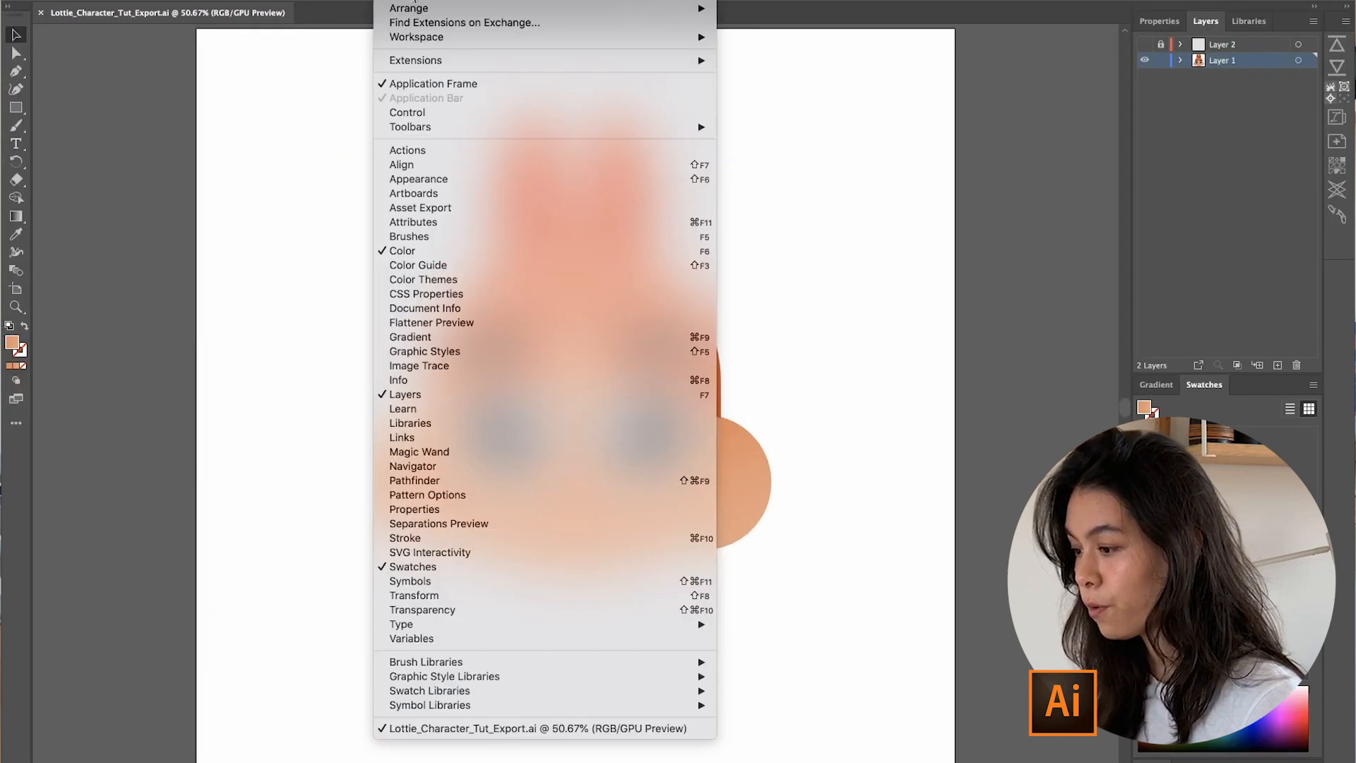
mouse_move(415, 60)
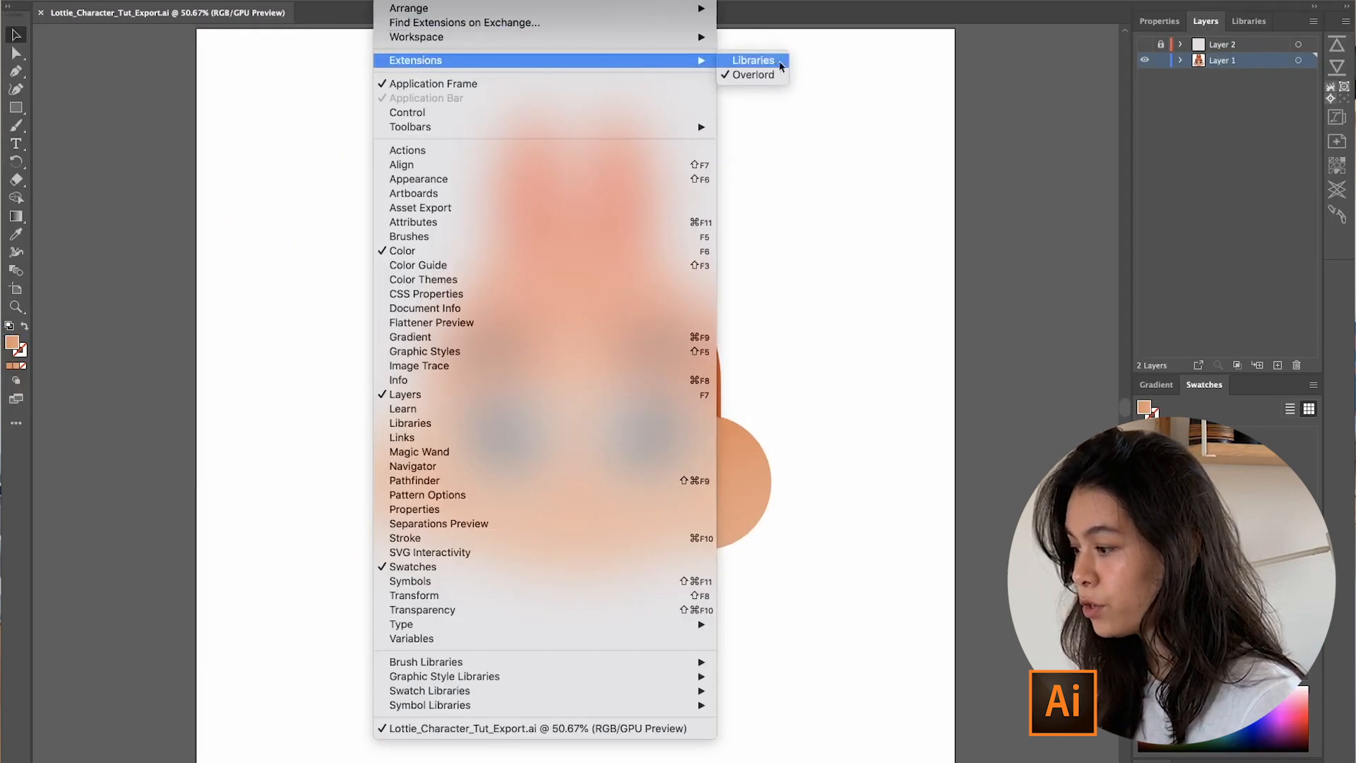
mouse_move(906, 90)
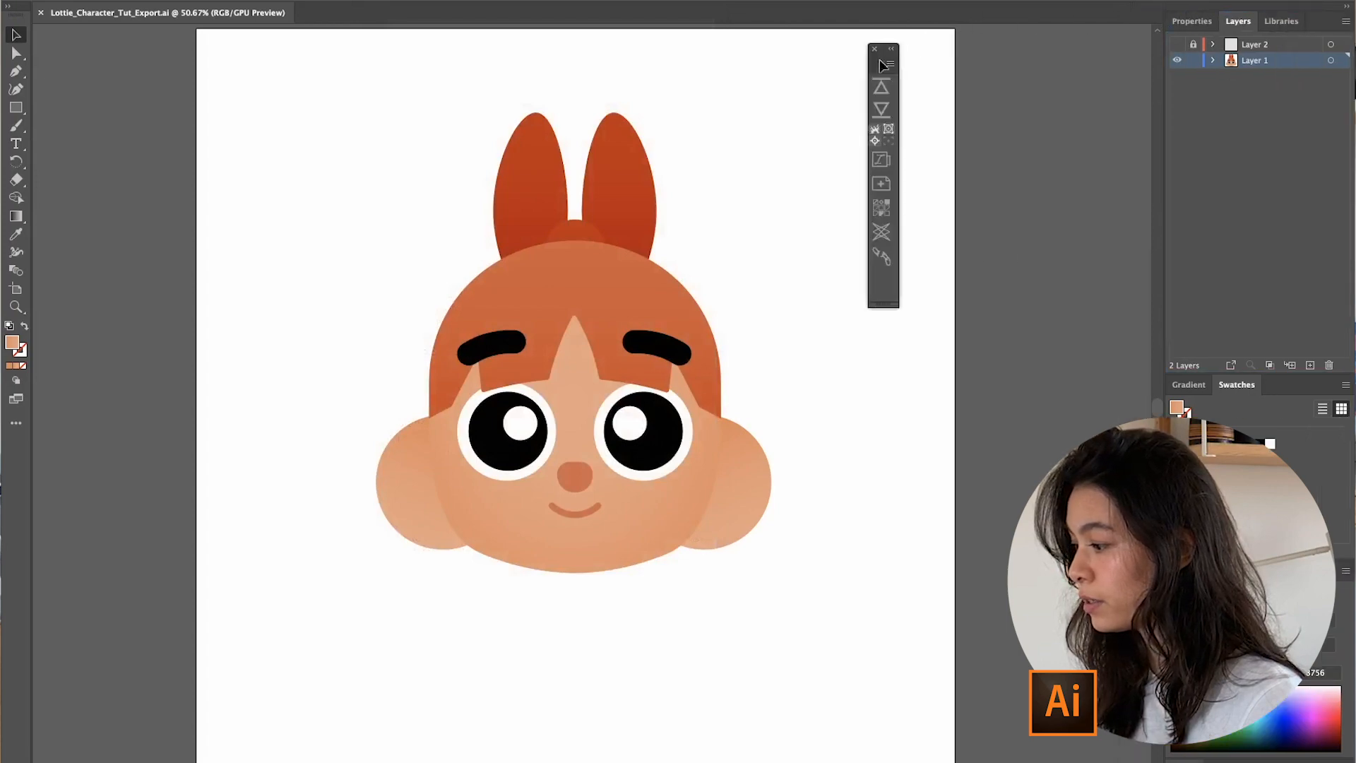
Dock the floating Overlord panel into the right-hand panel dock beside the artwork
left_click_drag(884, 50, 935, 79)
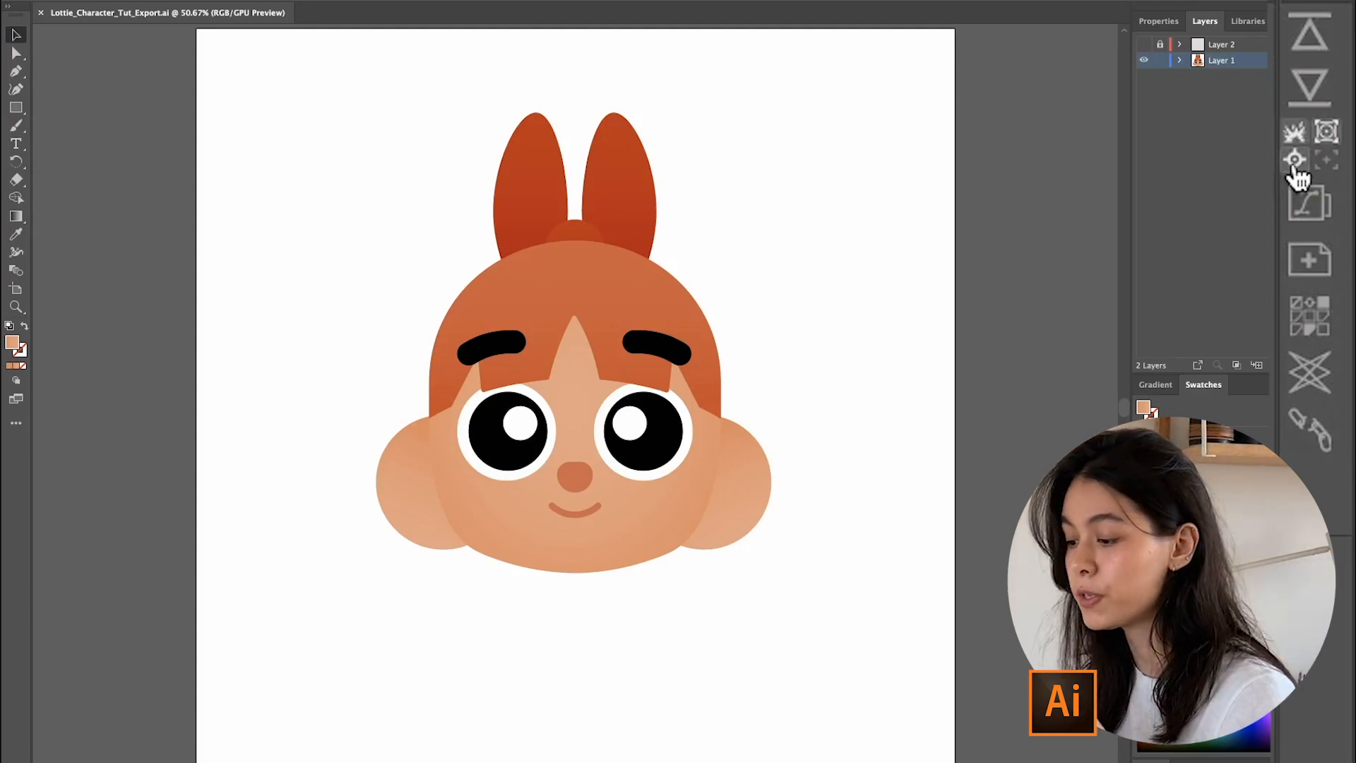
left_click(575, 303)
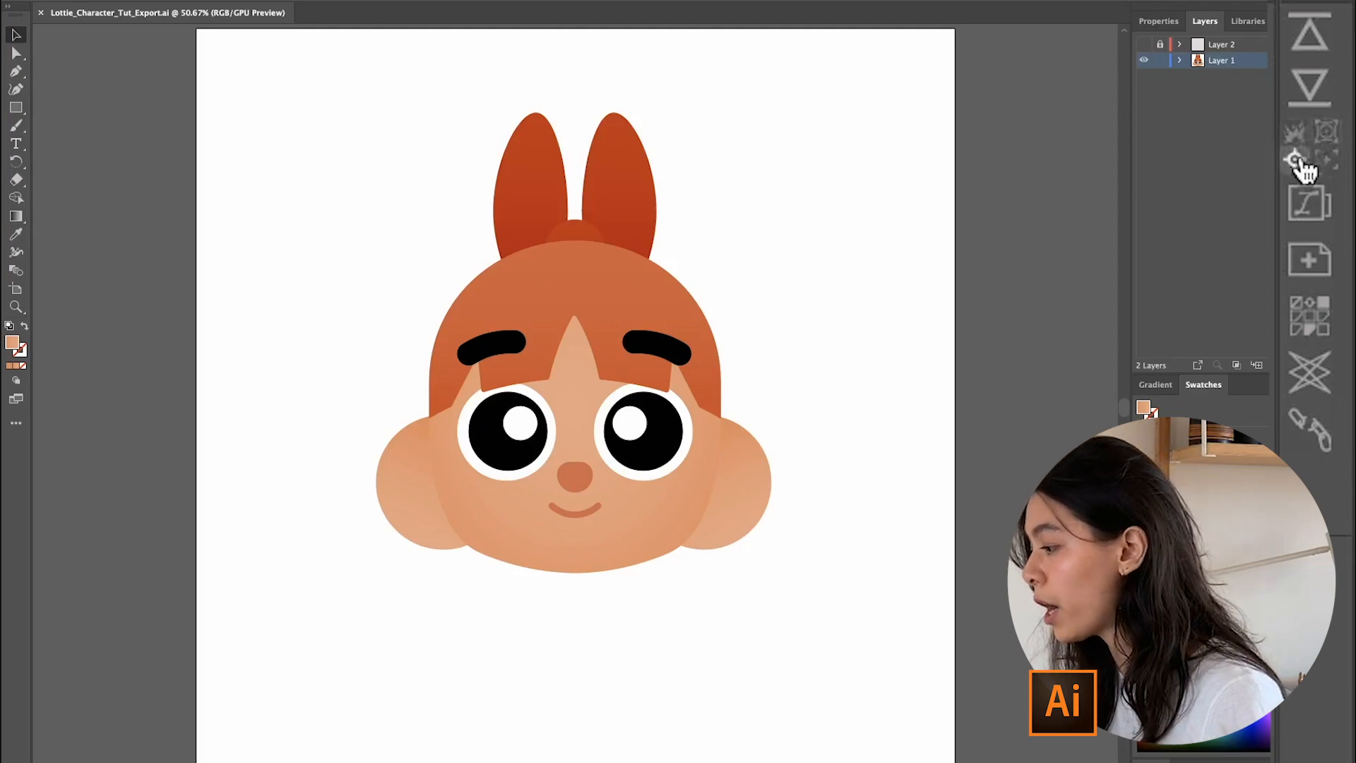
mouse_move(1332, 187)
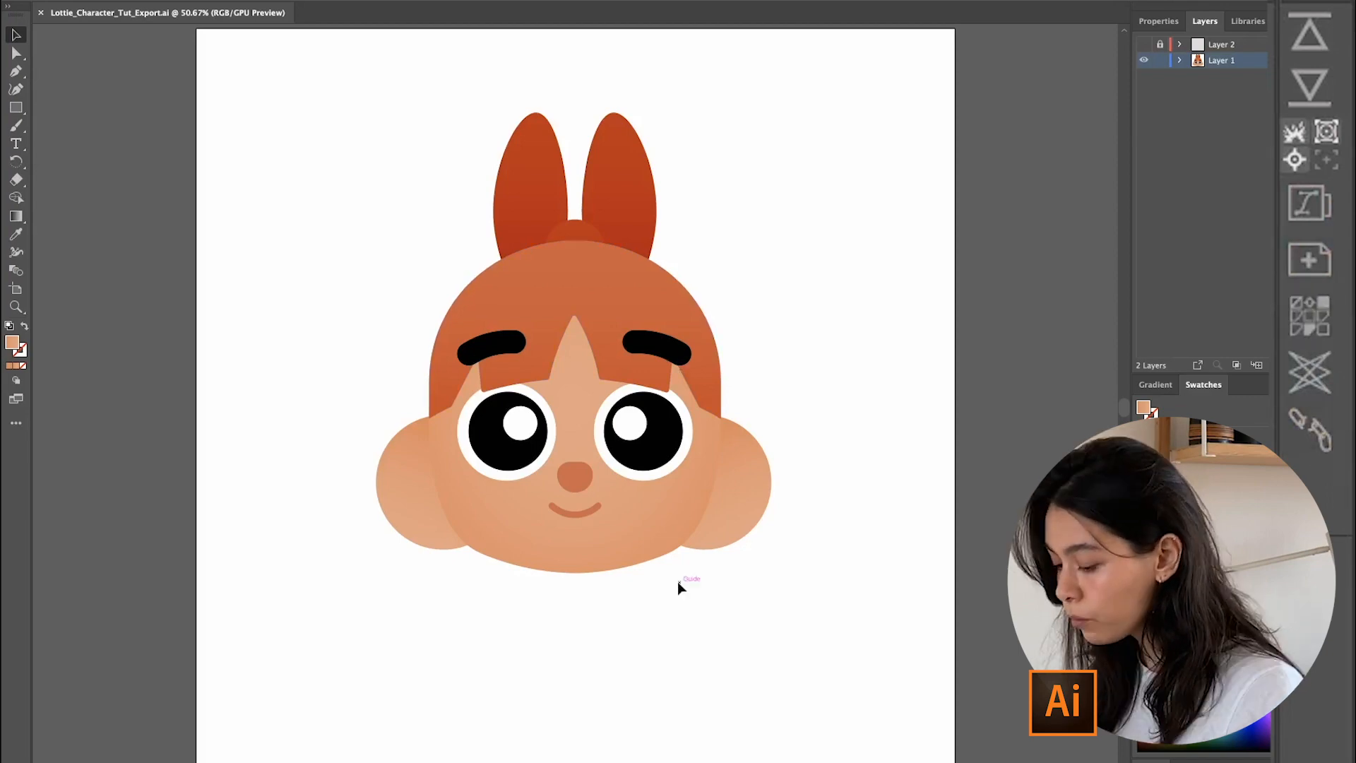
mouse_move(618, 706)
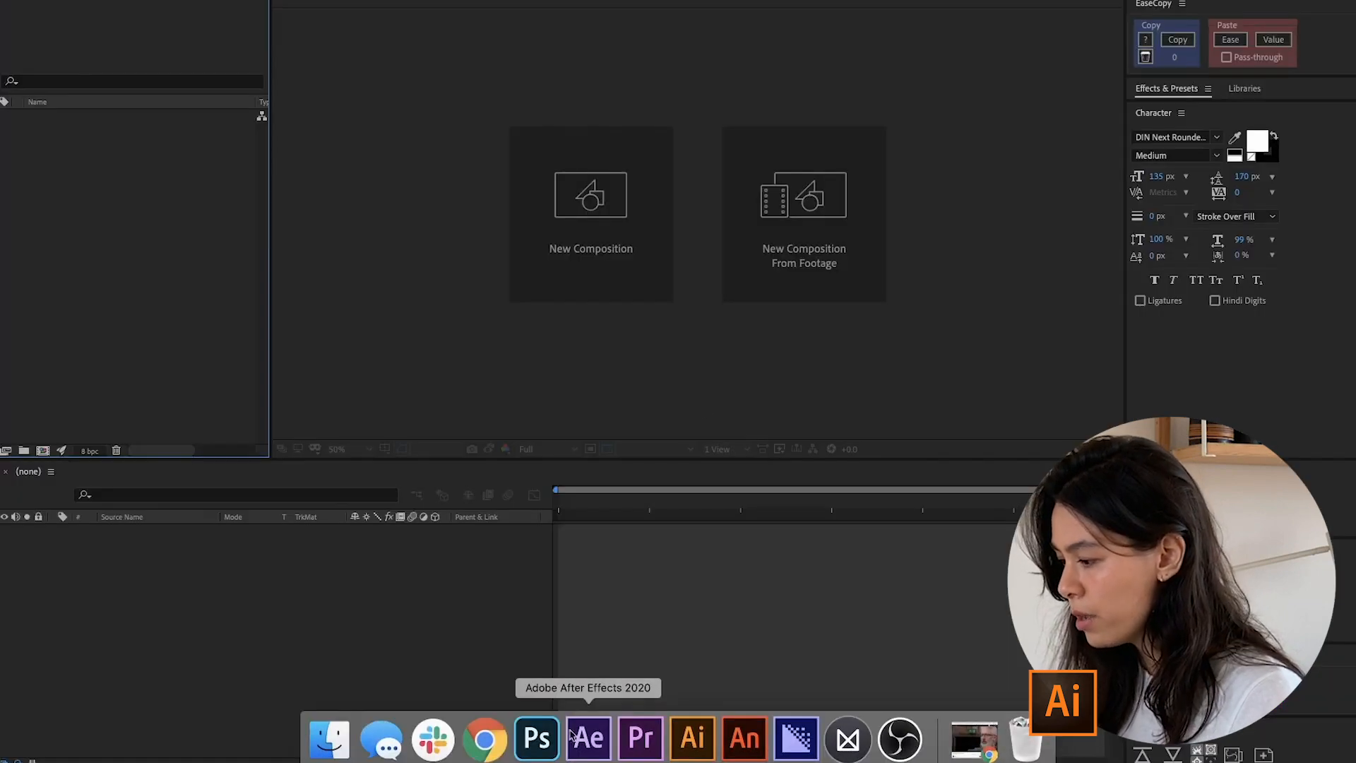
Start a new composition at 1080 × 1080 px, 24 fps, 0:00:10:00 duration
left_click(591, 213)
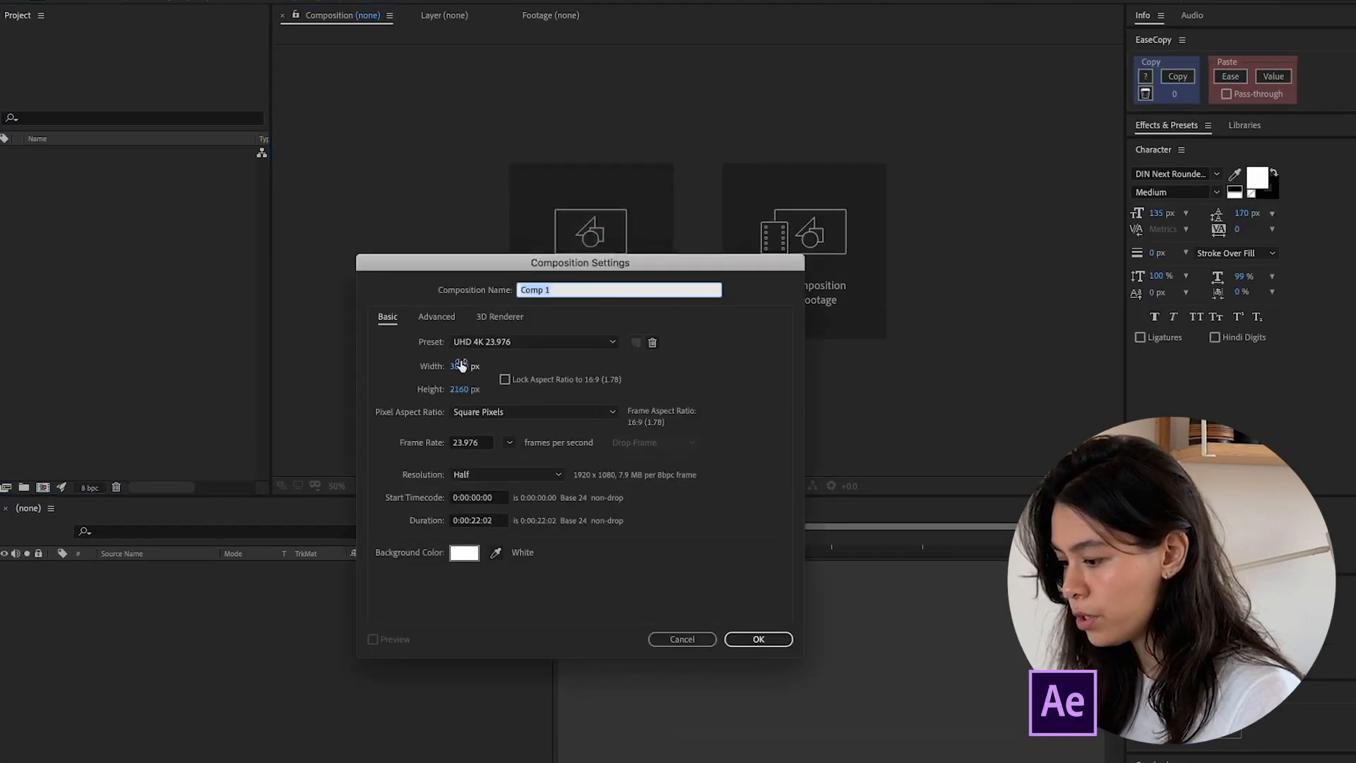
type("1080")
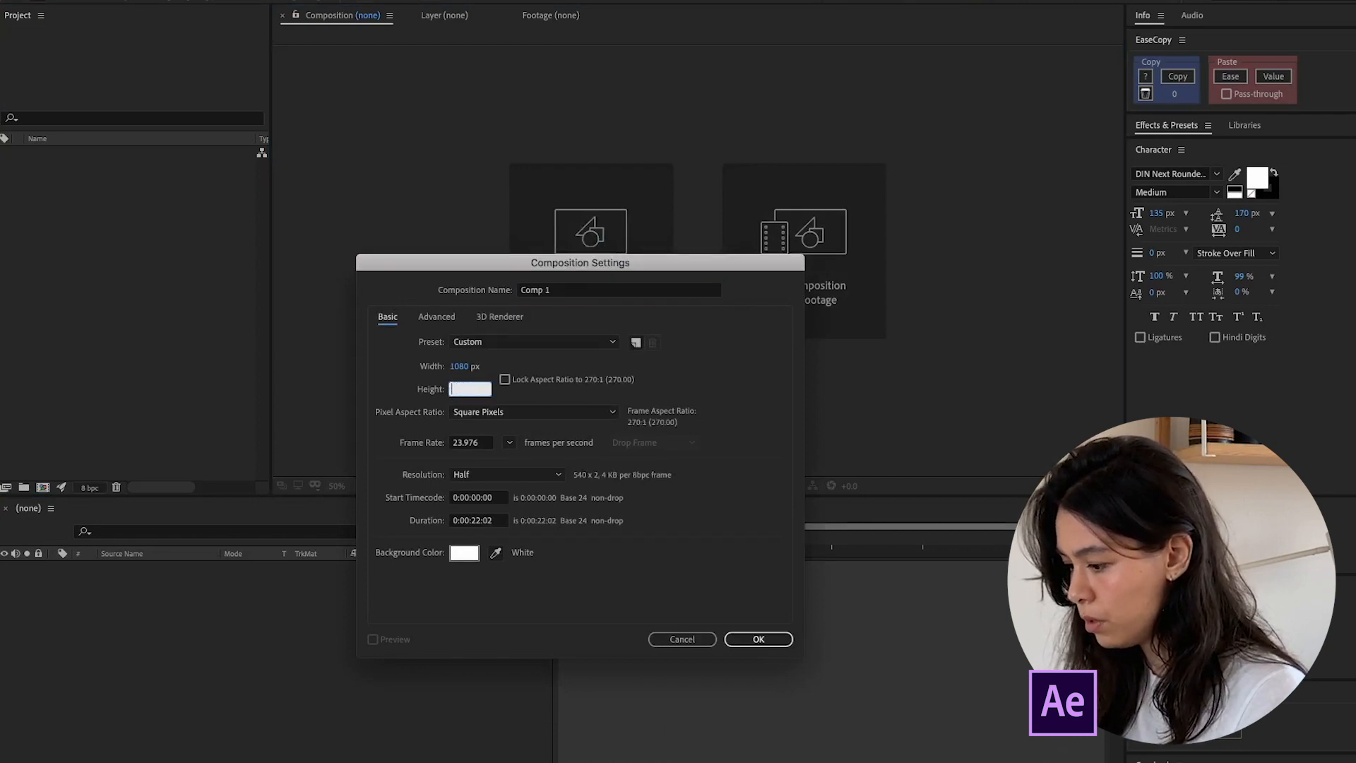
type("1080")
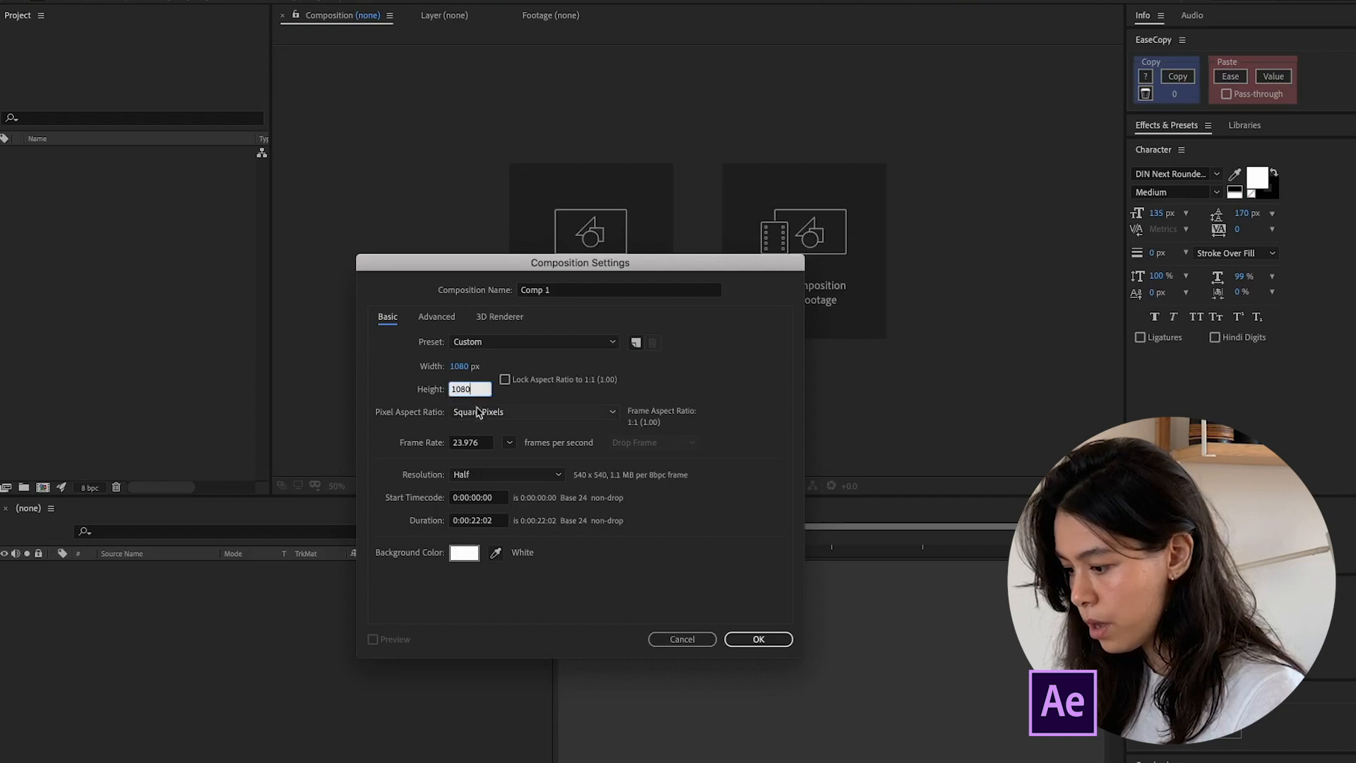
left_click(508, 442)
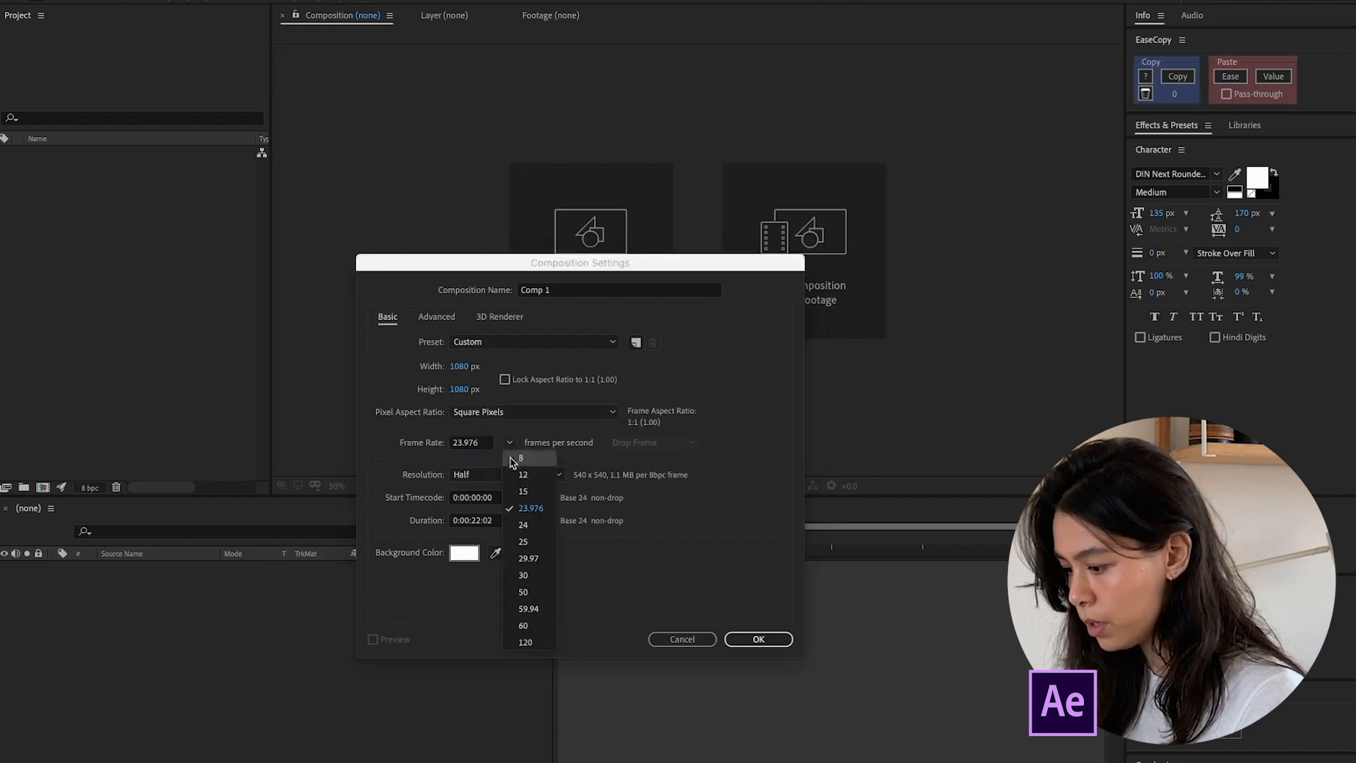
mouse_move(523, 525)
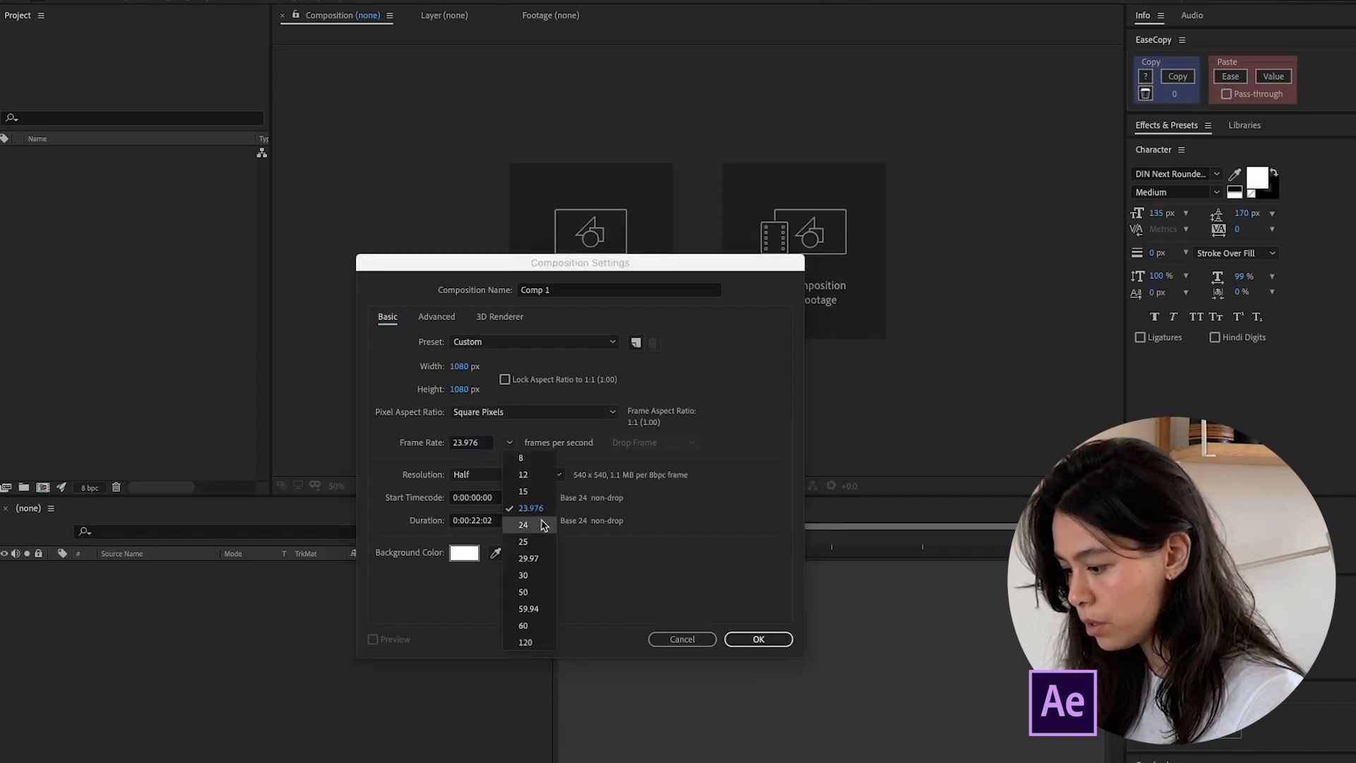
left_click(523, 524)
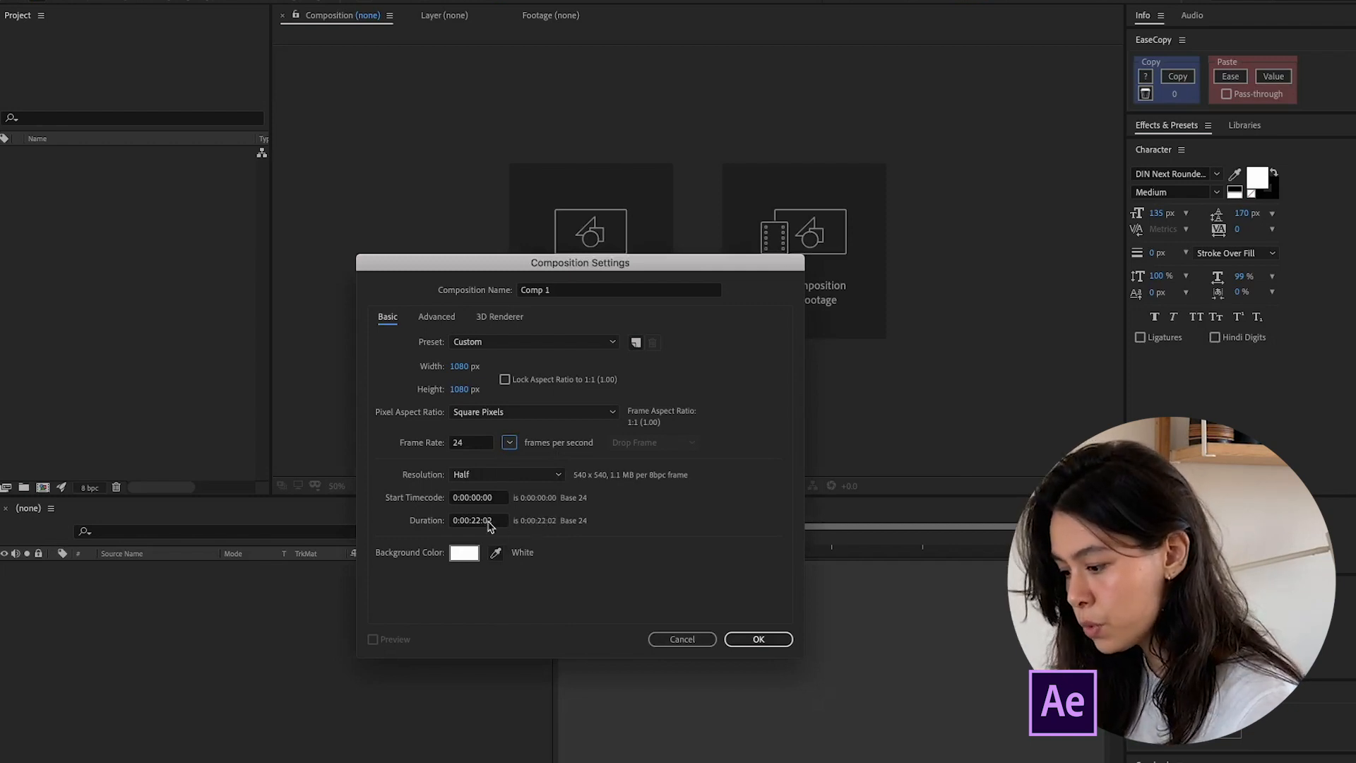
type("0:00:10")
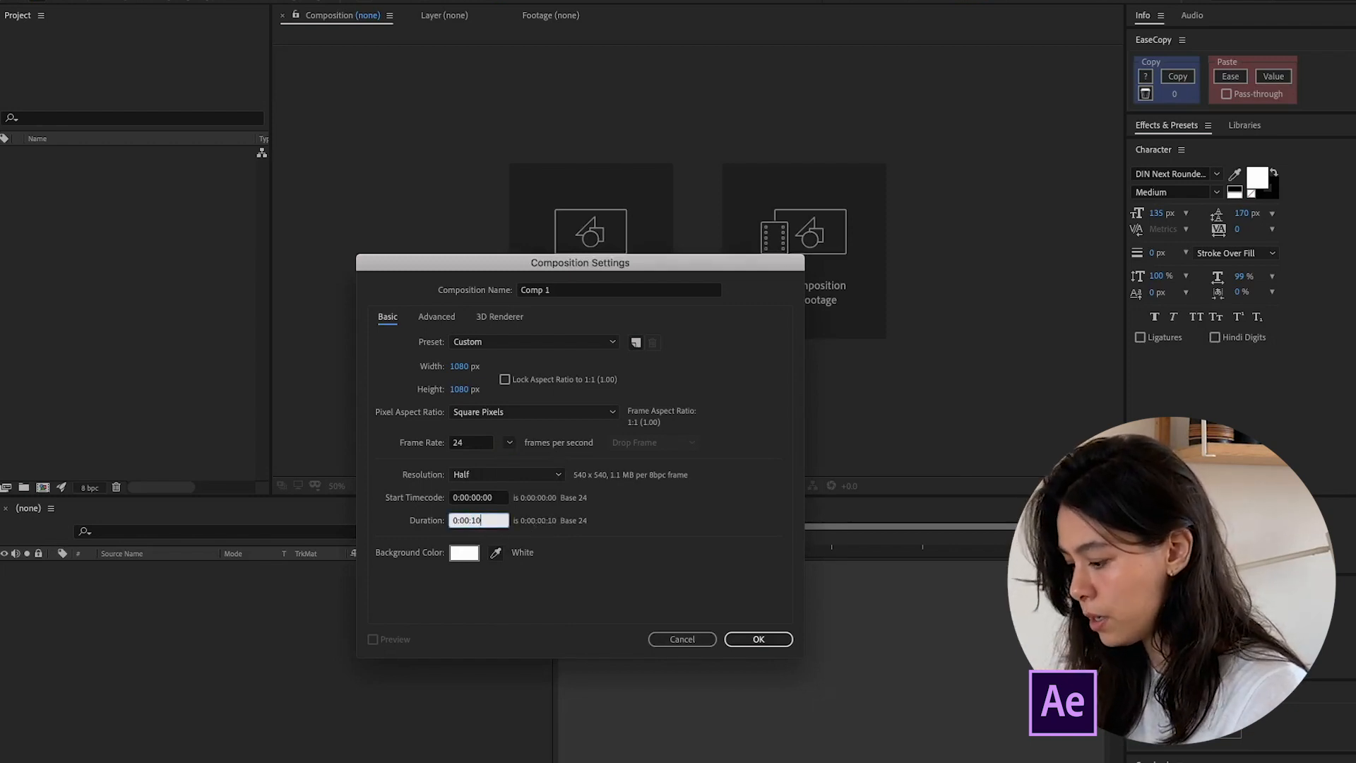
type("0:00:10:00")
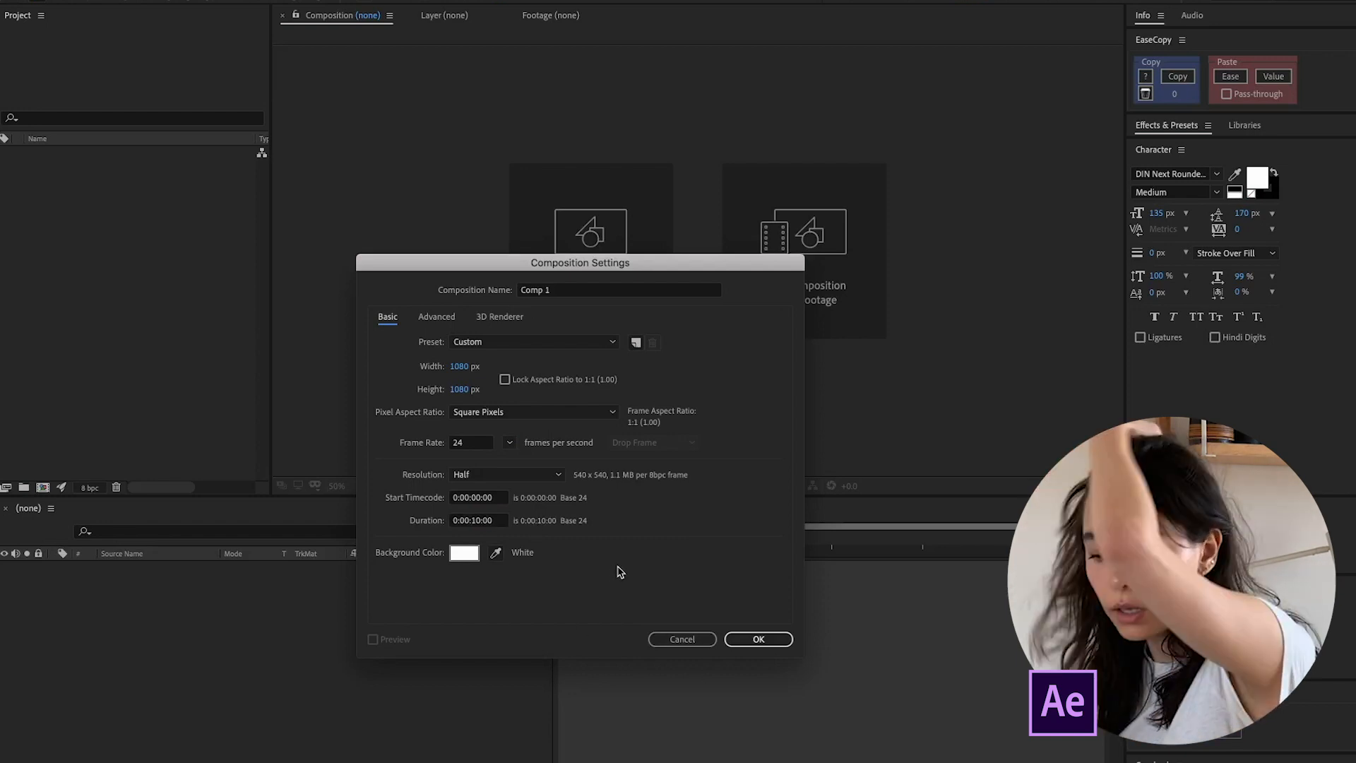
mouse_move(675, 564)
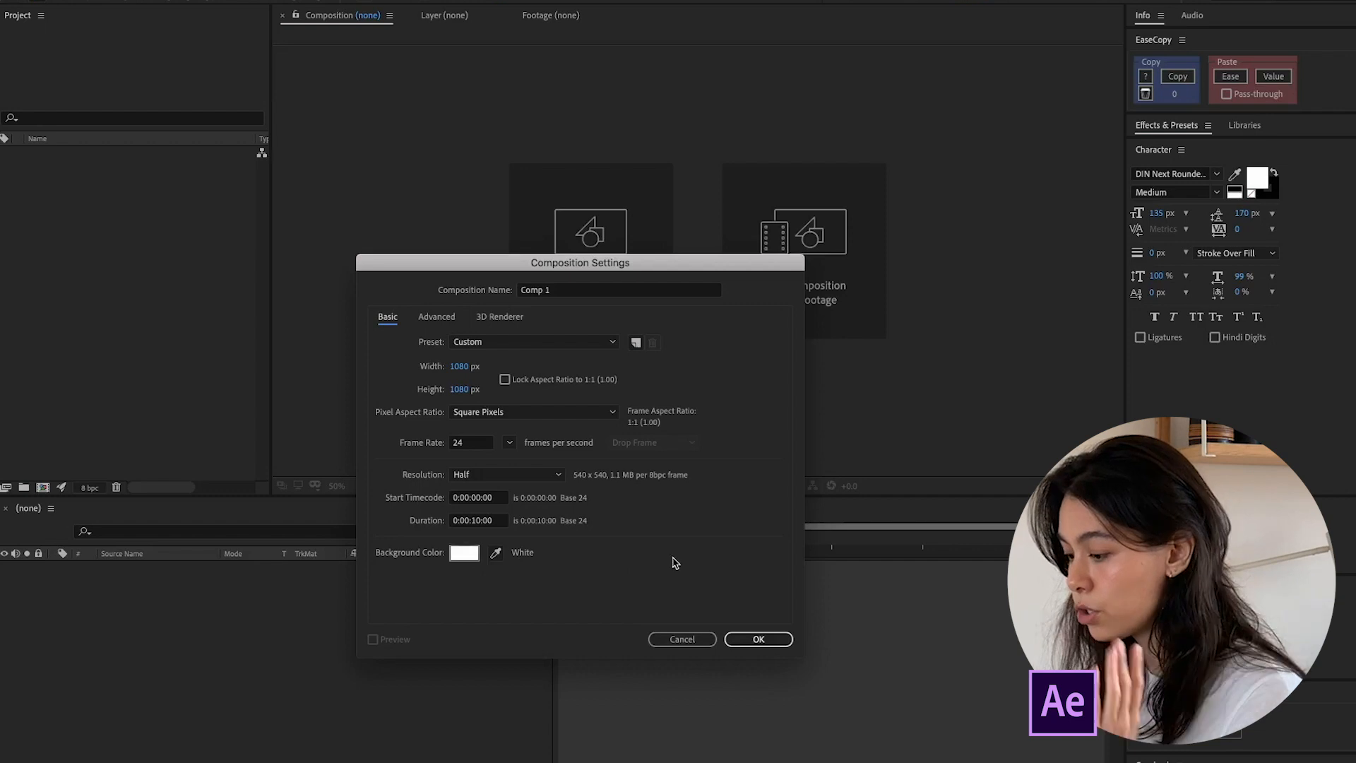
Name the composition Character_Rig and confirm the settings
left_click(619, 290)
type("C")
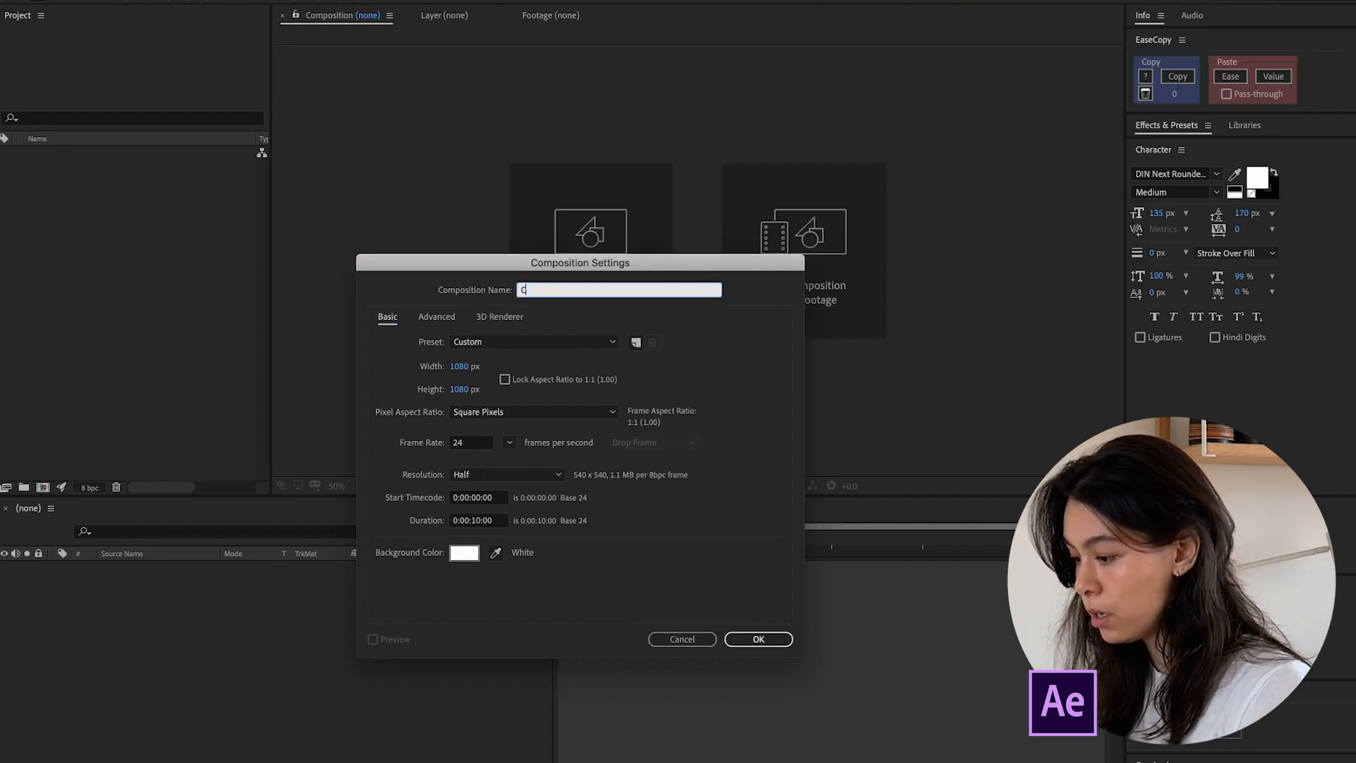
type("haracter")
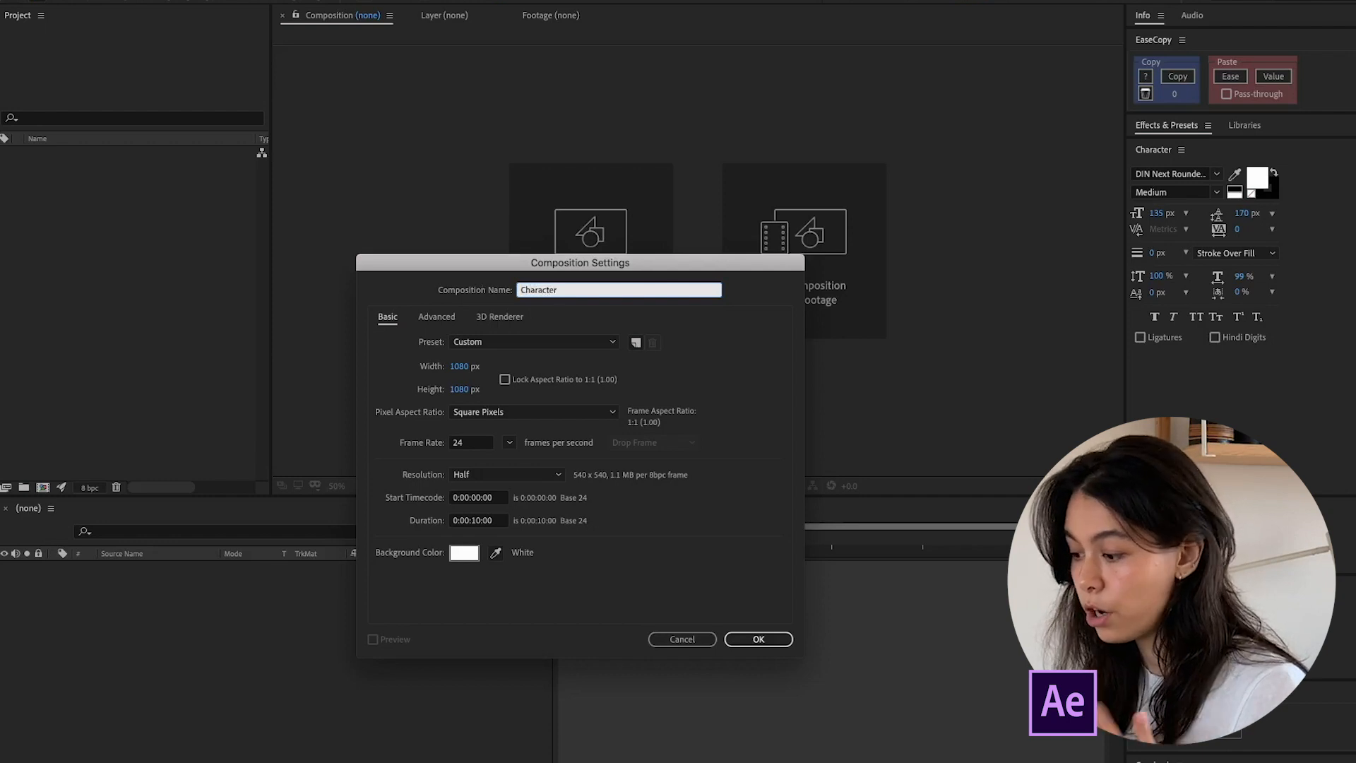
left_click(757, 638)
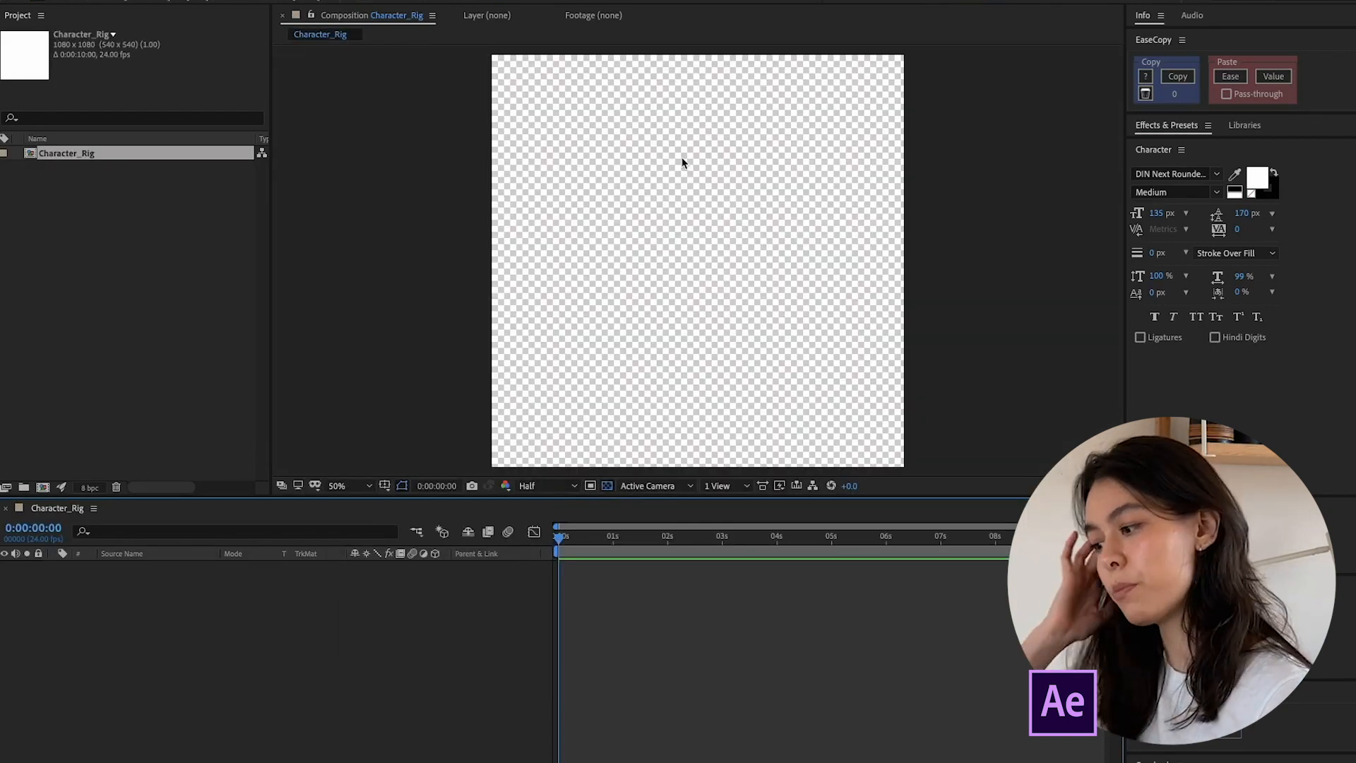
mouse_move(699, 107)
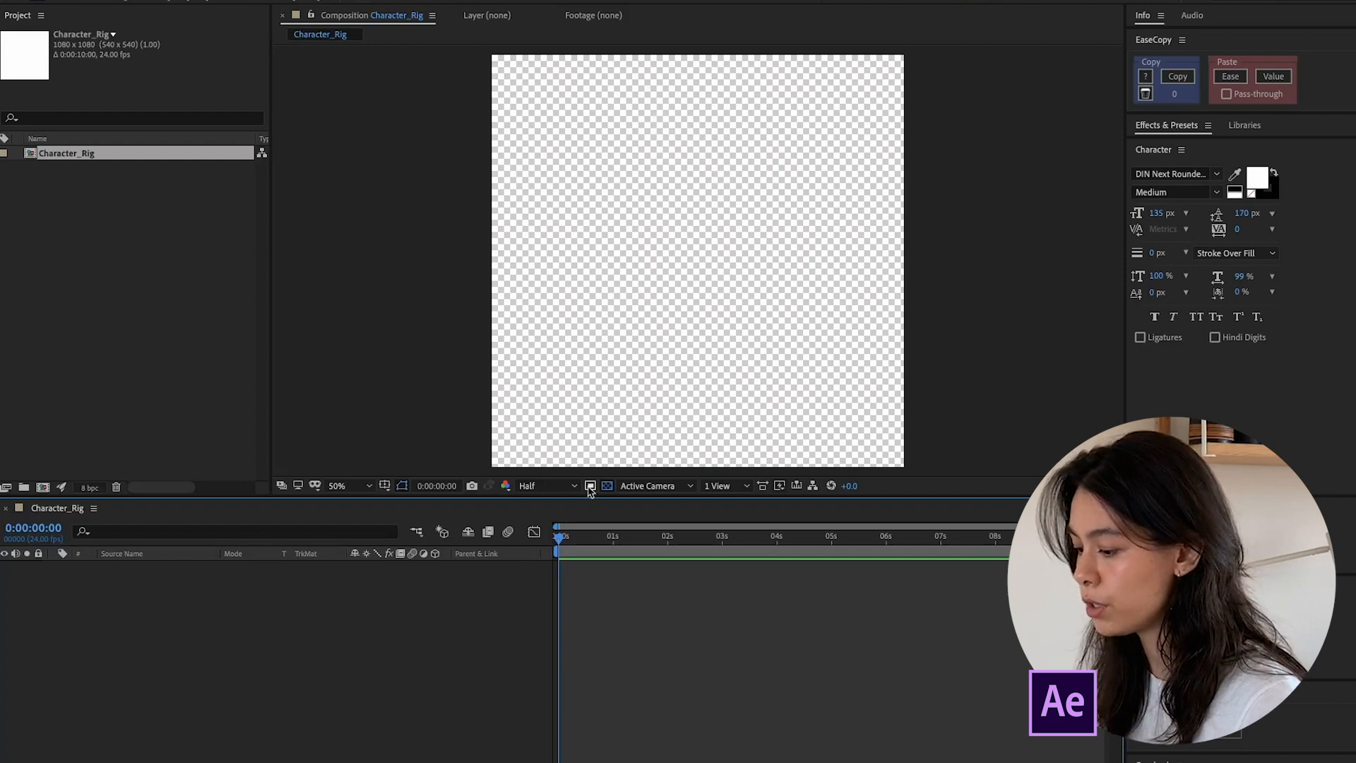
View the composition at 100% and hide the checkered transparency background
left_click(337, 485)
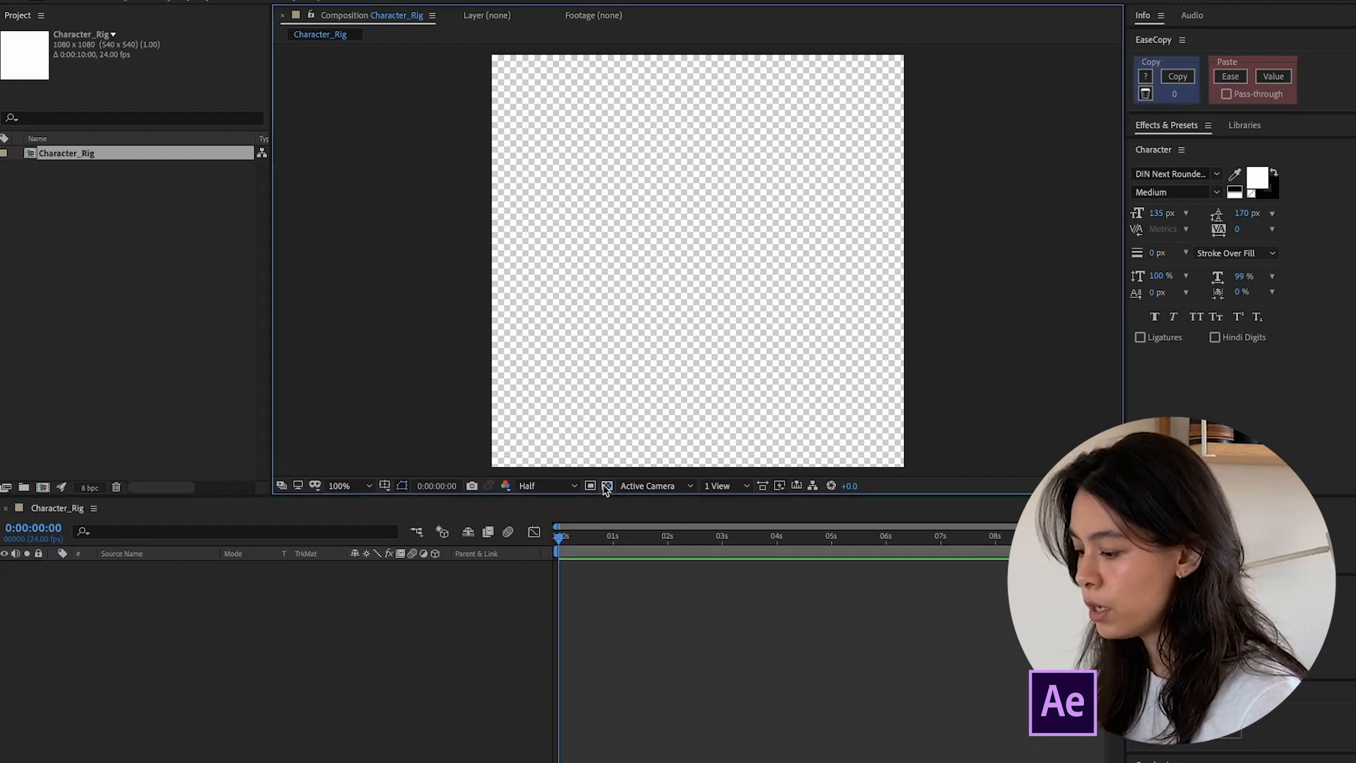
left_click(591, 485)
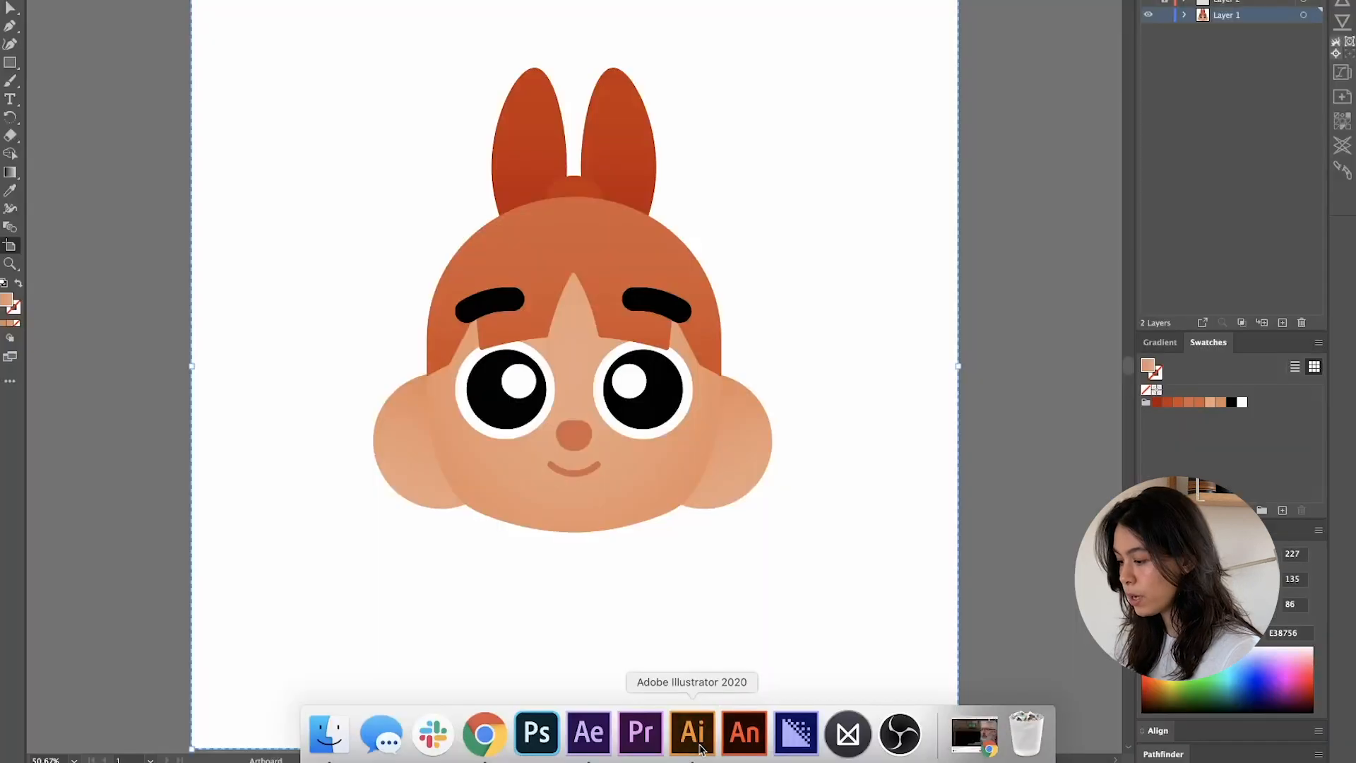
Switch to the Illustrator character file and select all of the head artwork
left_click(690, 734)
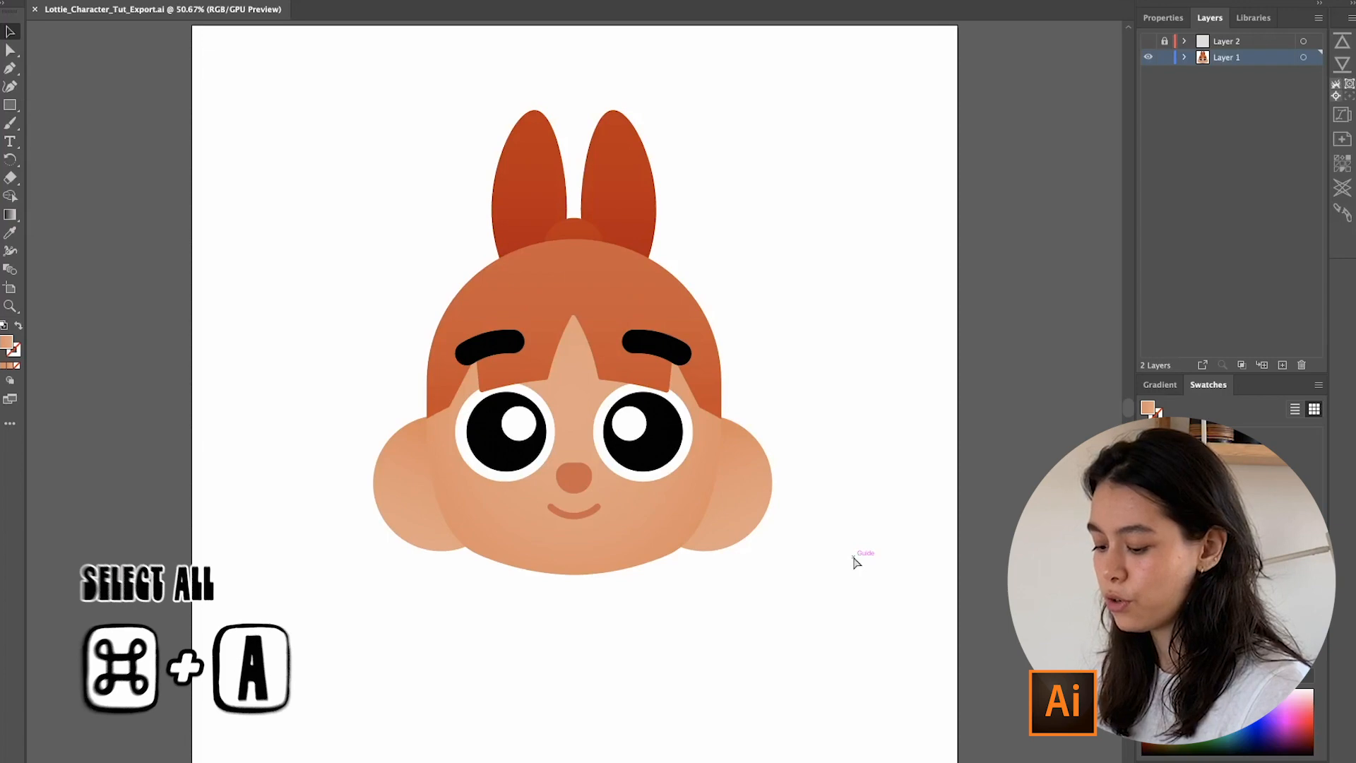
key("cmd+a")
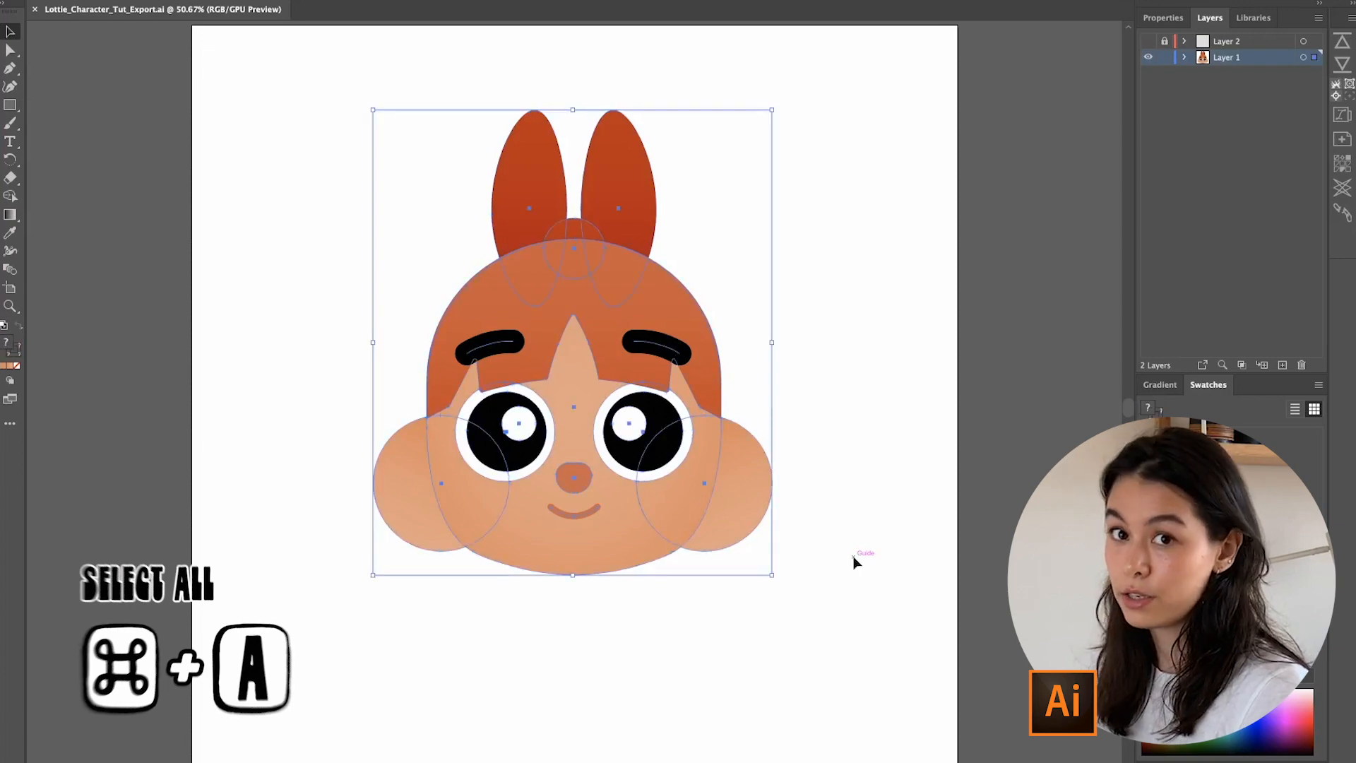
mouse_move(1030, 273)
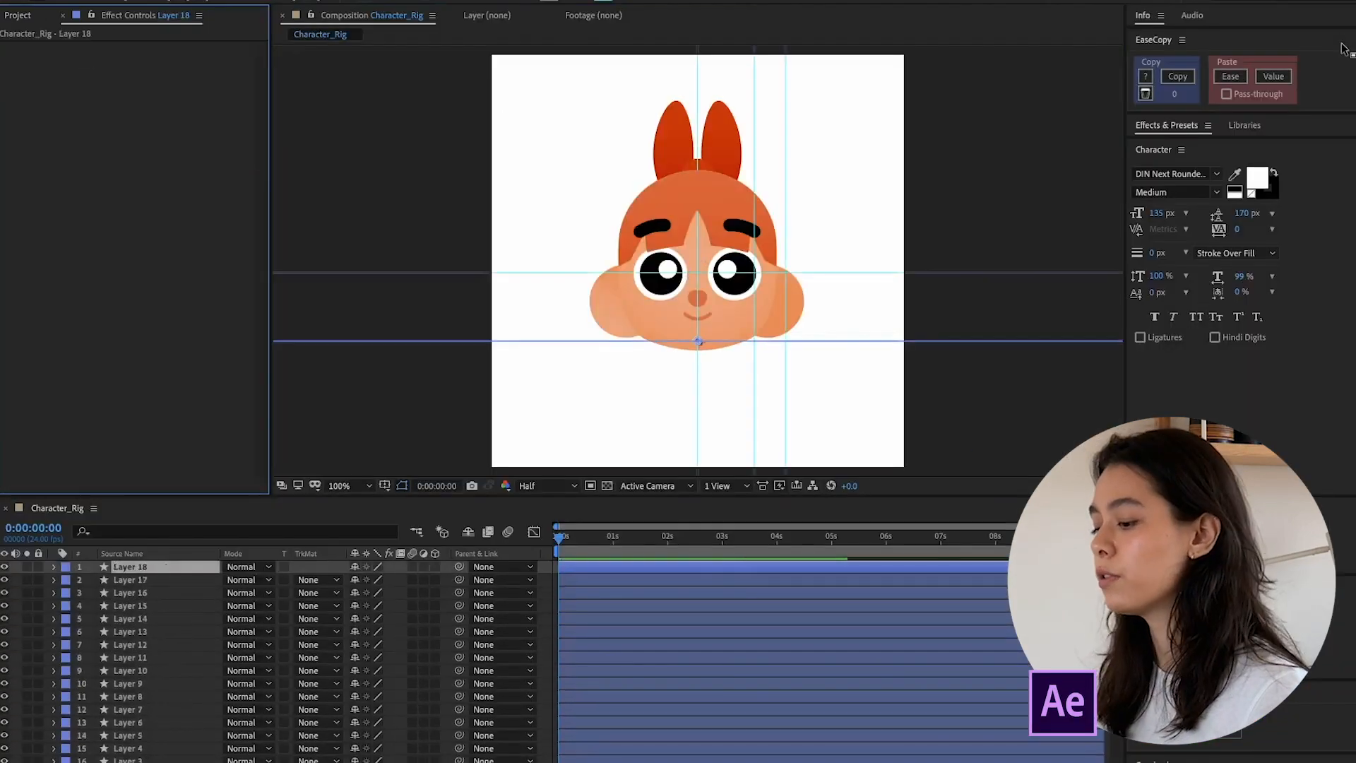
mouse_move(864, 318)
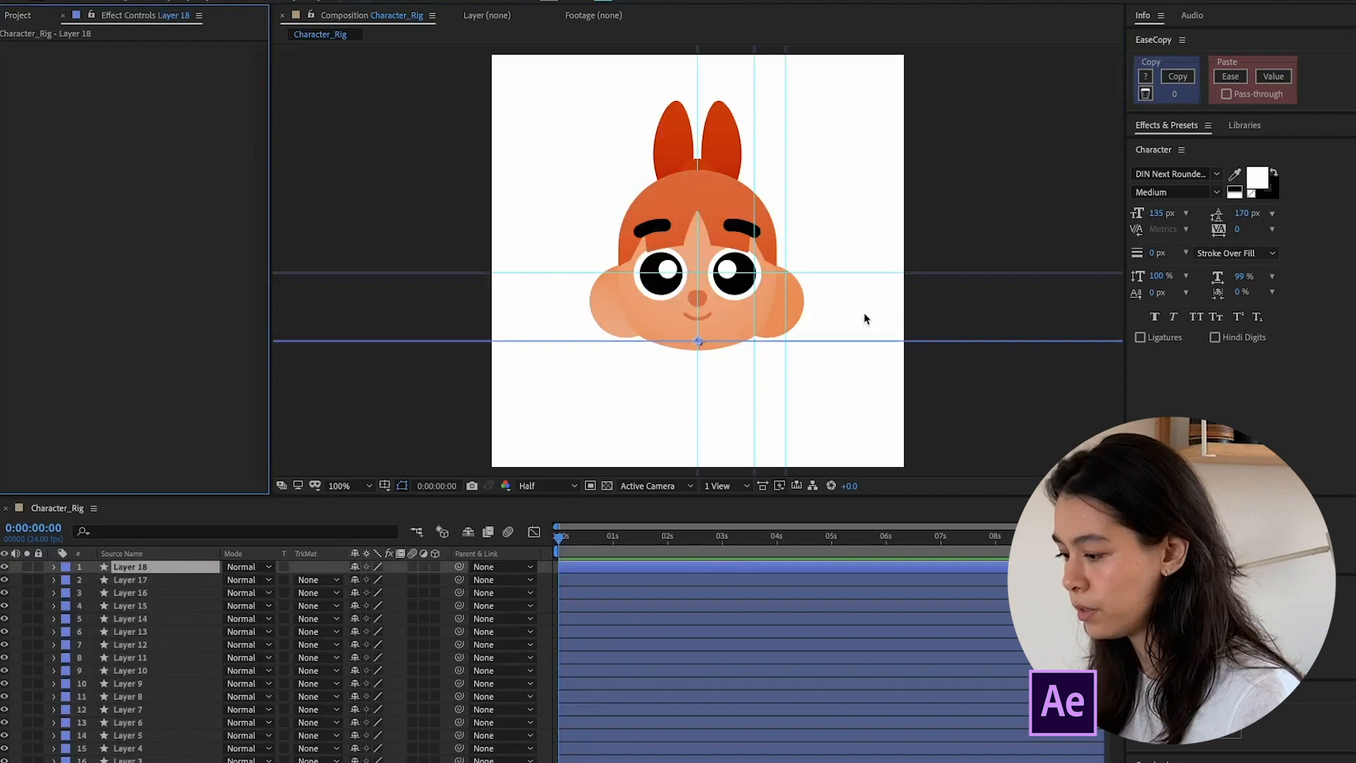
mouse_move(815, 281)
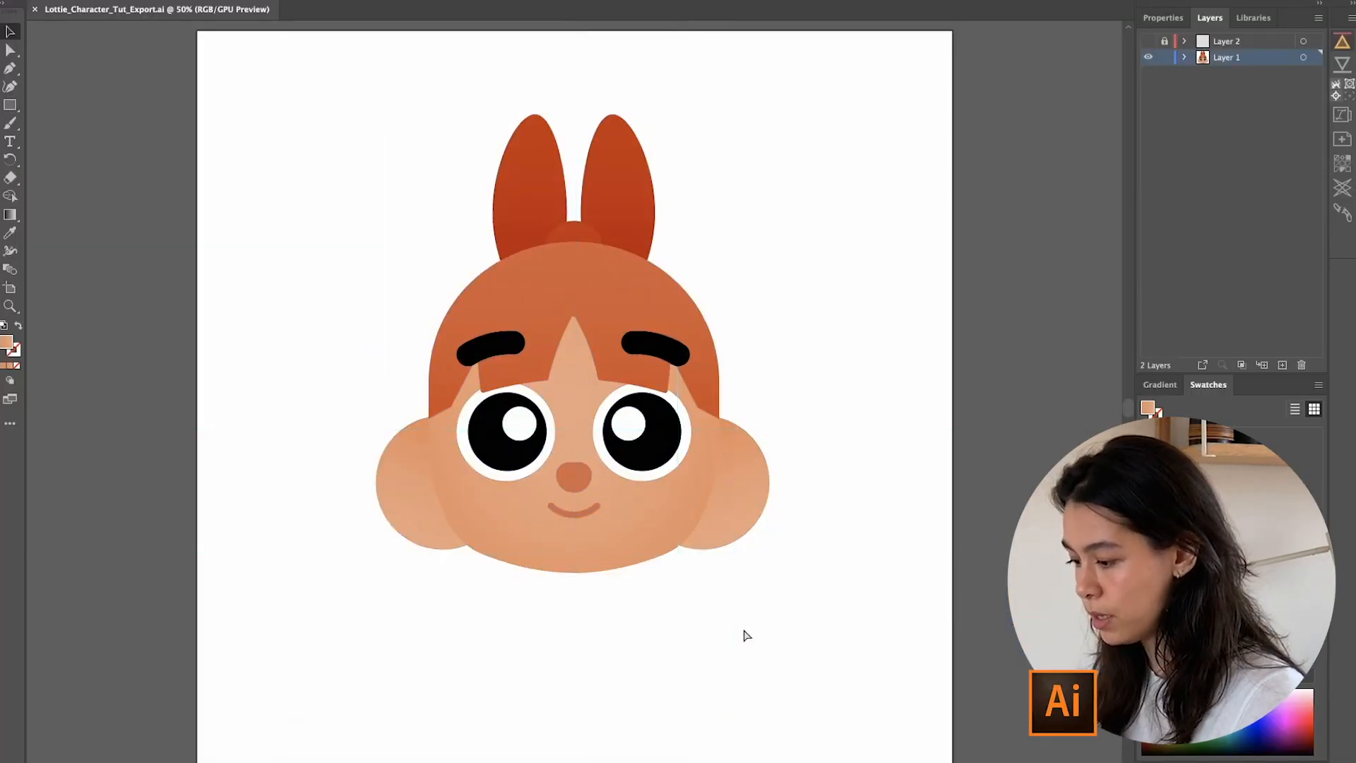
Show the document guides and marquee-select them across the artboard
key("cmd+;")
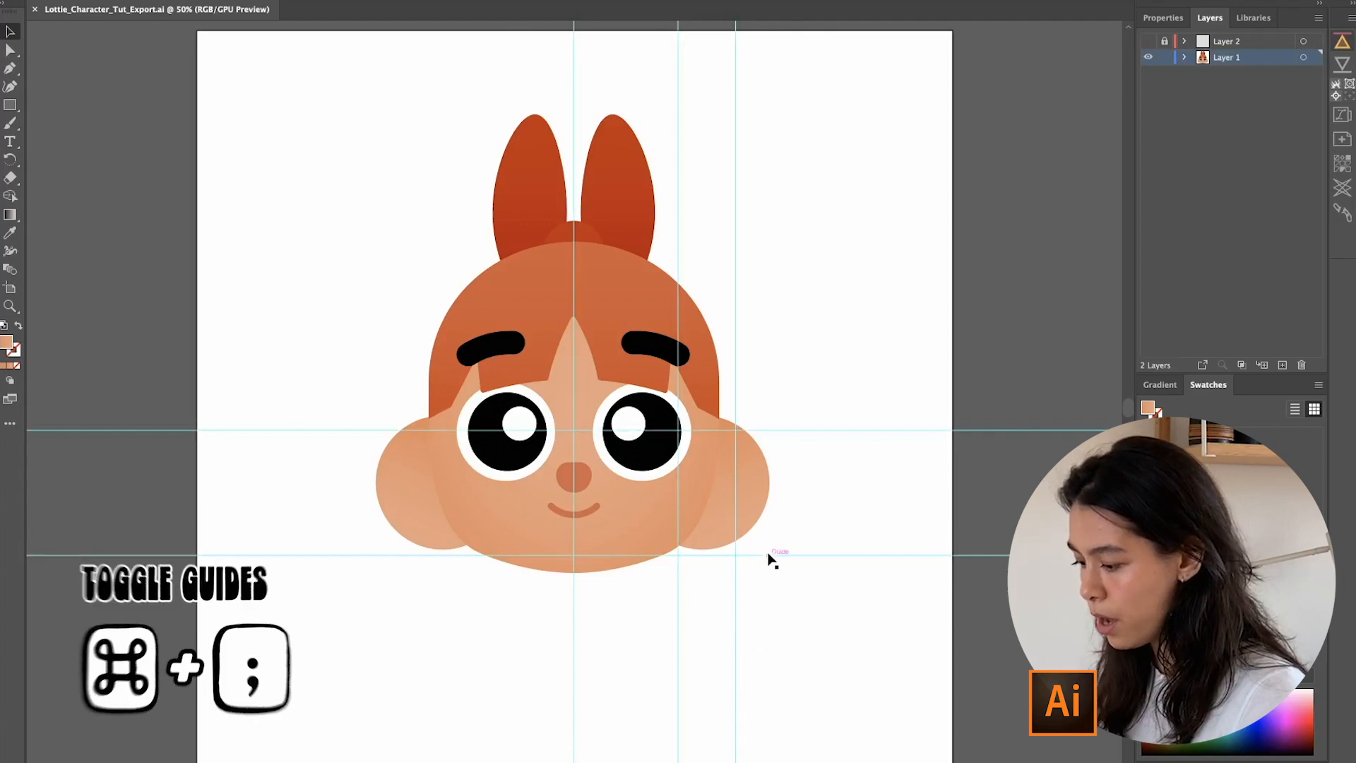
left_click_drag(778, 552, 777, 490)
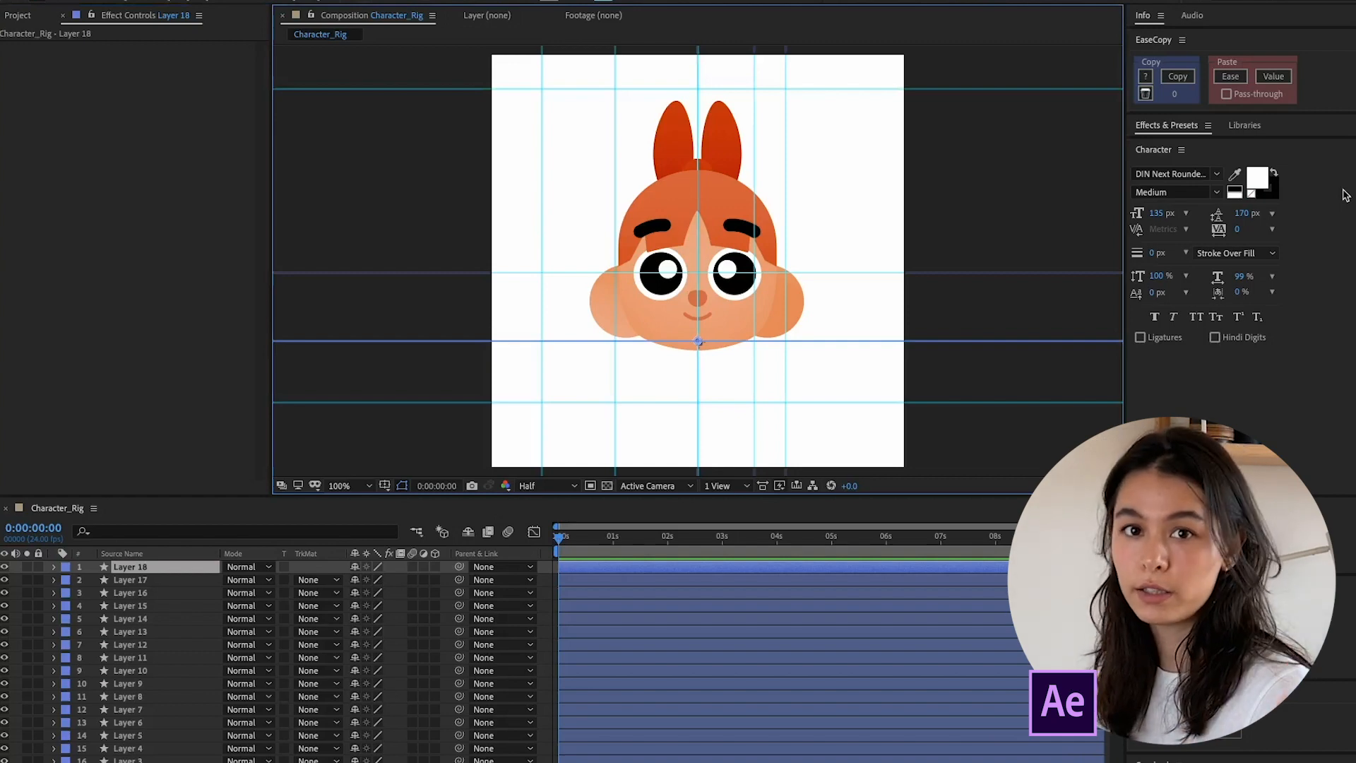
Select the leftover guide layers for removal, then toggle guides and rulers
left_click(130, 592)
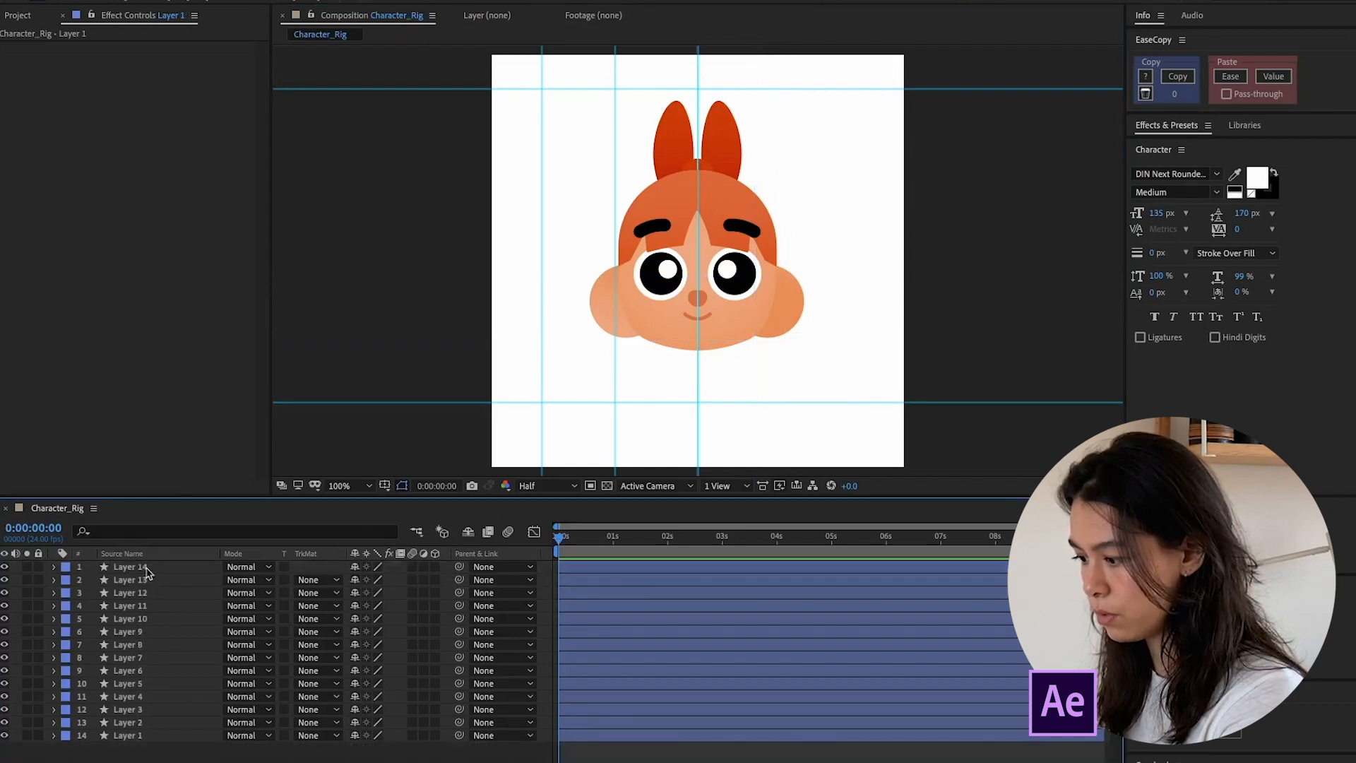
left_click(130, 591)
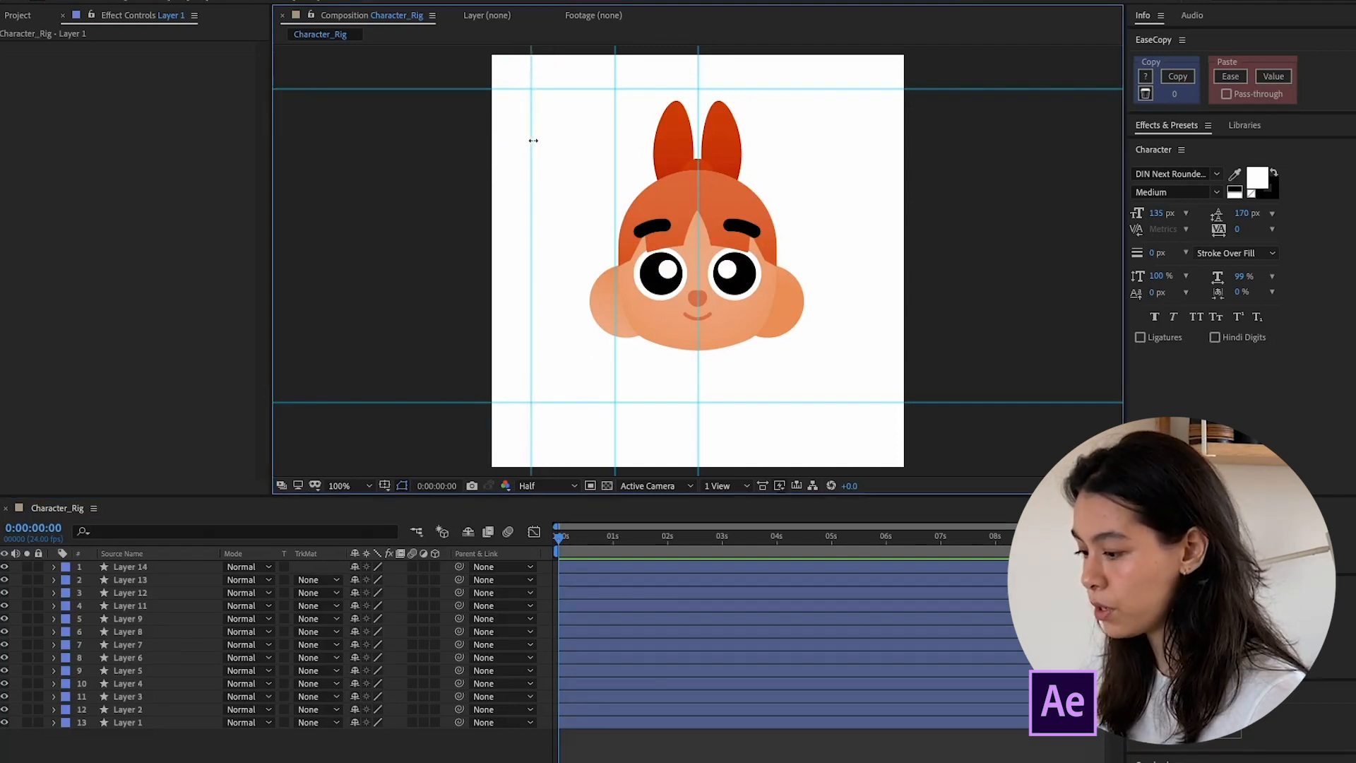
key("cmd+;")
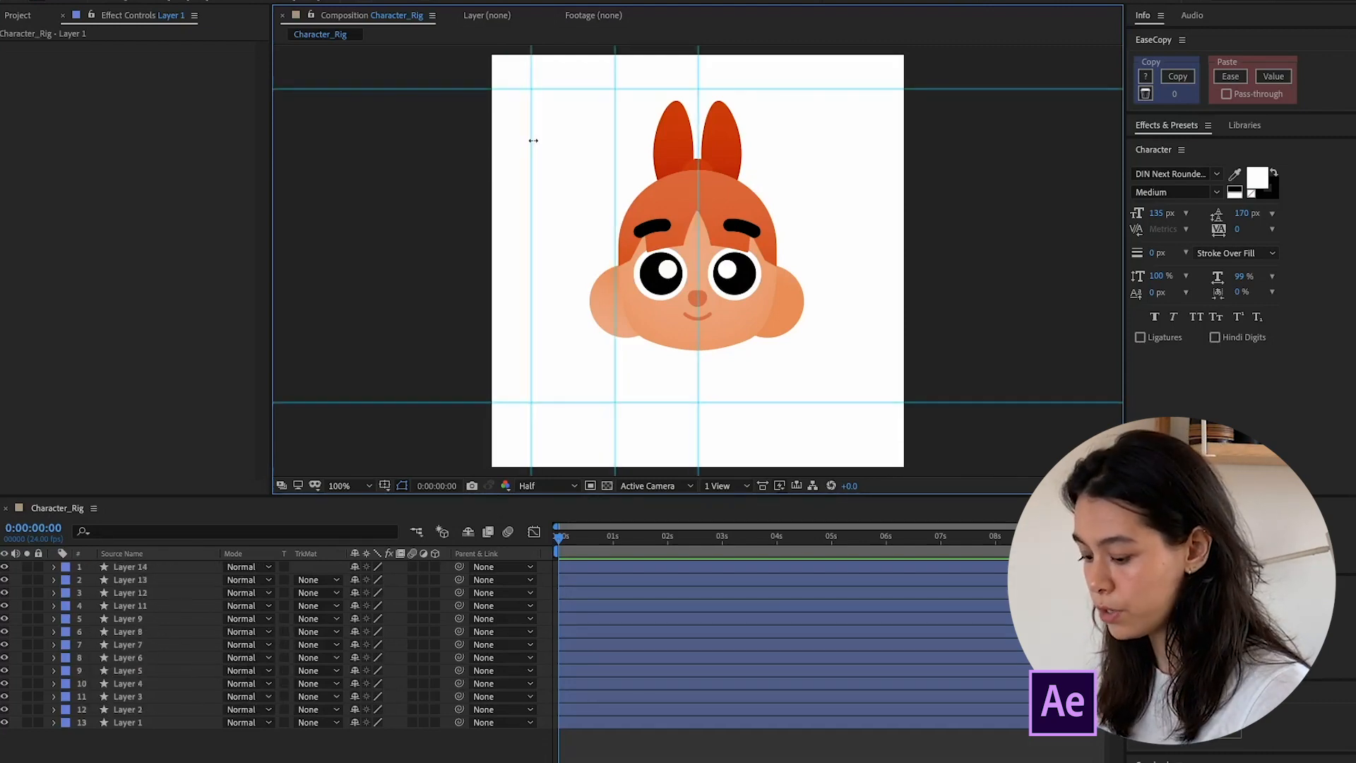
key("cmd+r")
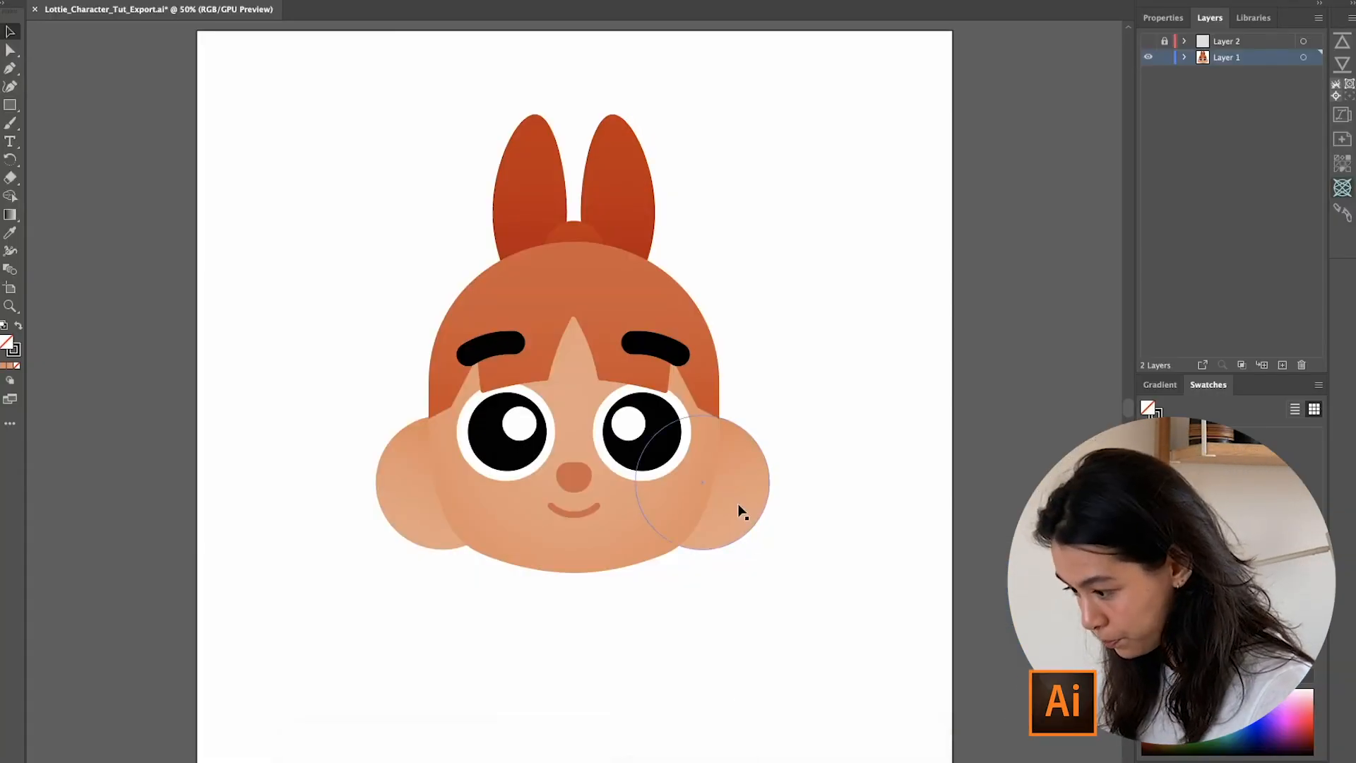
Isolate the right cheek circle, show rulers and drag a vertical guide through the gradient start point
double_click(701, 481)
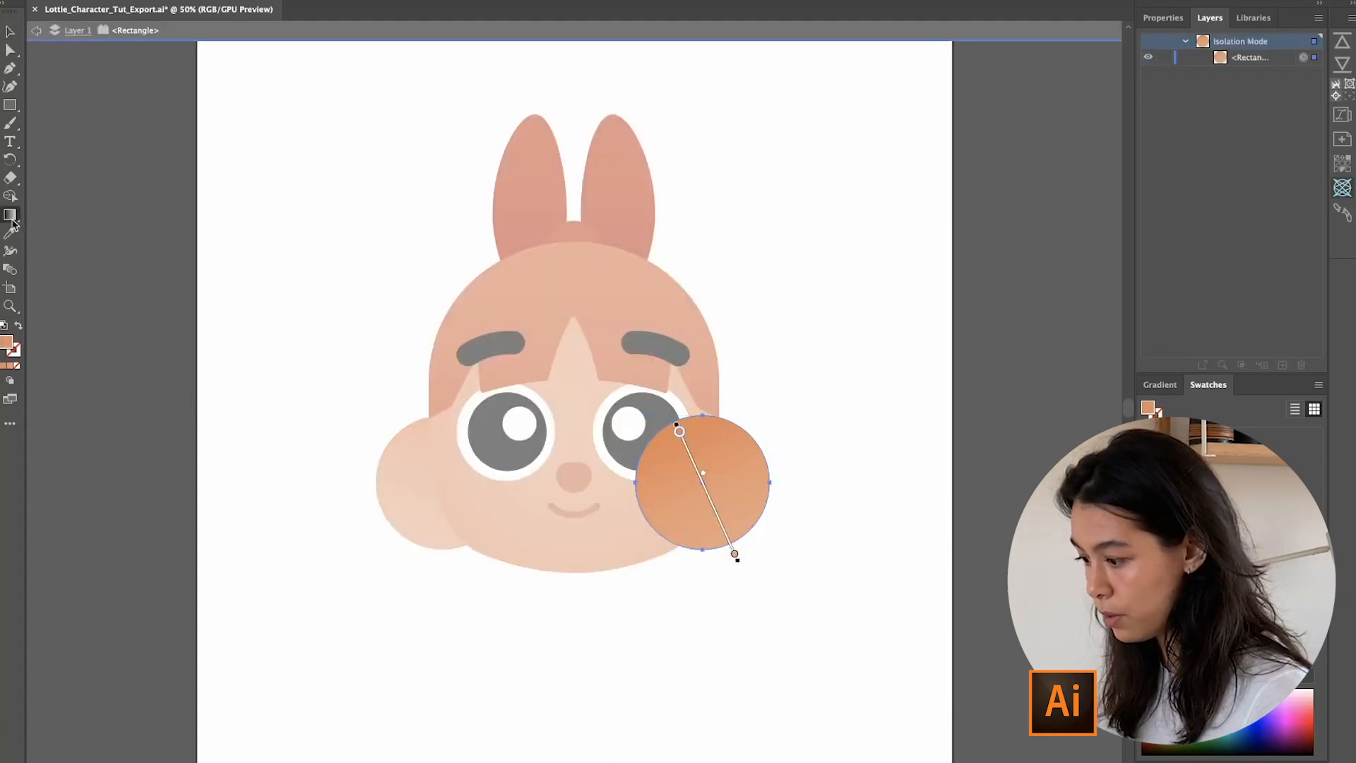
mouse_move(11, 216)
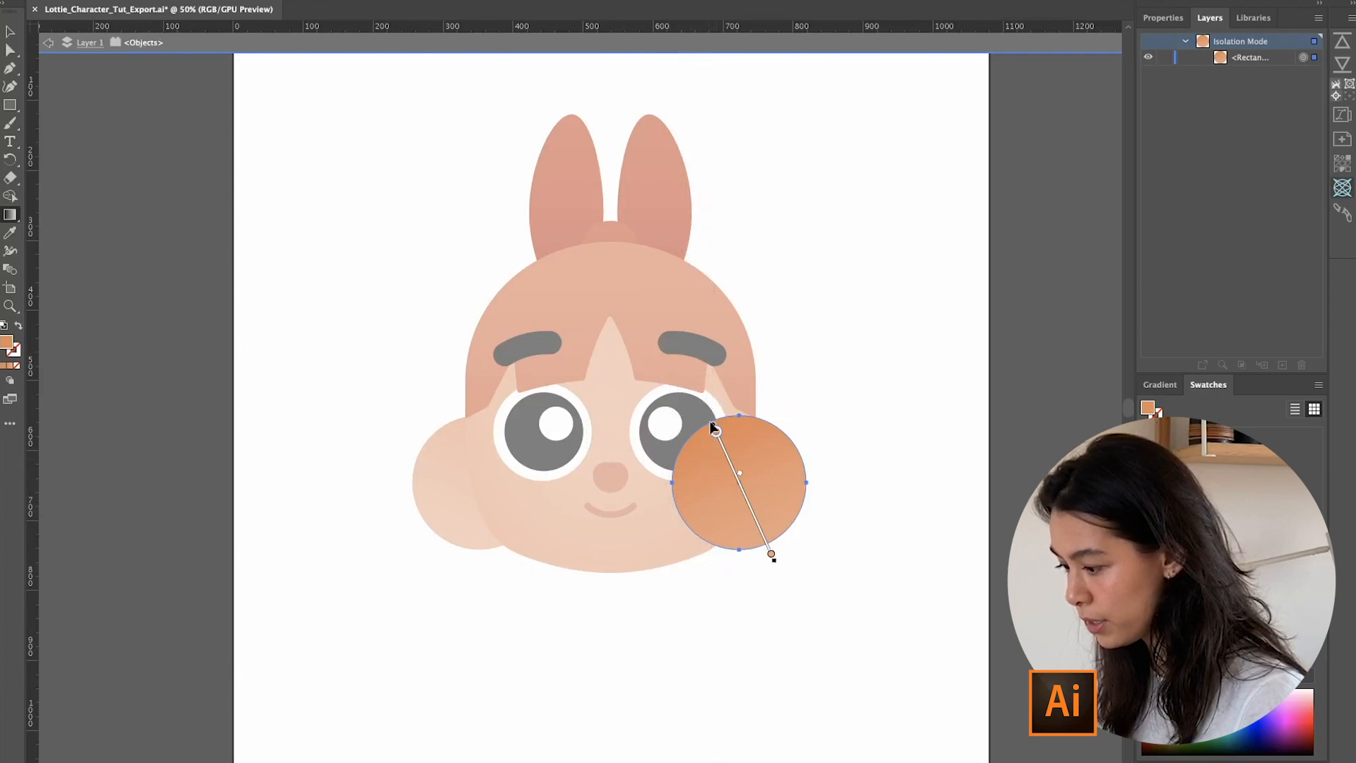
key("cmd+;")
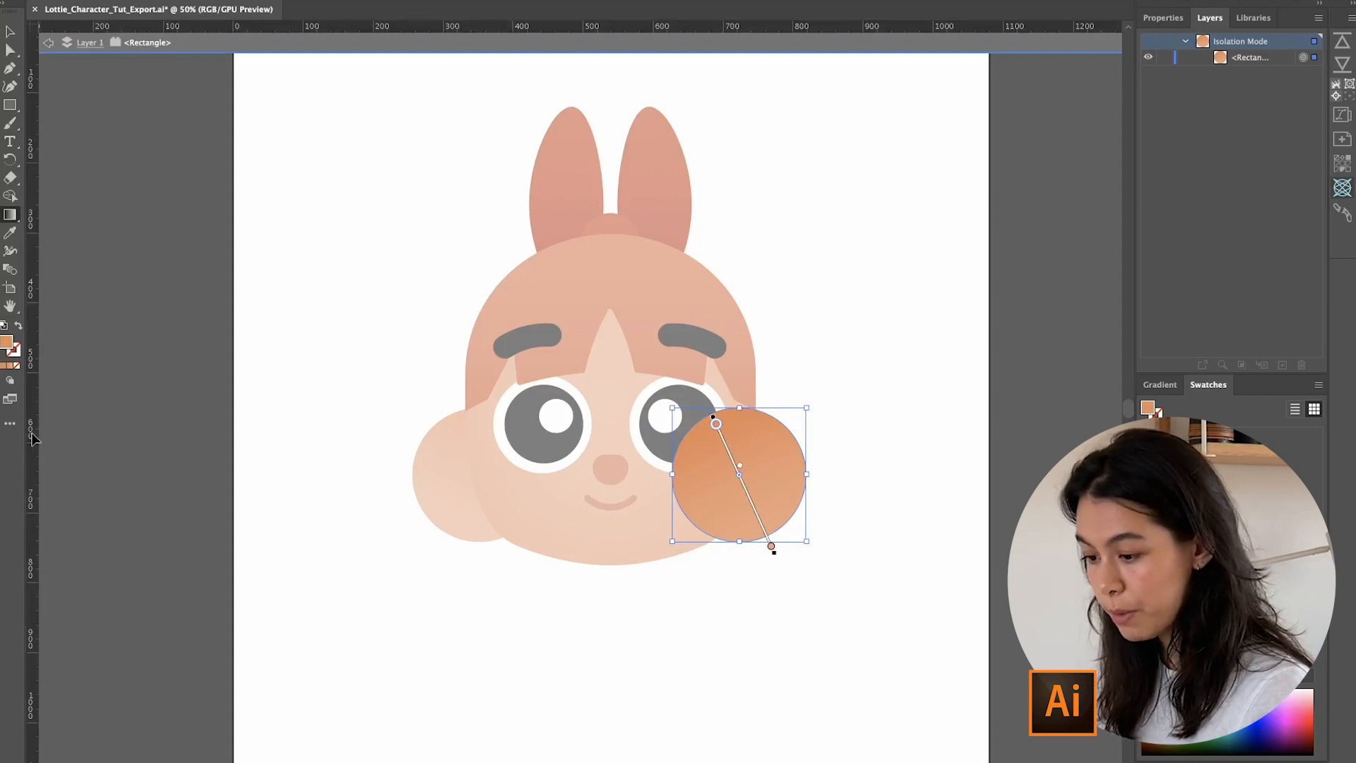
key("cmd+r")
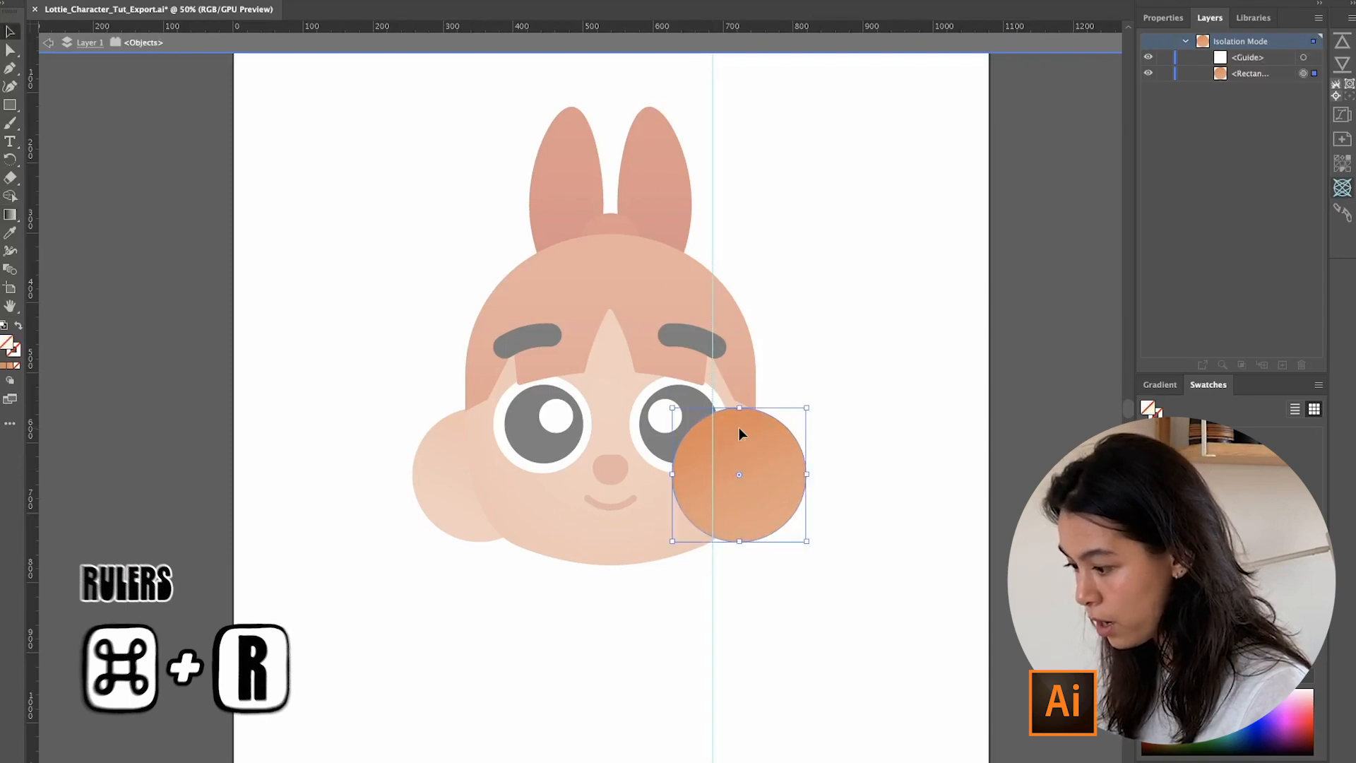
left_click_drag(714, 422, 773, 547)
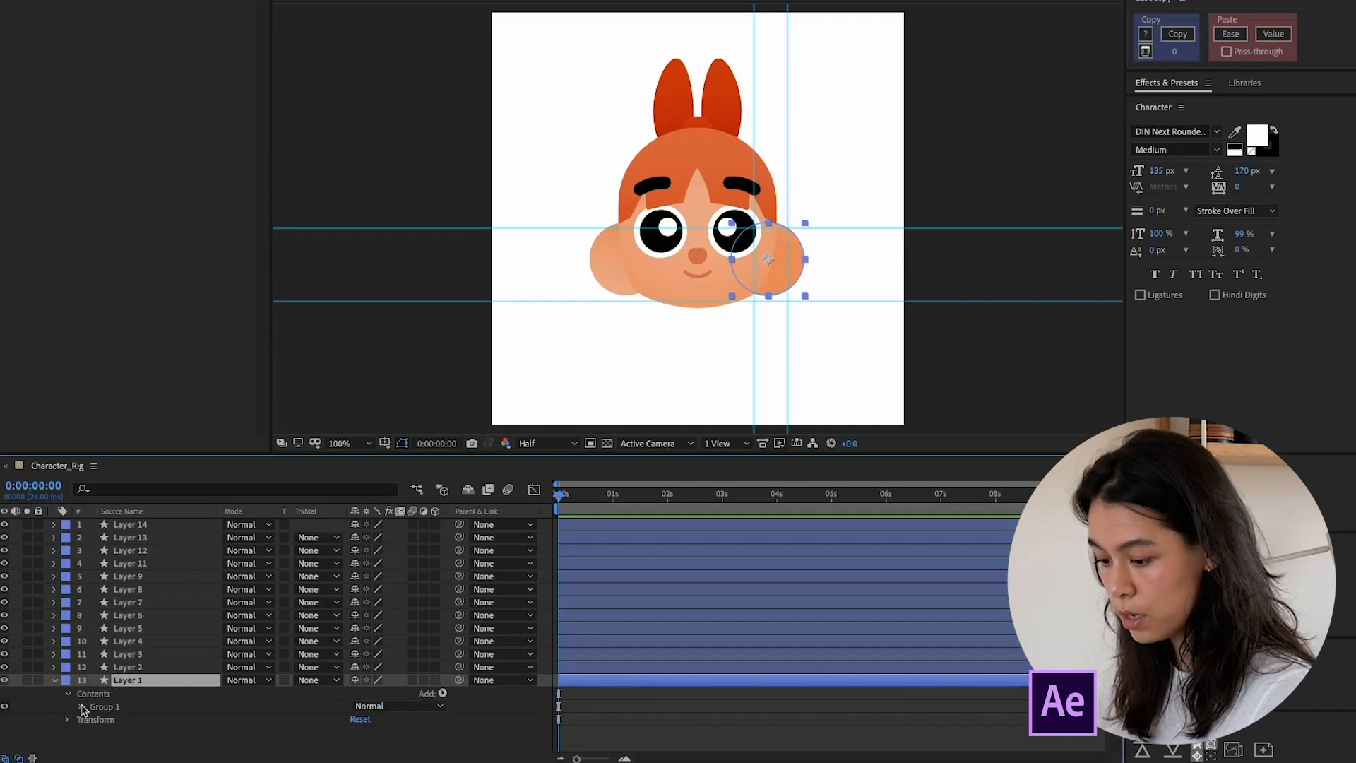
Expand the cheek layer's Gradient Fill and pick a colour stop in its editor
left_click(68, 706)
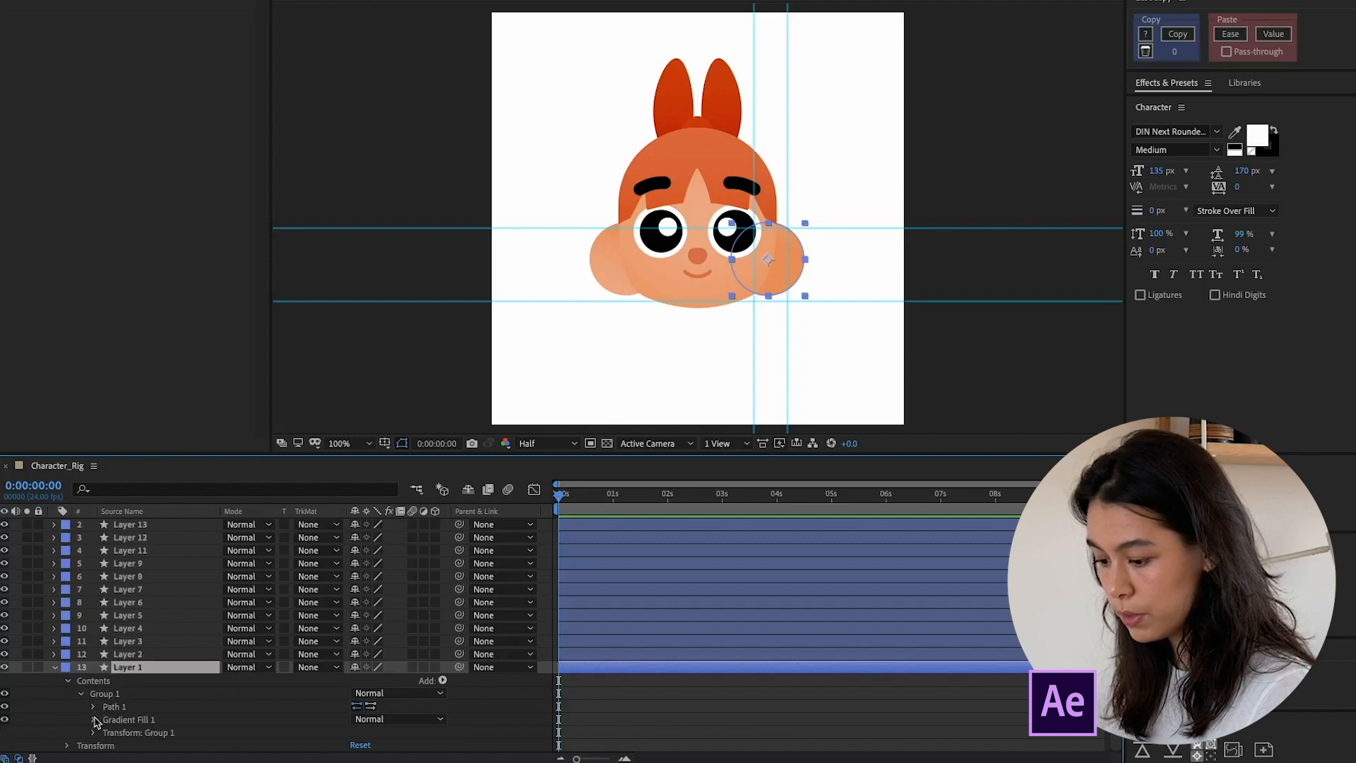
left_click(93, 719)
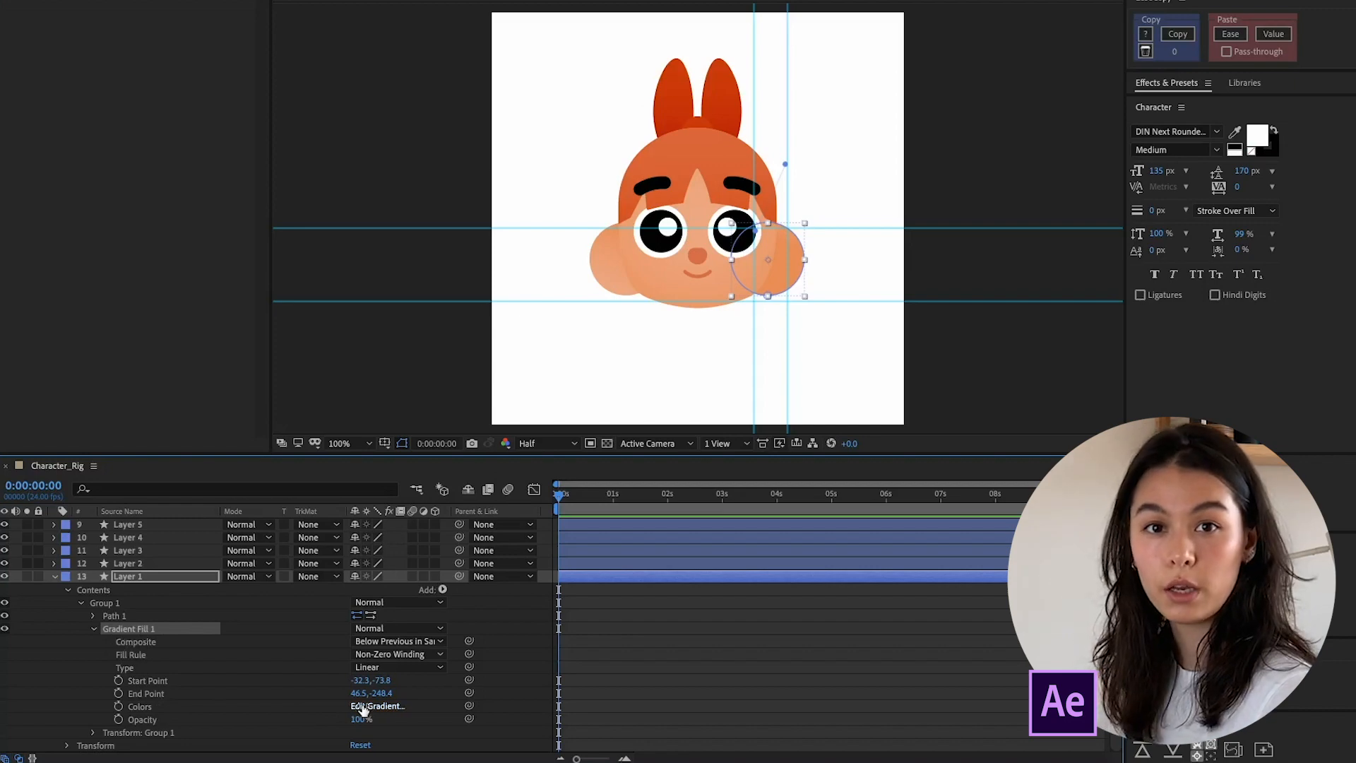
left_click(378, 706)
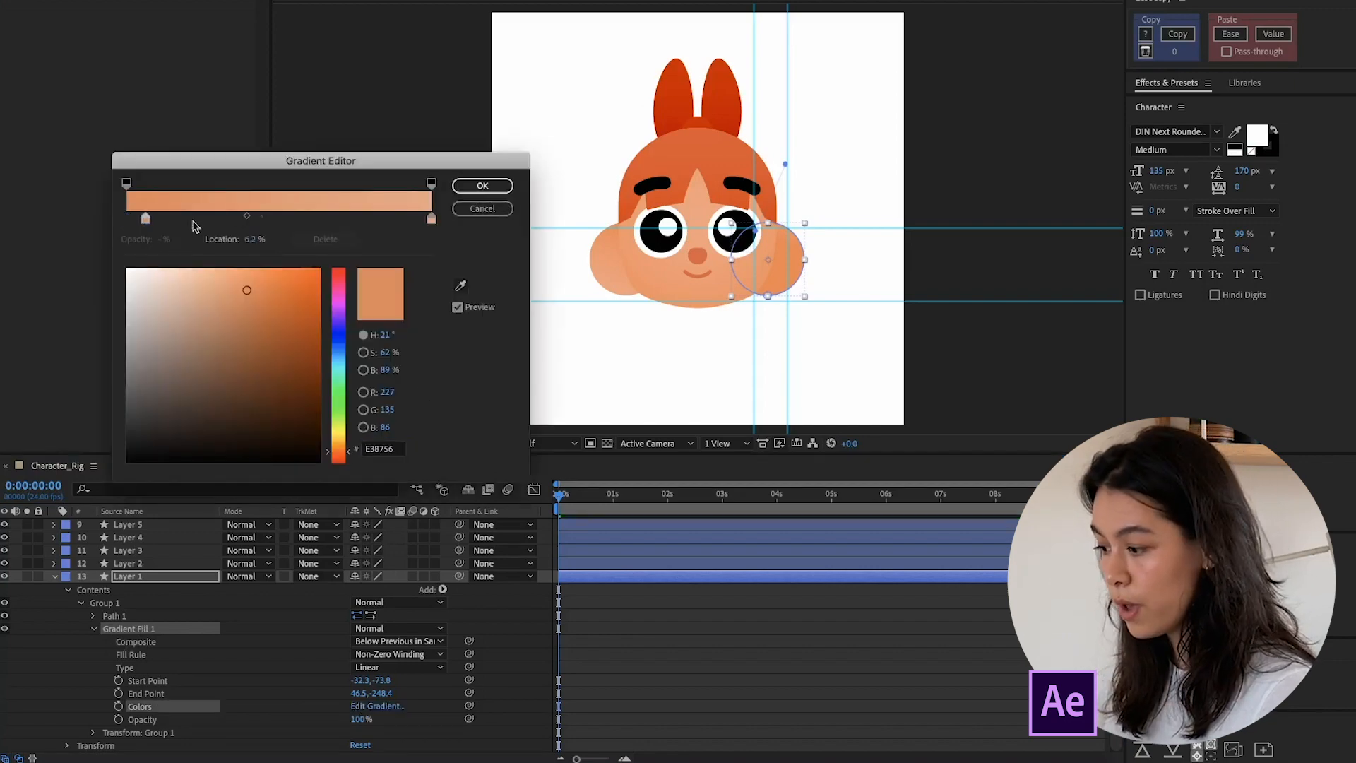
left_click(482, 185)
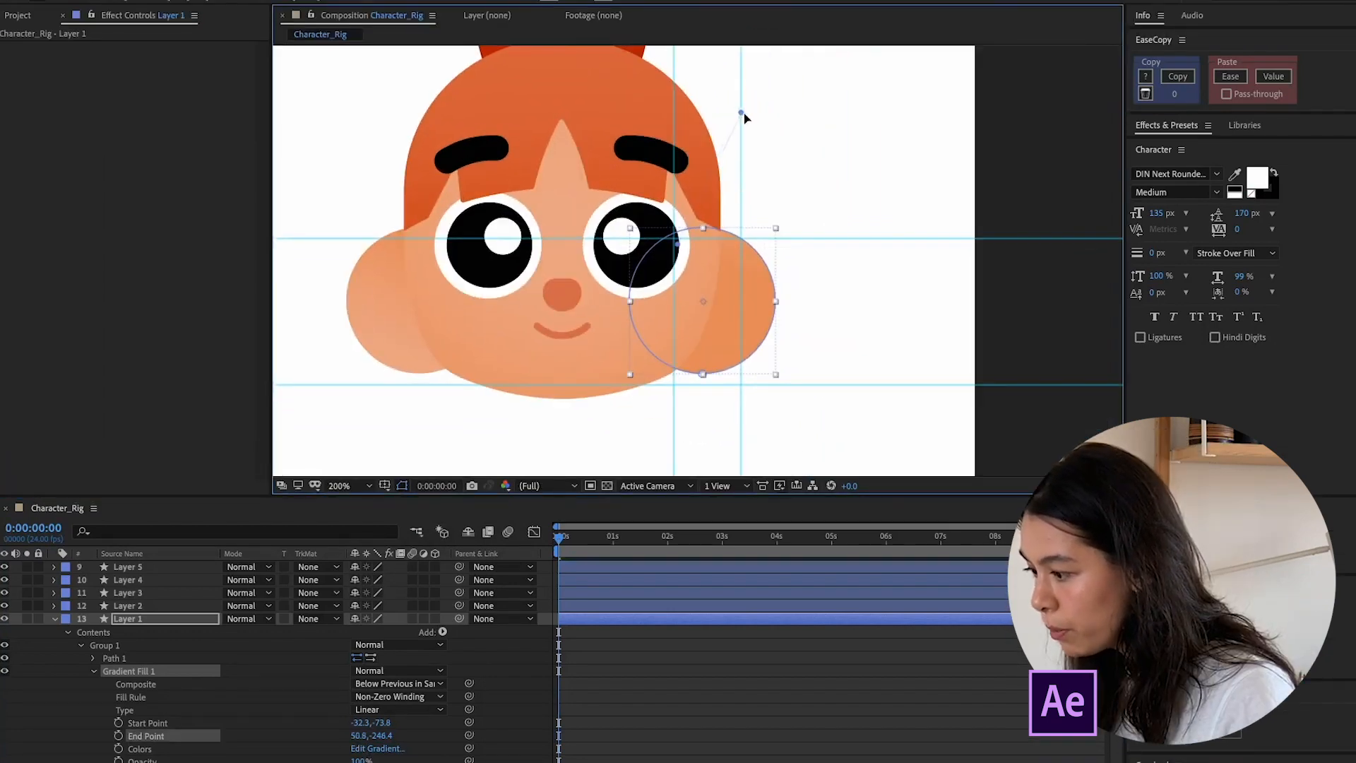
Drag the gradient's end and start point handles to new positions across the cheek
left_click_drag(739, 114, 760, 126)
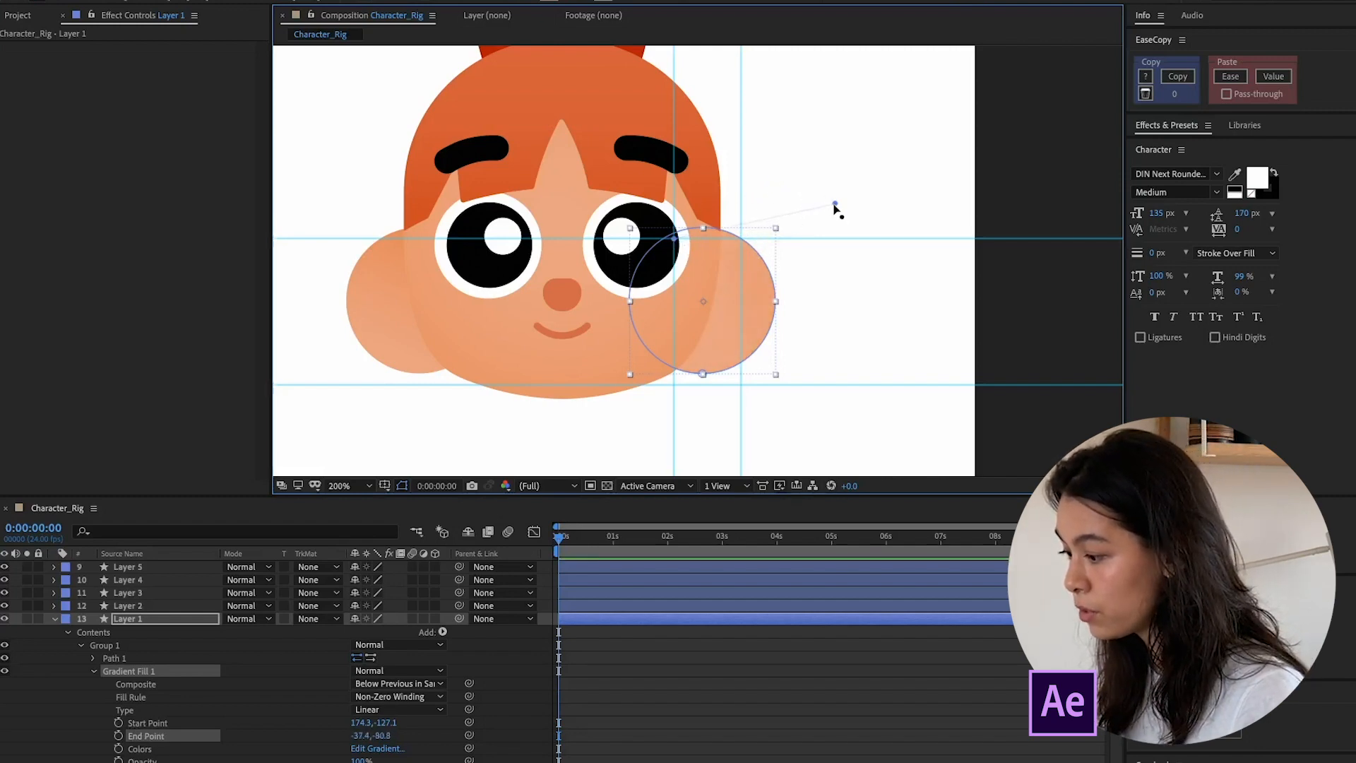
left_click_drag(835, 208, 742, 390)
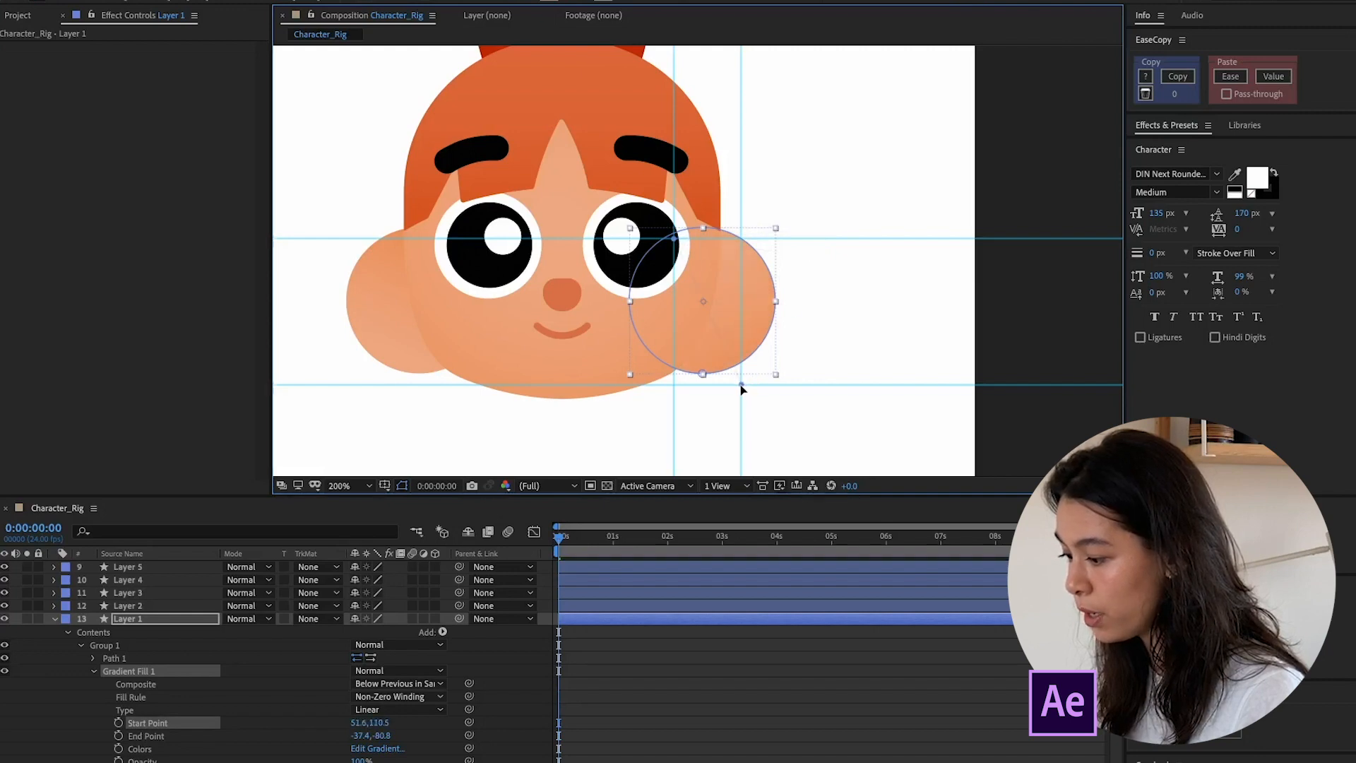
mouse_move(746, 385)
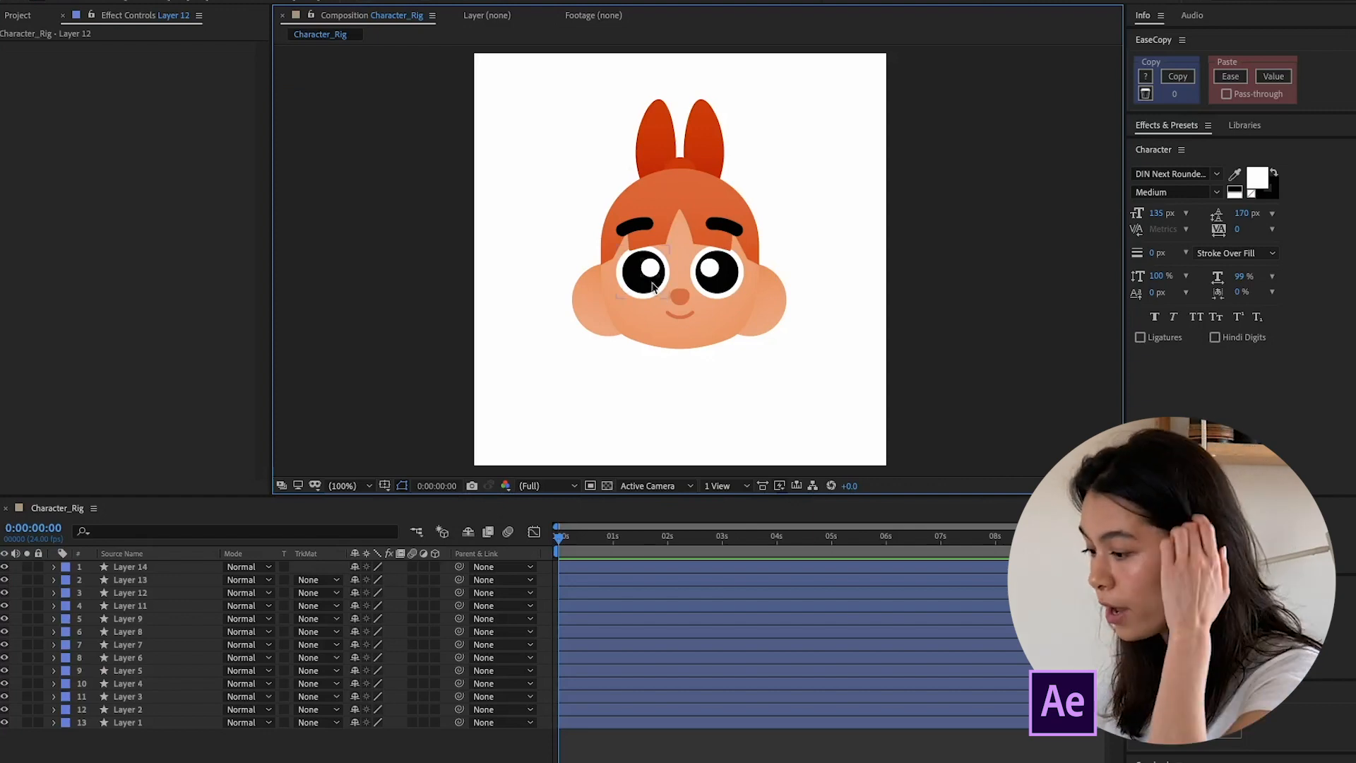
Rename the left pupil's layer to Eye and reveal its Group 1 and Group 2 contents
left_click(643, 273)
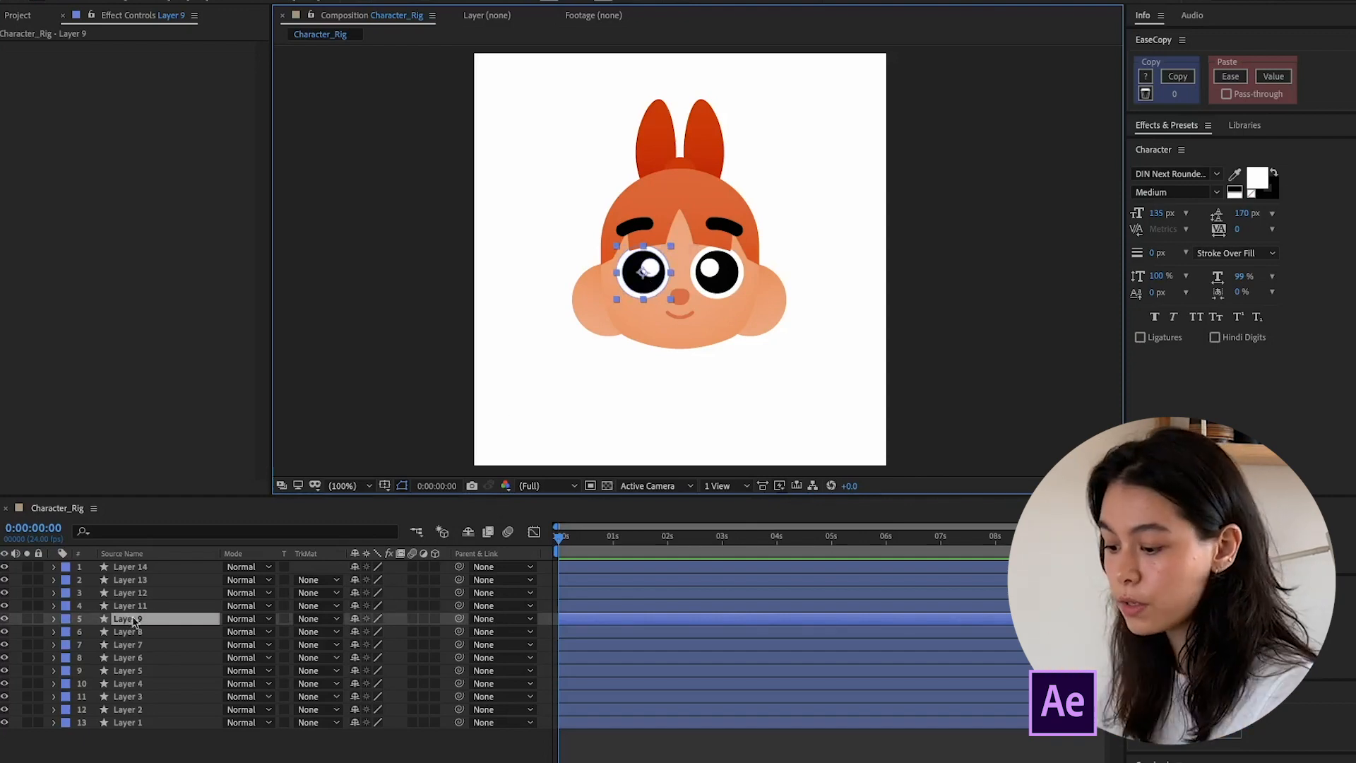
double_click(129, 618)
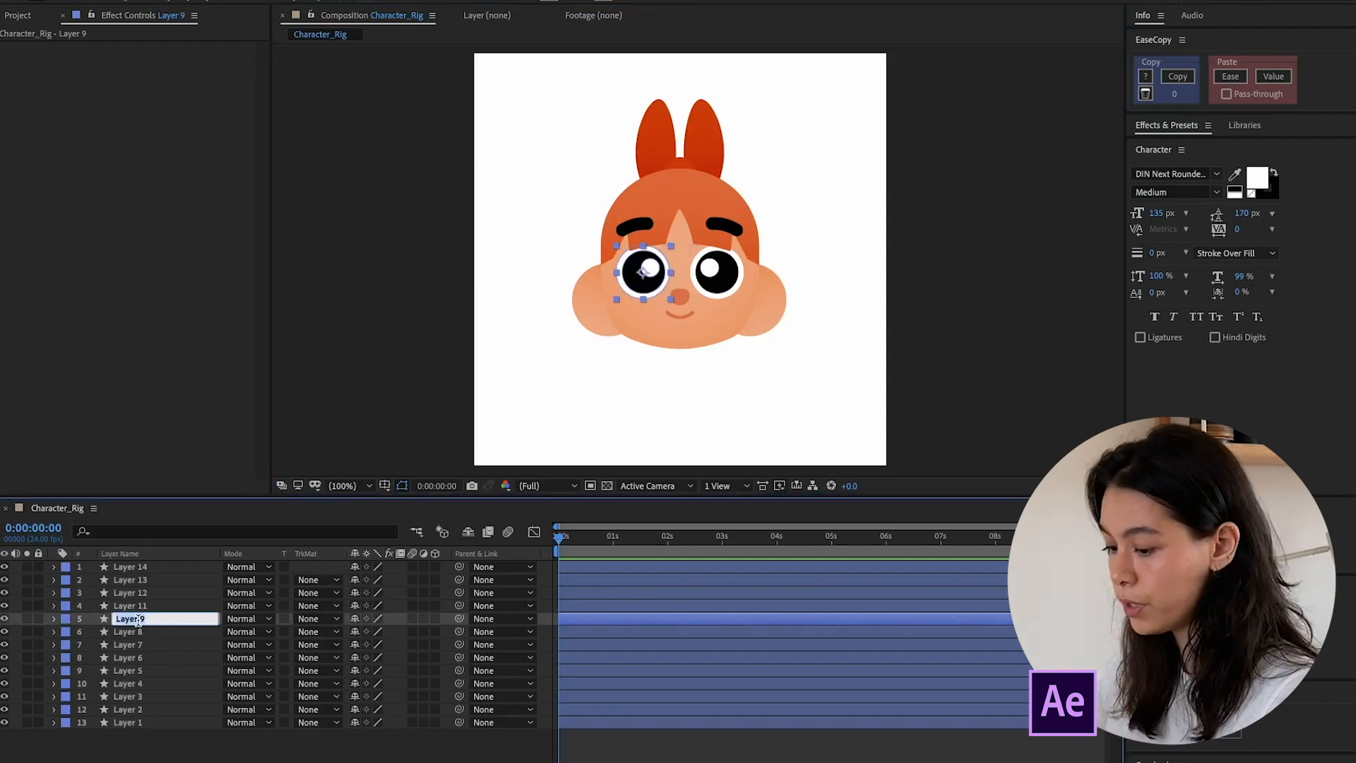
type("Eye")
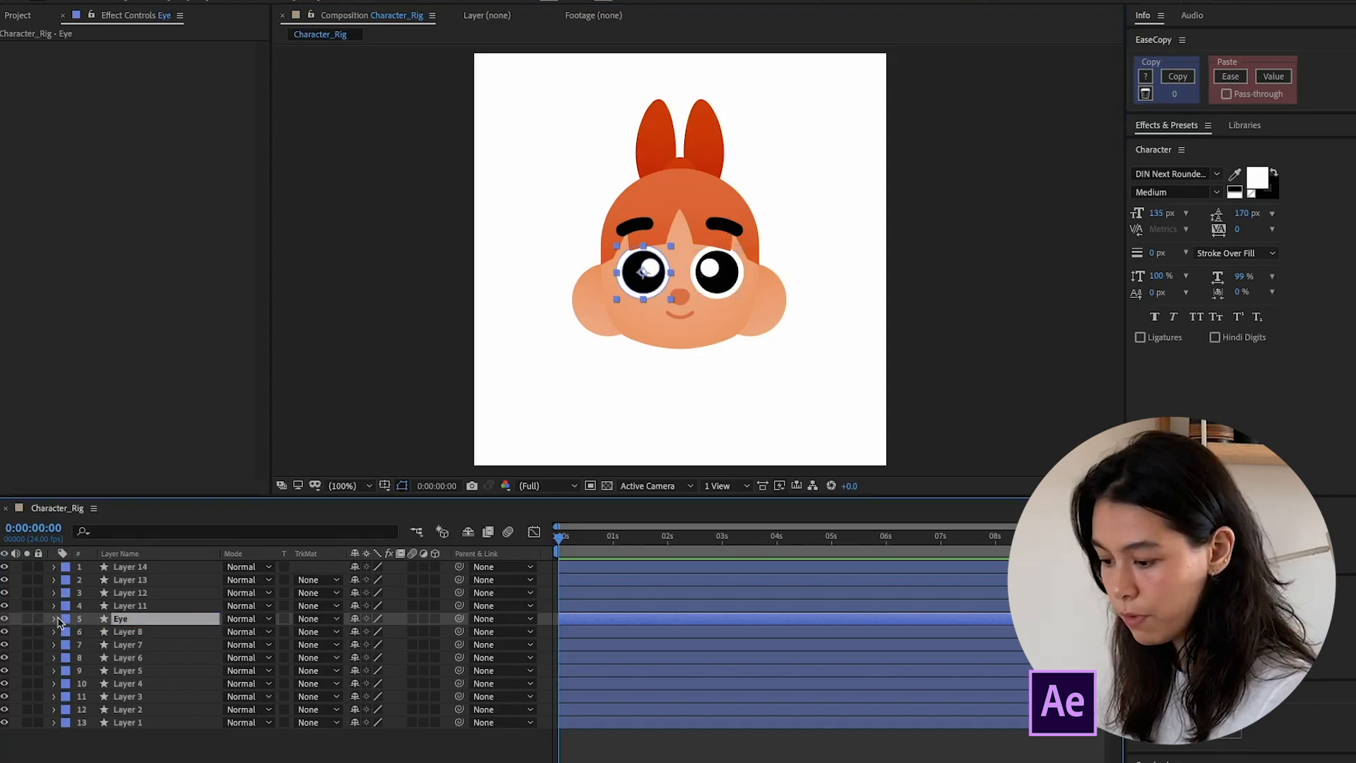
left_click(53, 618)
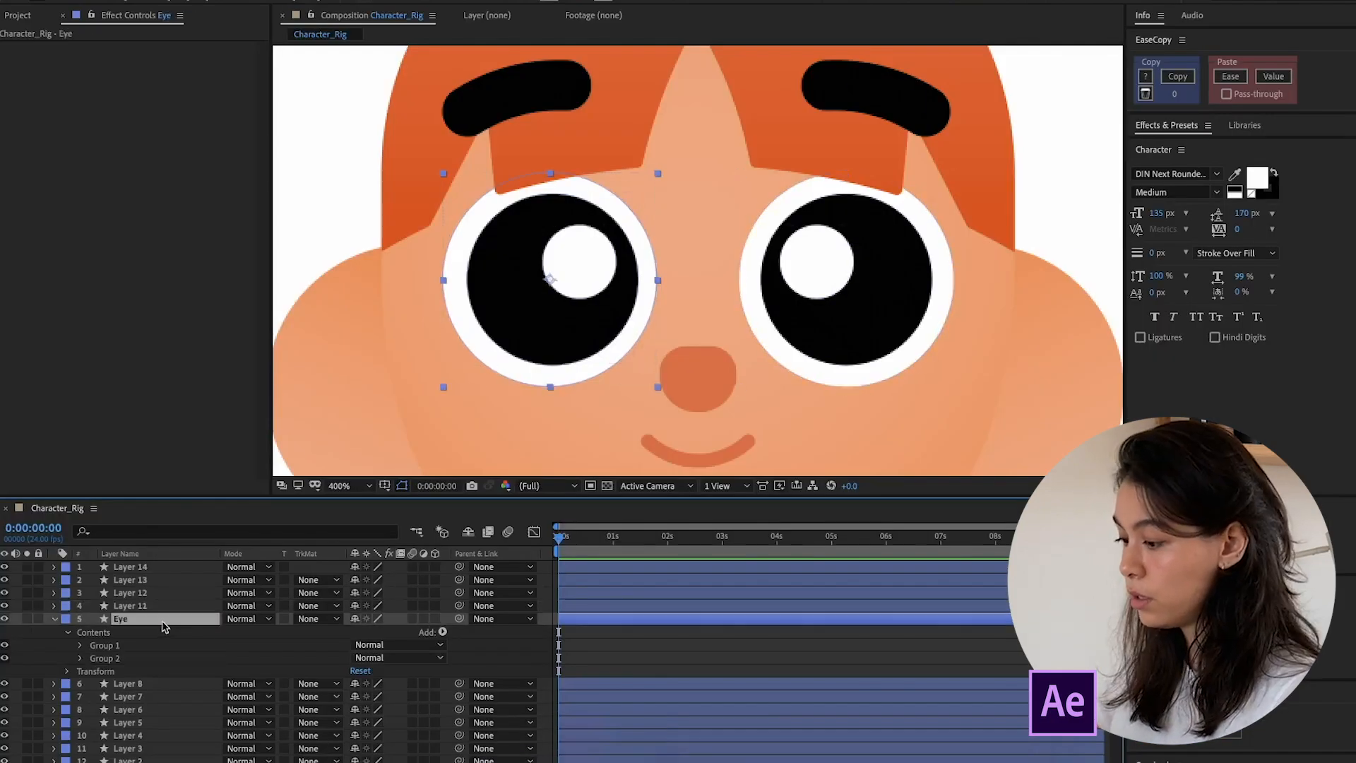
right_click(545, 402)
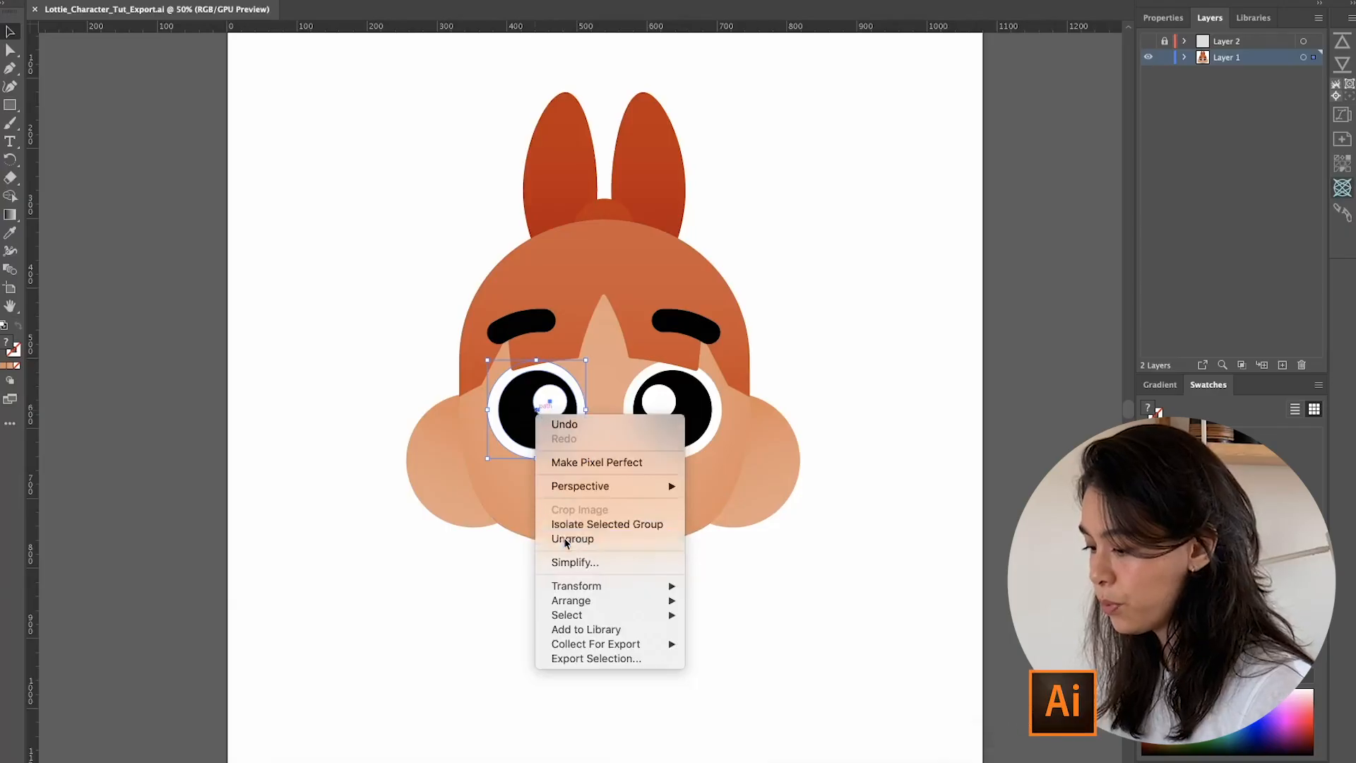
Ungroup the left eye's shapes and deselect the artwork
left_click(572, 538)
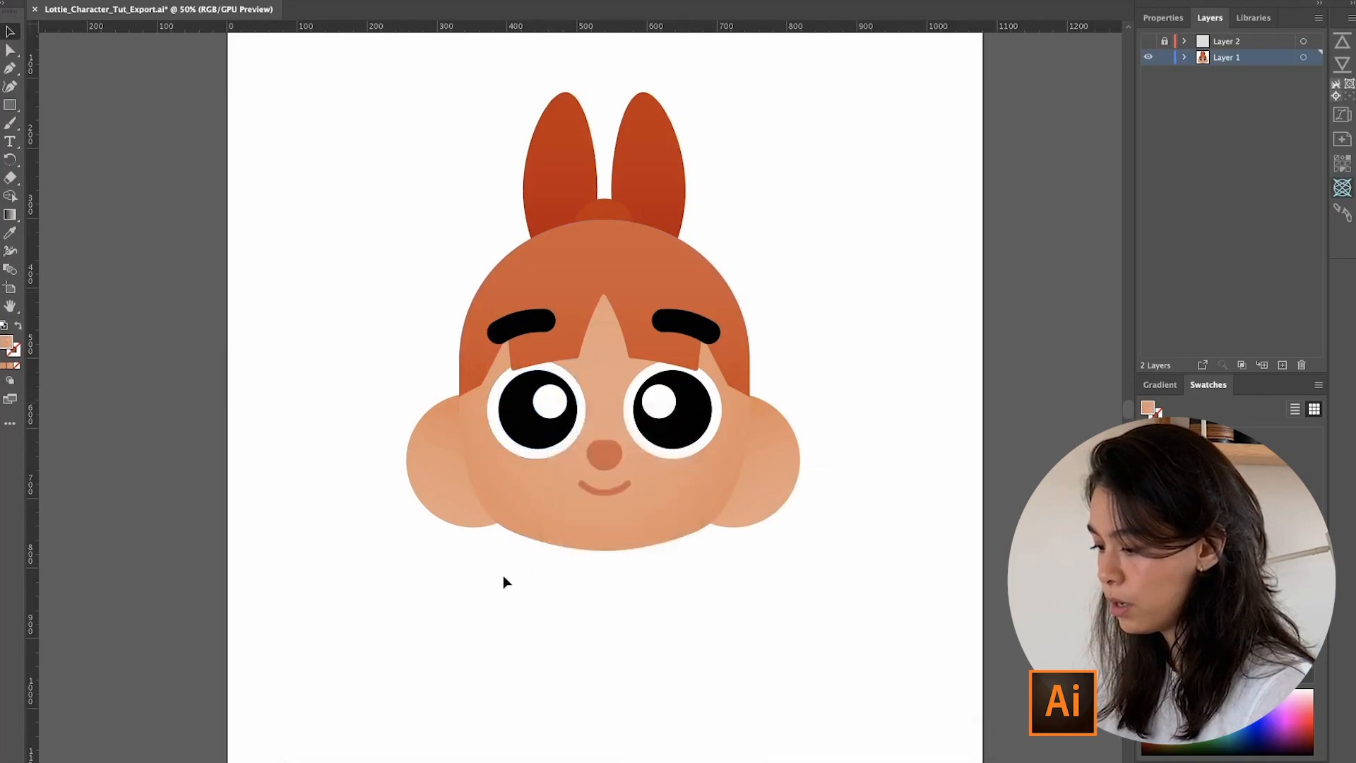
left_click(536, 411)
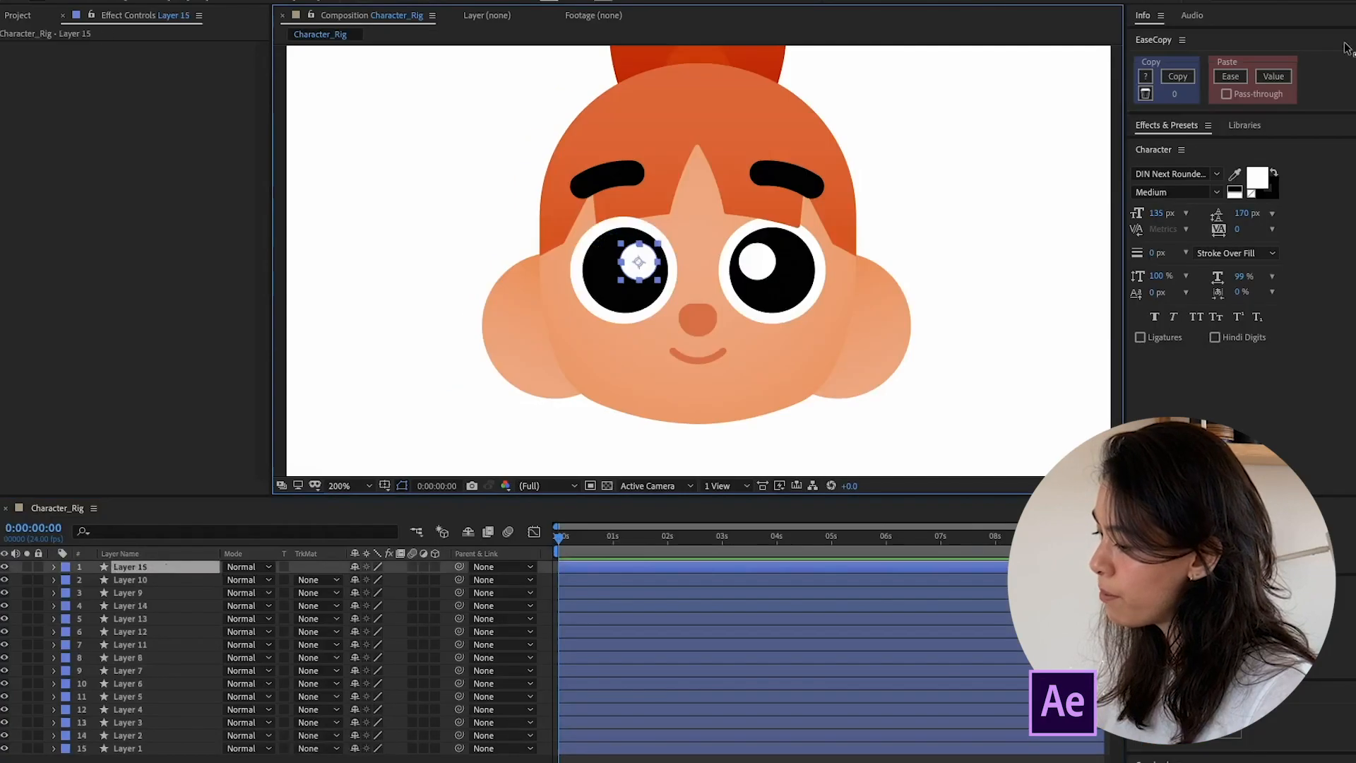
Review the new highlight layer and the left eye layer in the timeline
left_click(130, 579)
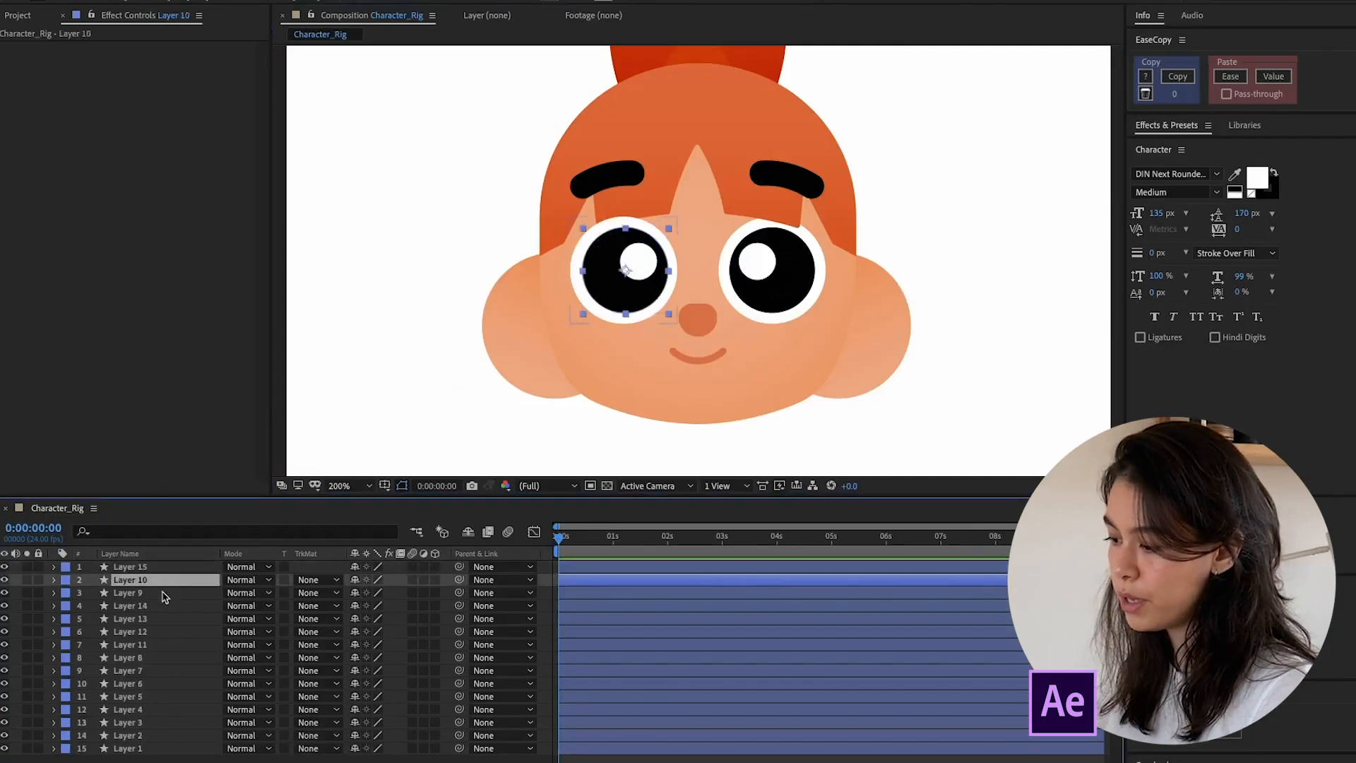
left_click(130, 592)
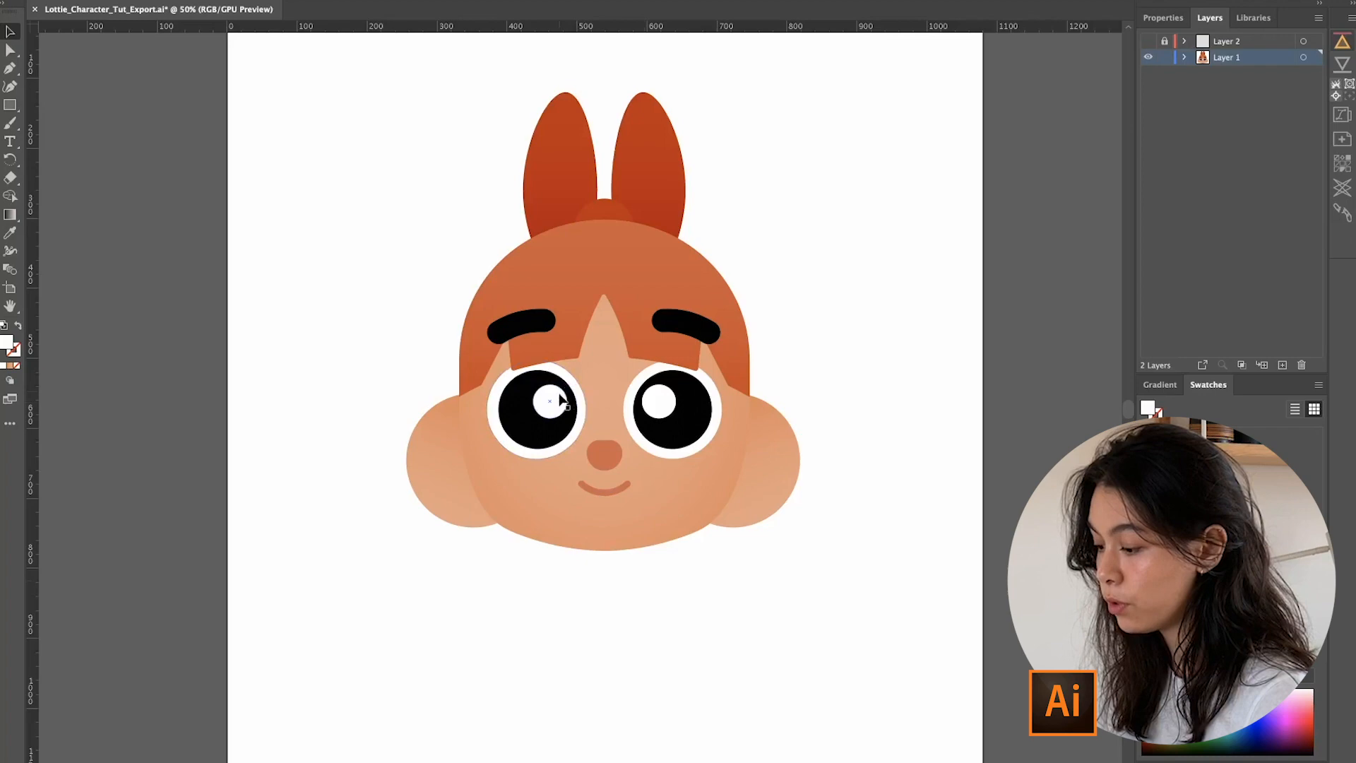
Select what remains inside the left pupil where the highlight was removed
left_click(537, 407)
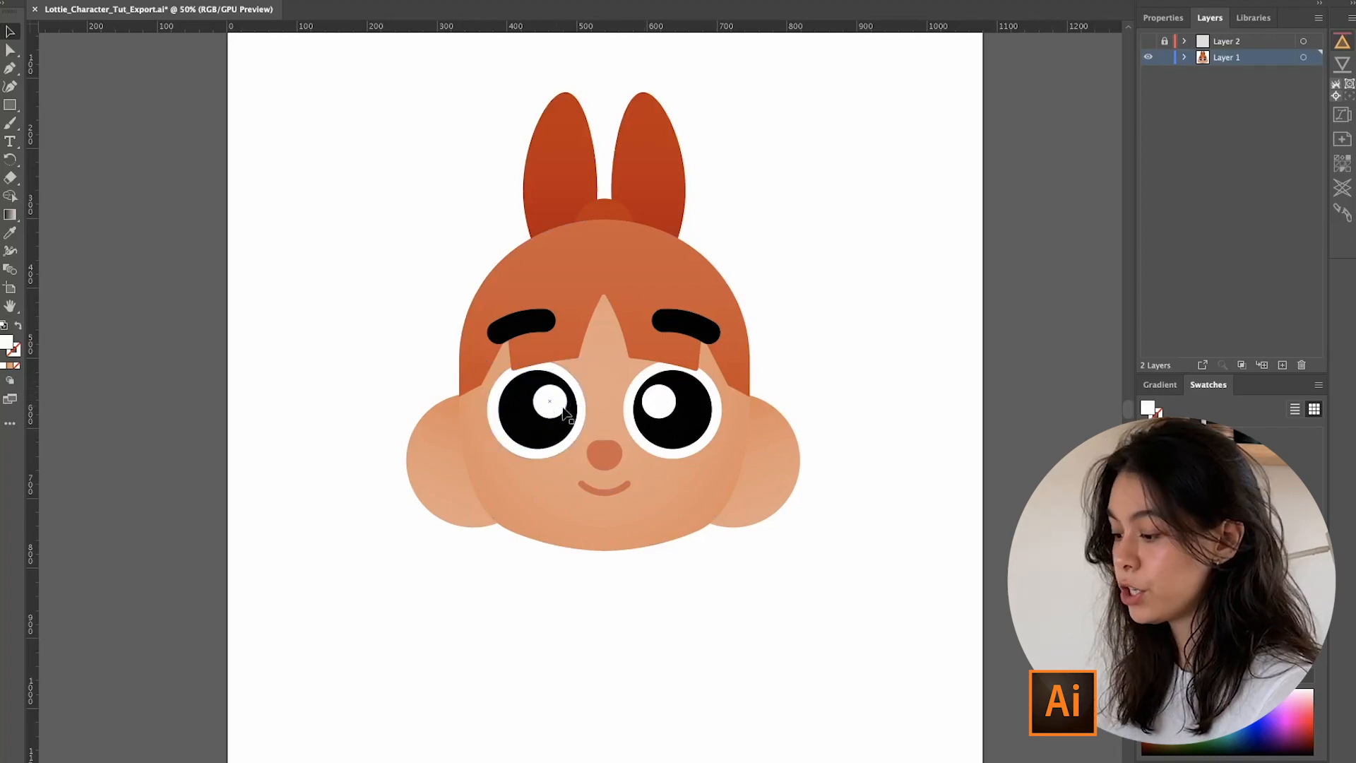
left_click(549, 411)
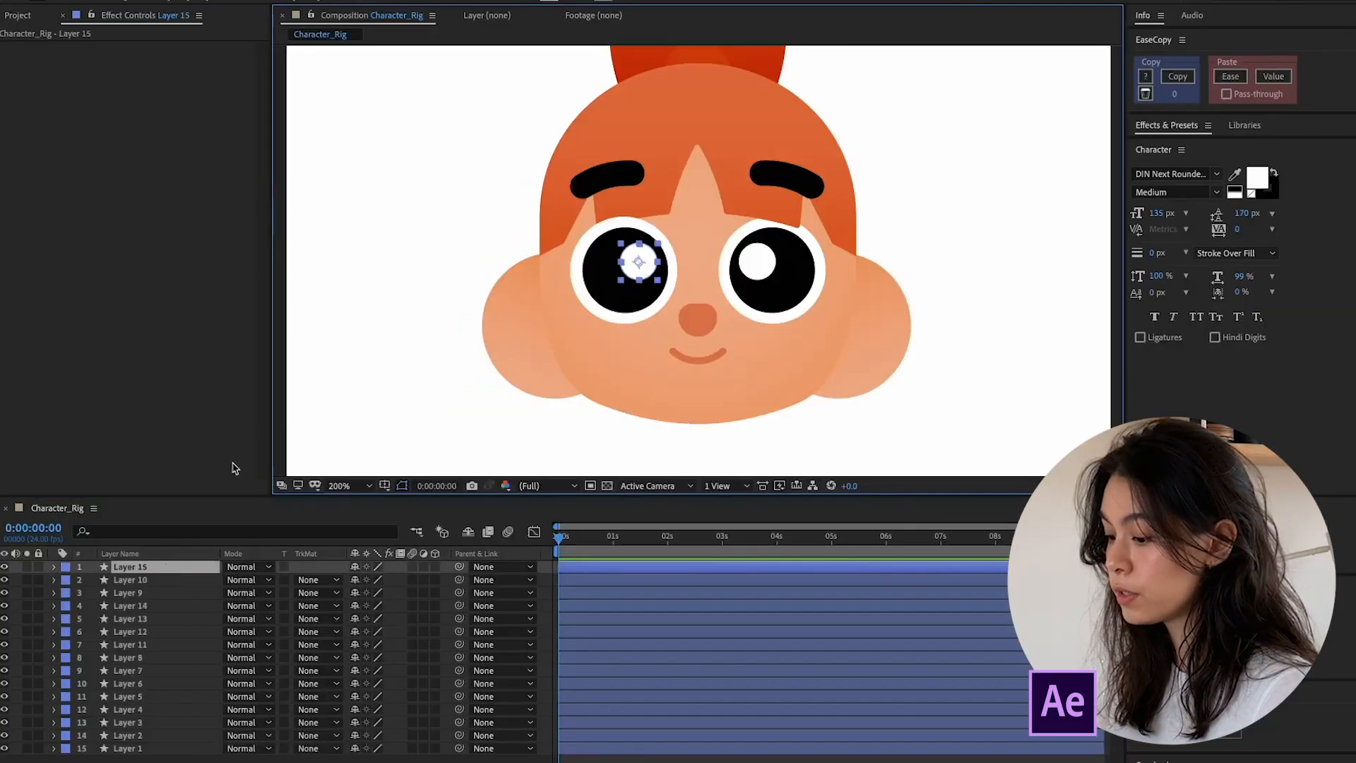
Return to Illustrator with the left eye's white highlight restored and deselect the artwork
left_click(130, 592)
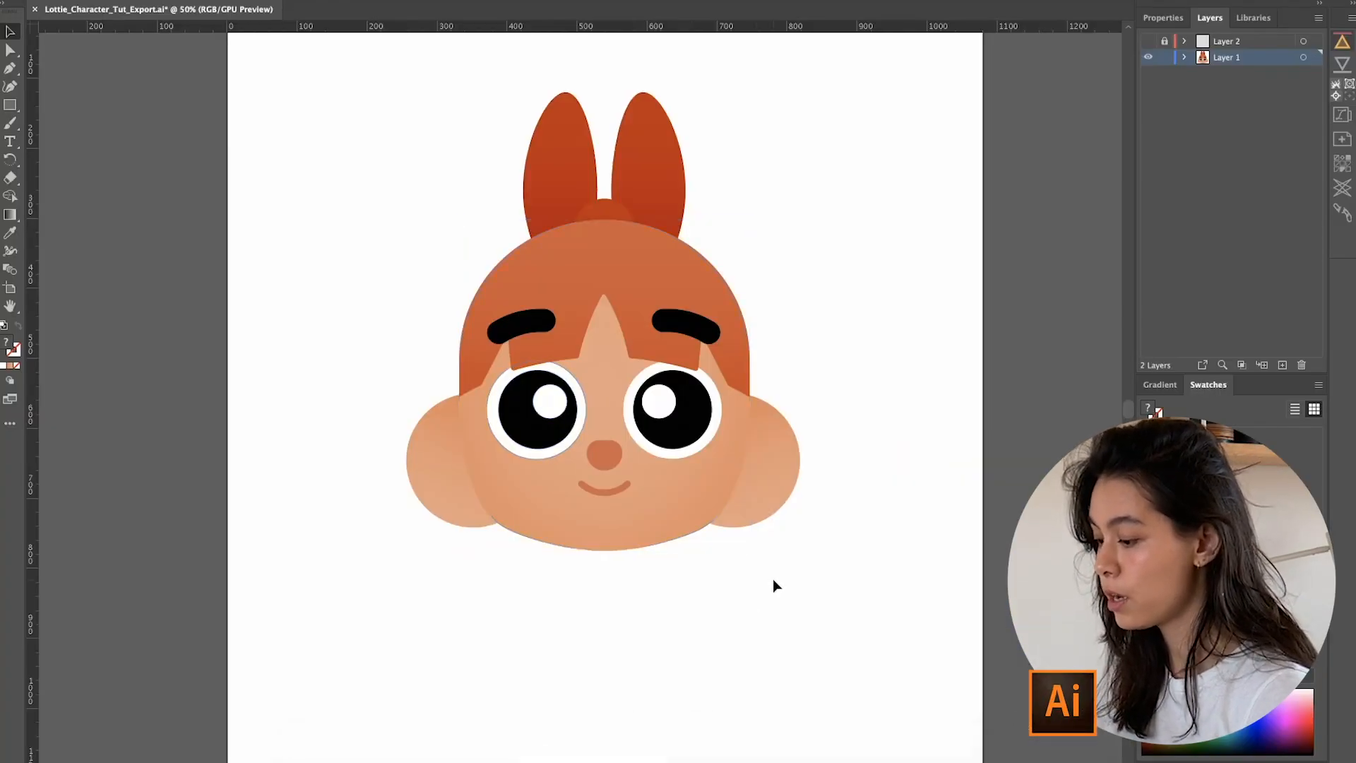
left_click(537, 411)
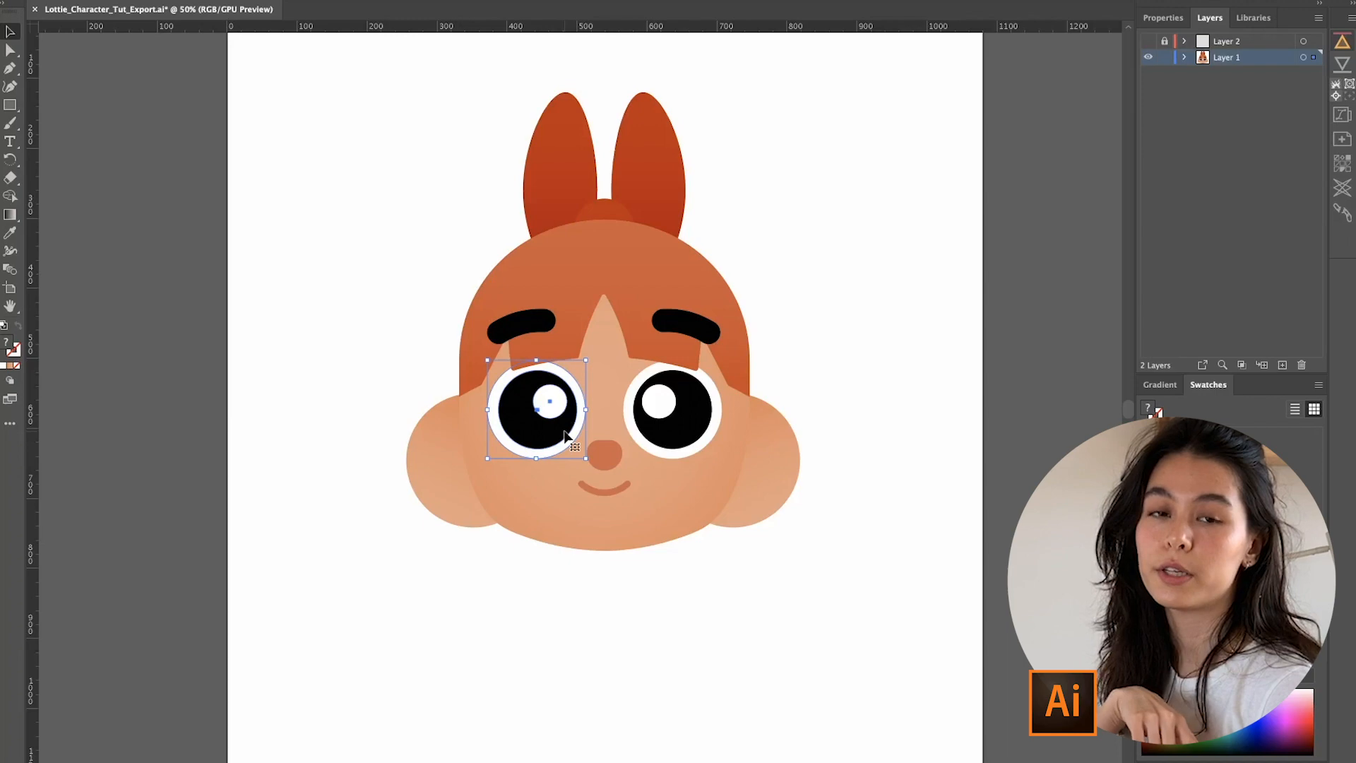
Isolate the left eye group and bring a copy of the white eyeball circle to the front
double_click(537, 412)
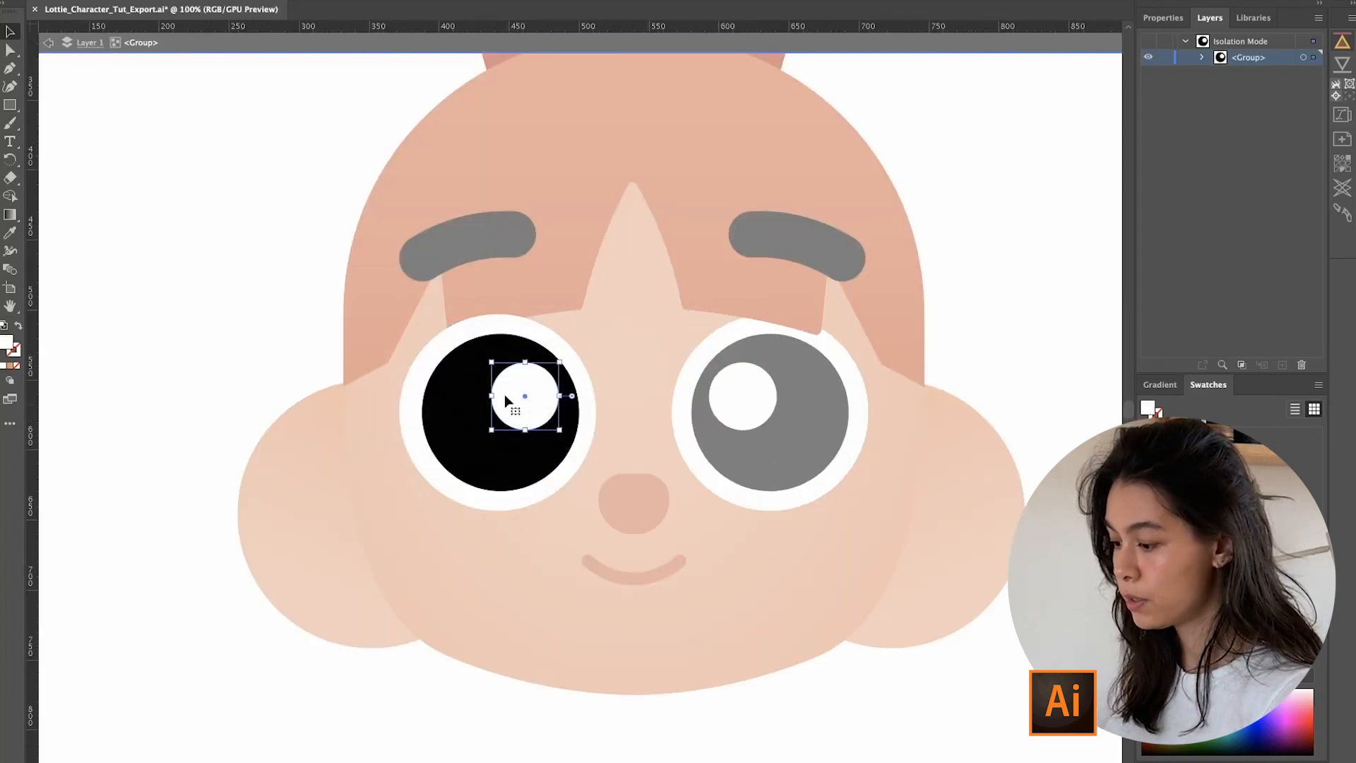
key("cmd+g")
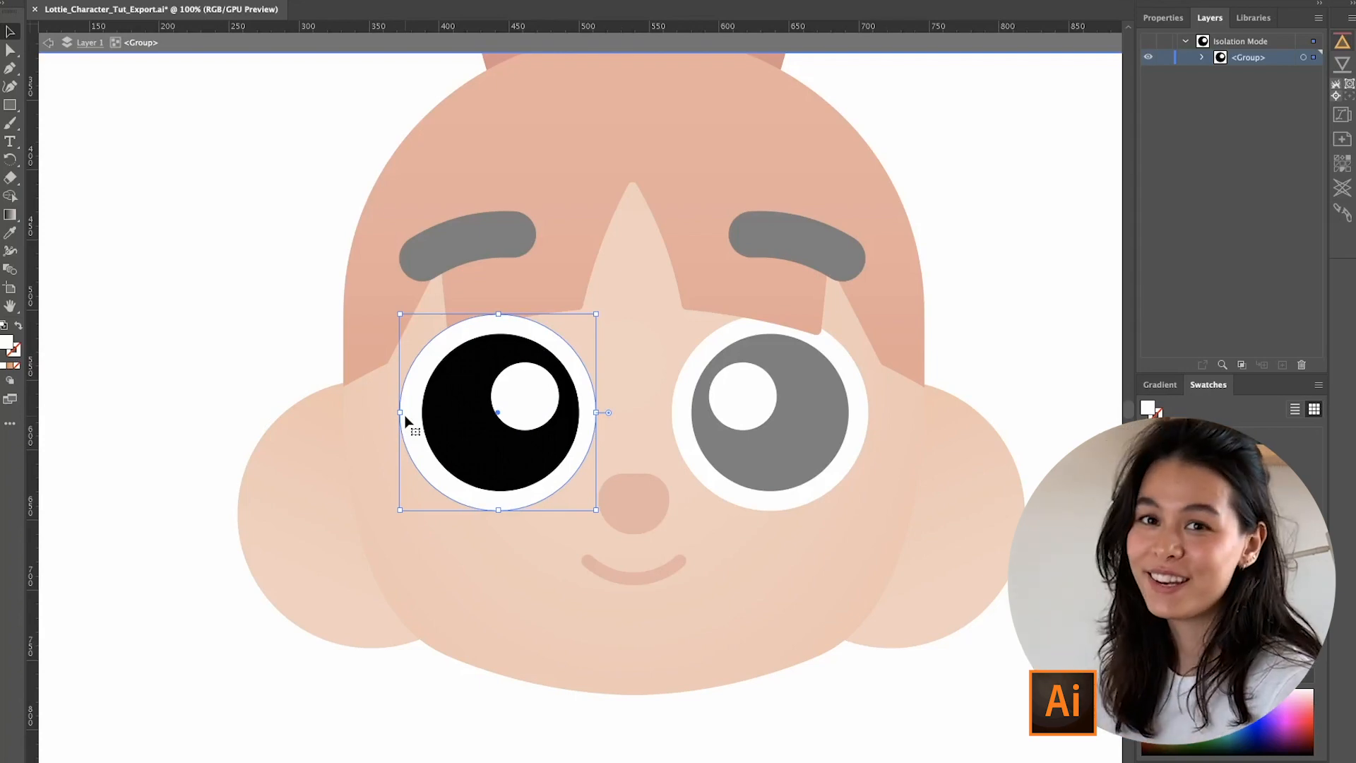
key("cmd+c")
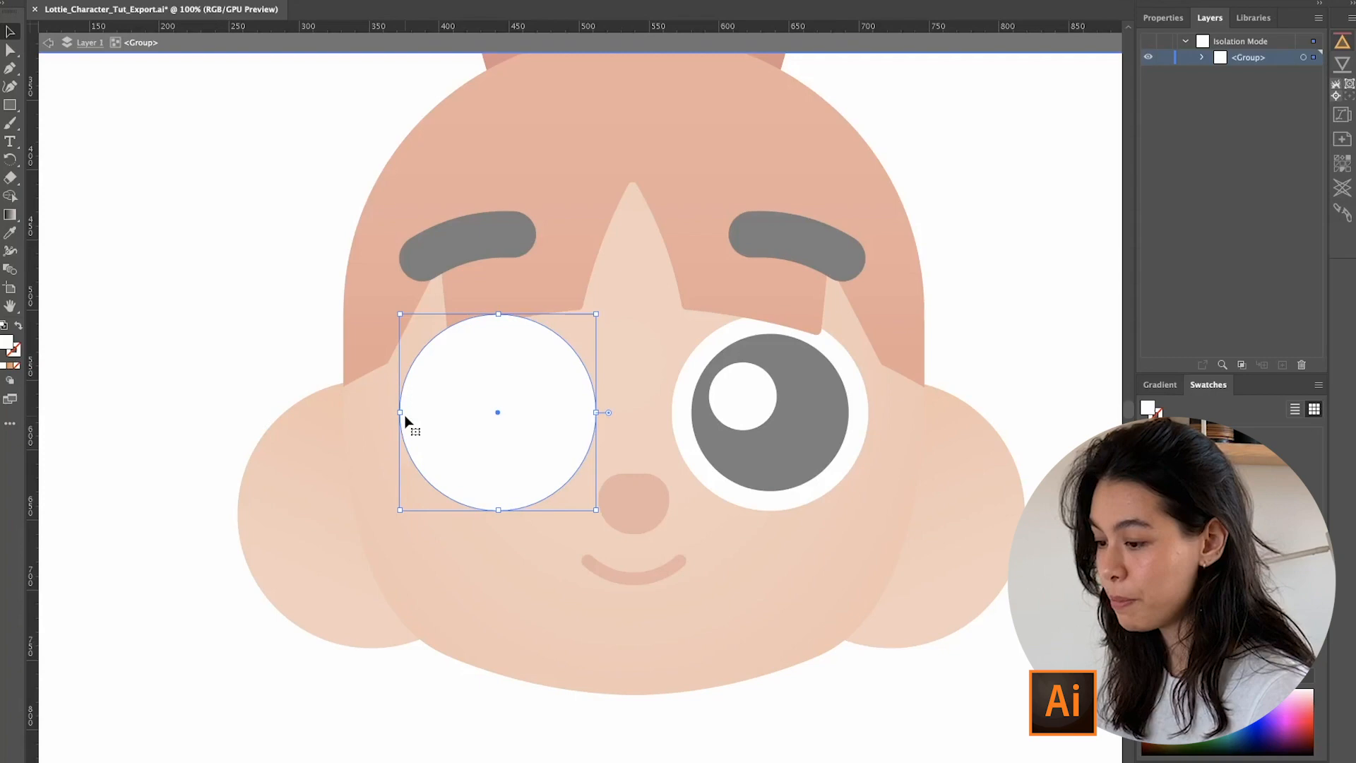
Clip the pupil and highlight to the white circle, then drag the pupil to test the mask
key("cmd+shift+v")
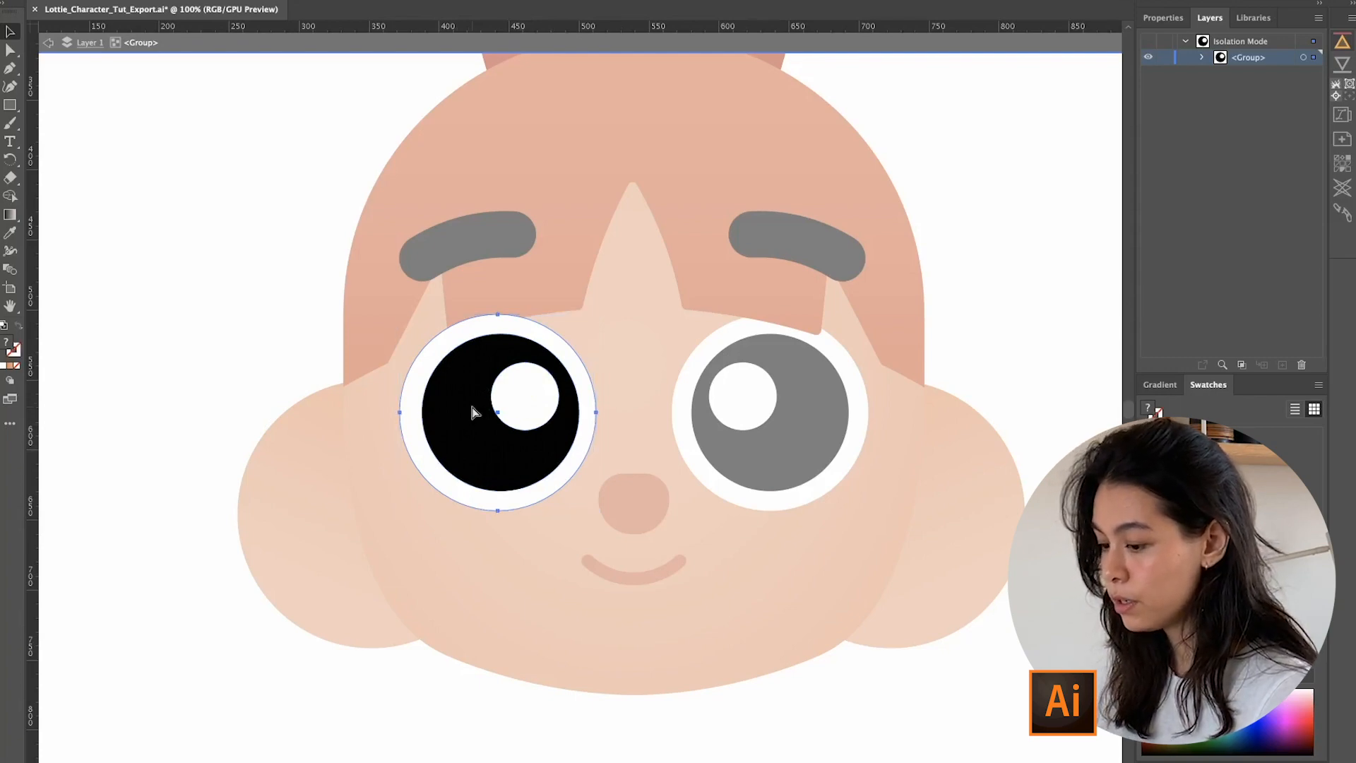
key("cmd+7")
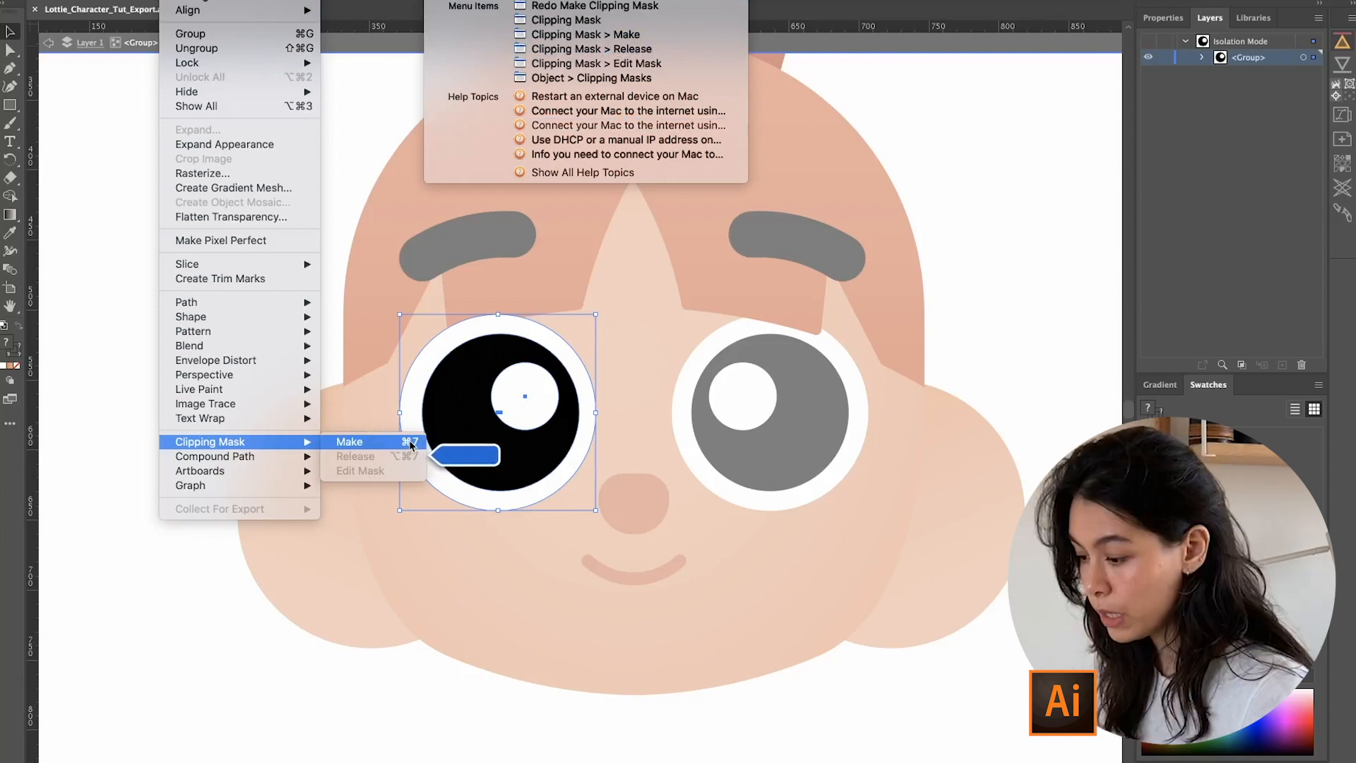
left_click(349, 442)
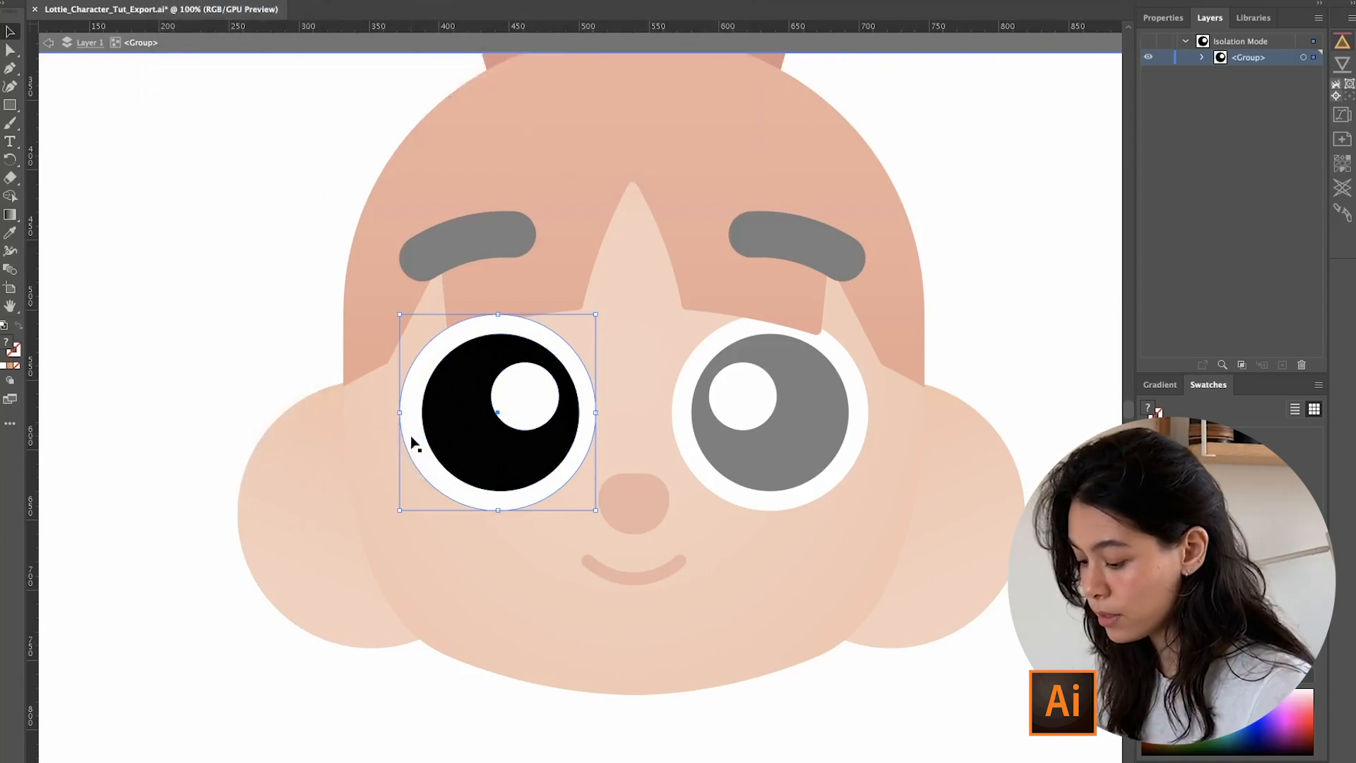
left_click_drag(510, 411, 496, 411)
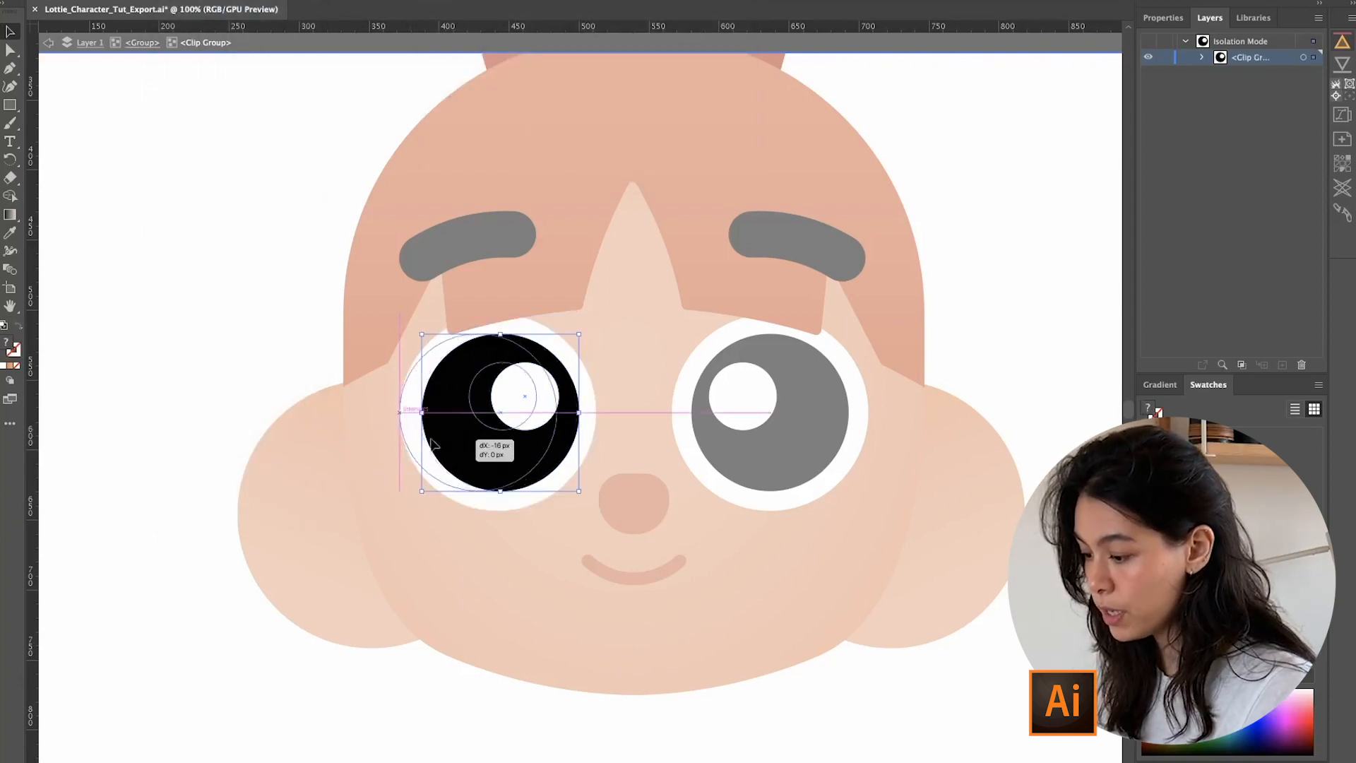
left_click_drag(500, 414, 545, 433)
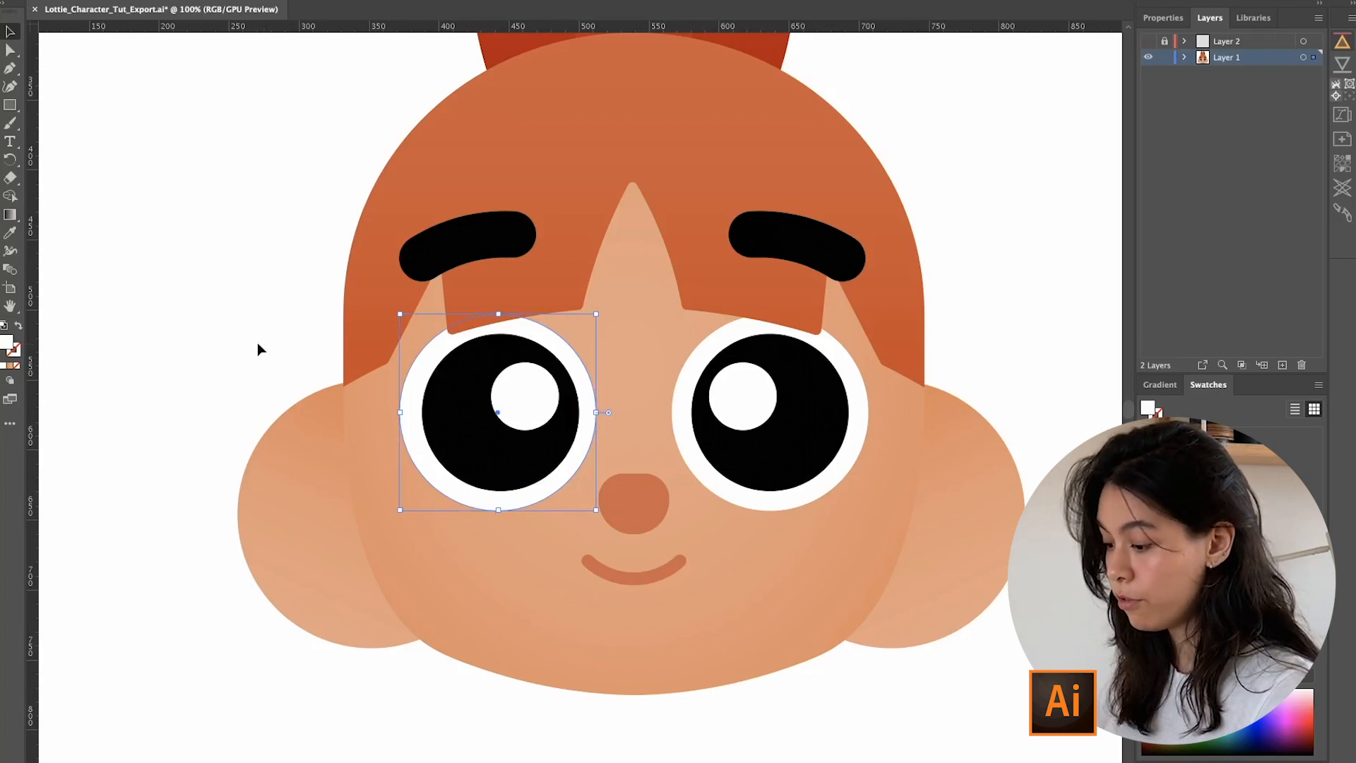
Name the layer PupilGroup and give it an elliptical mask matching the eyeball circle
left_click_drag(498, 411, 545, 411)
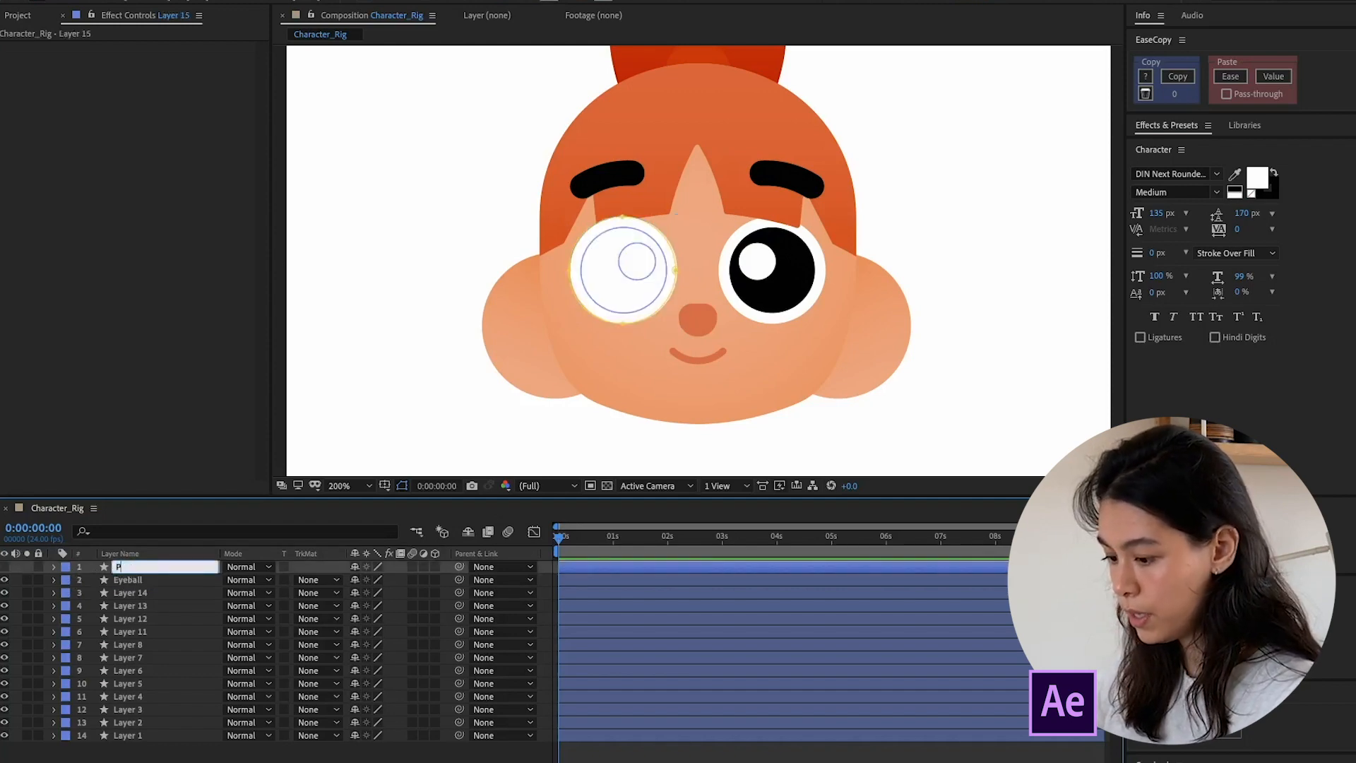
type("PupilGroup")
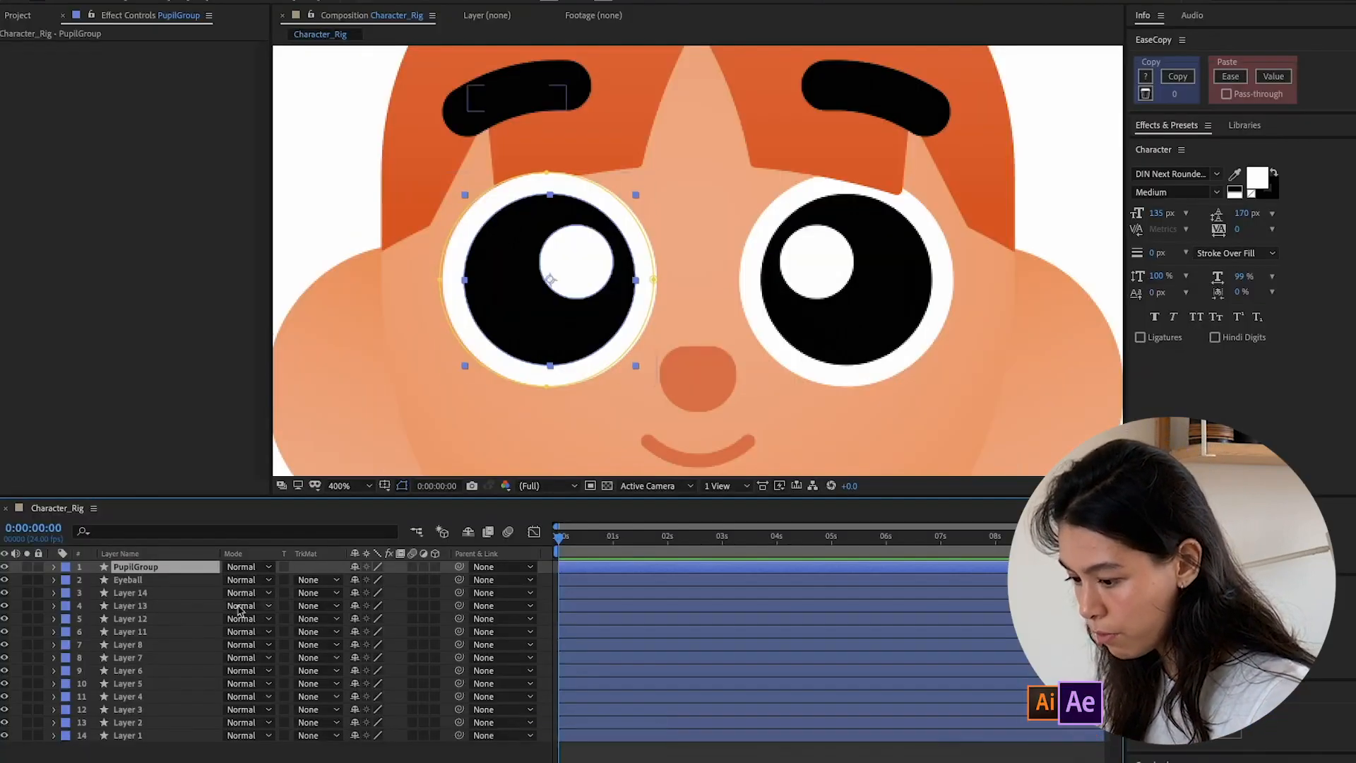
double_click(136, 566)
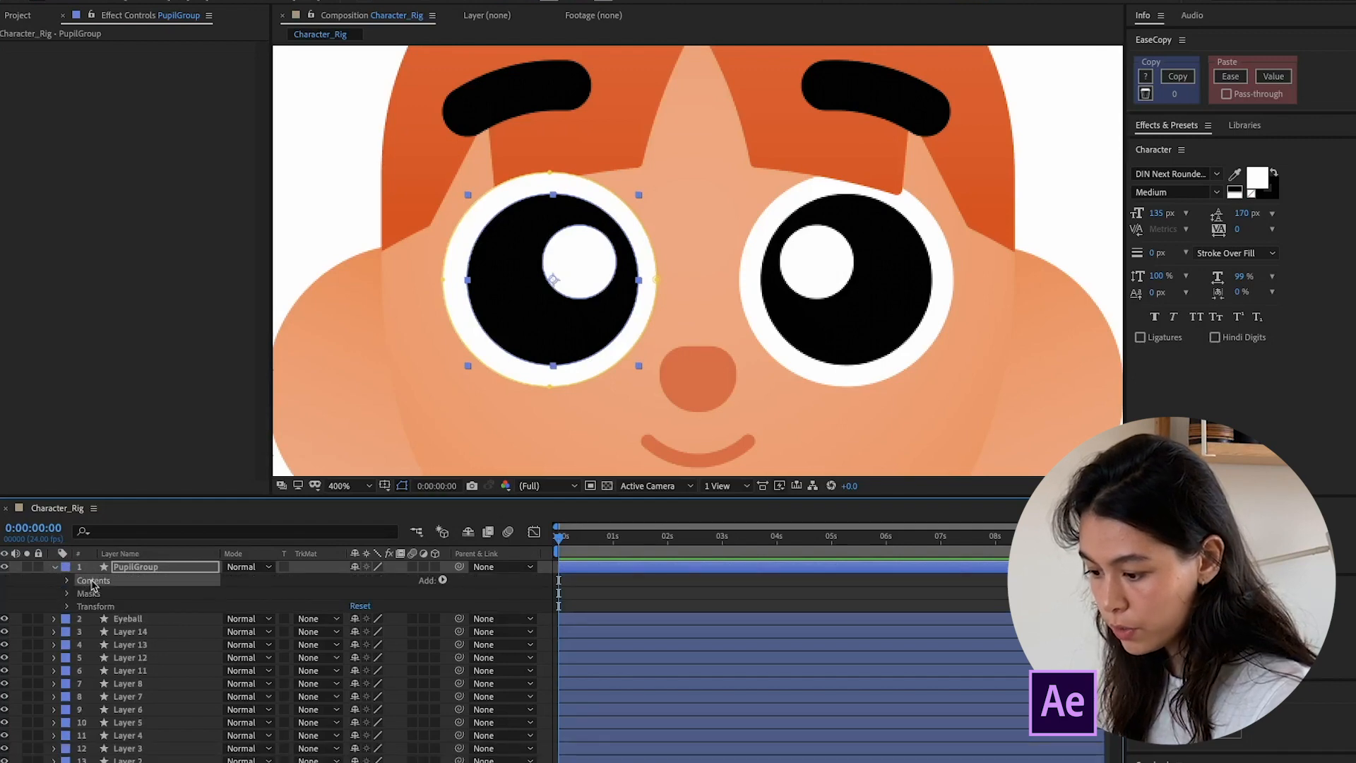
Expand PupilGroup's contents and scrub Group 1's position to confirm the mask clips the pupil
left_click(68, 581)
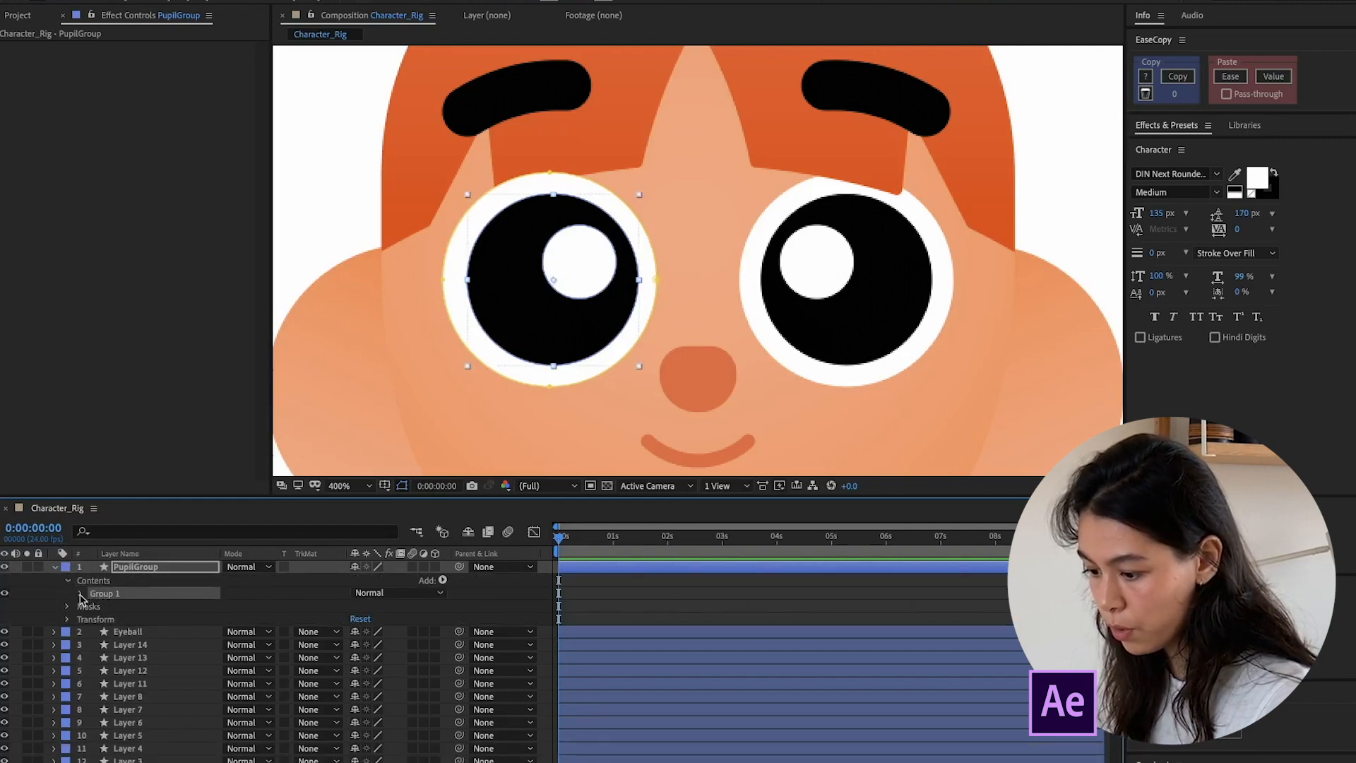
left_click(68, 594)
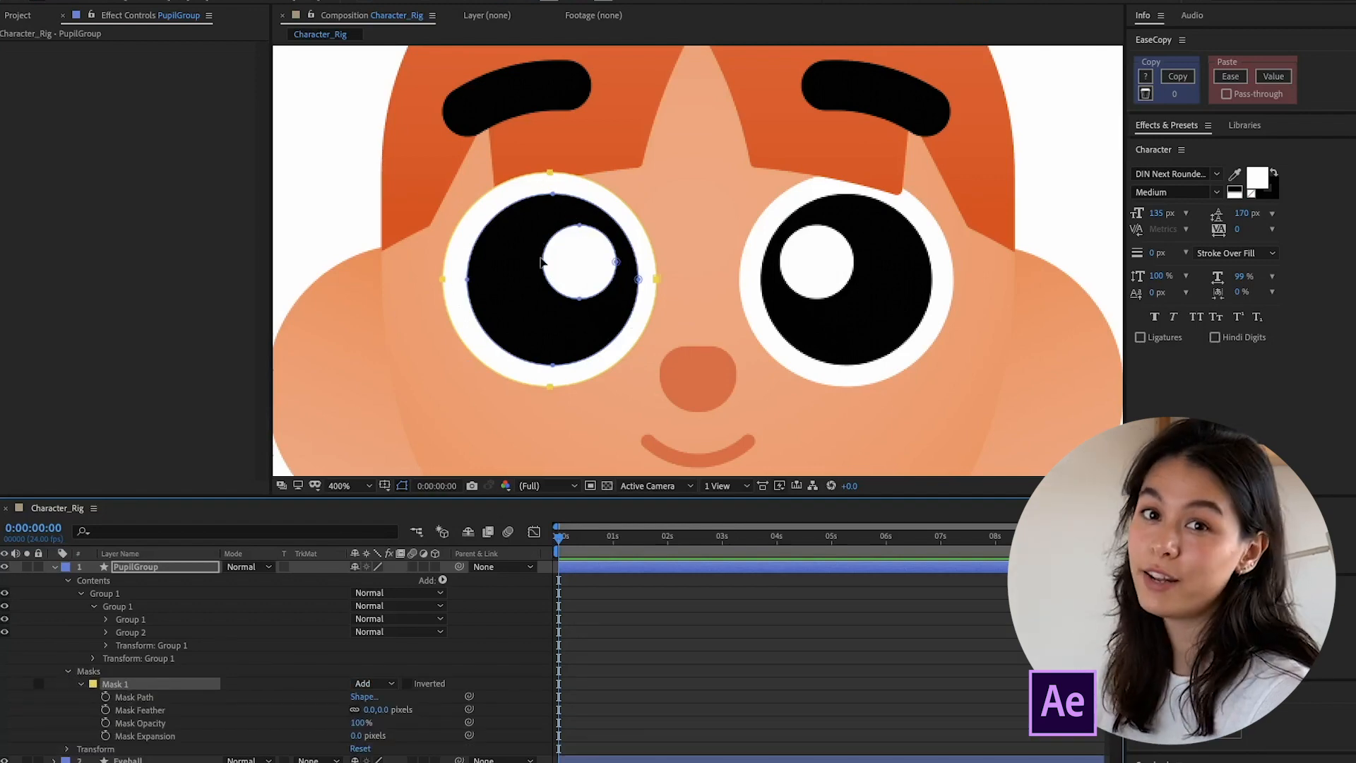
left_click(117, 606)
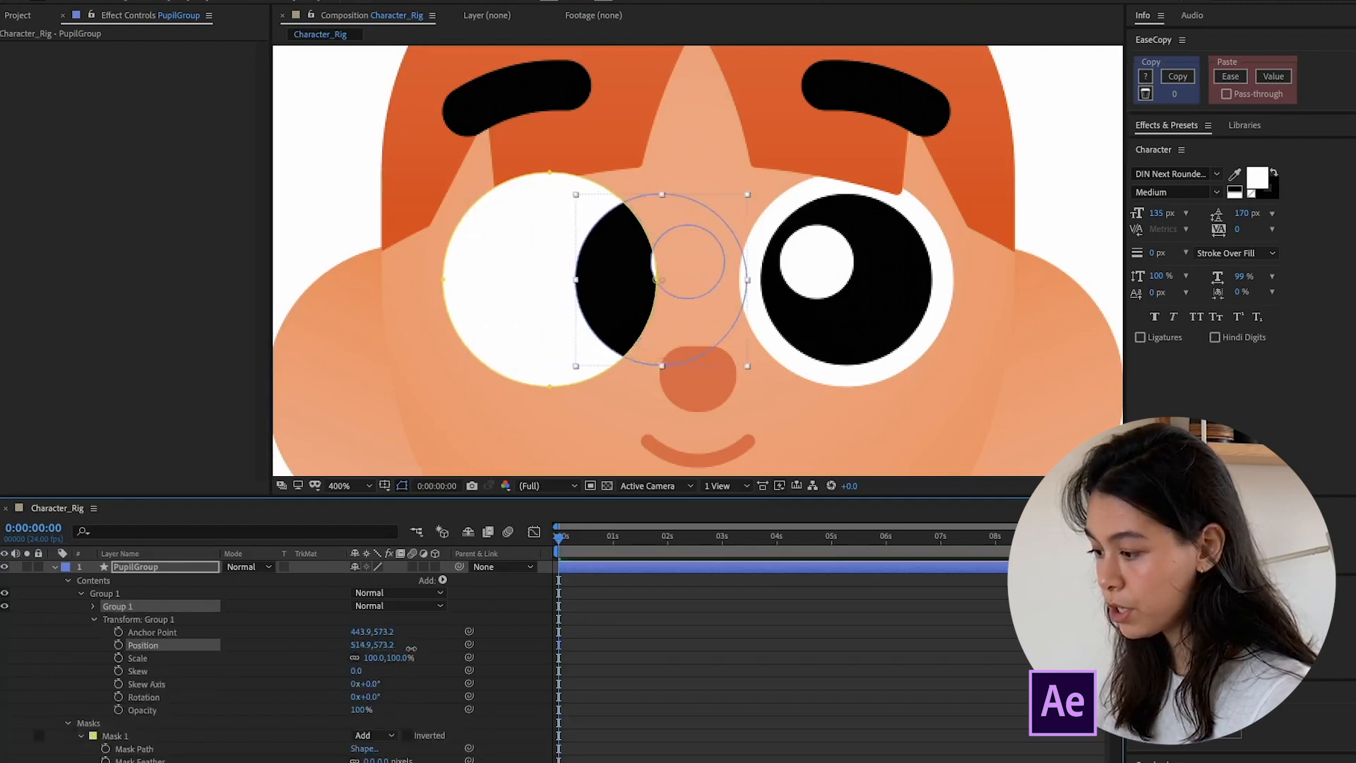
left_click_drag(657, 277, 509, 276)
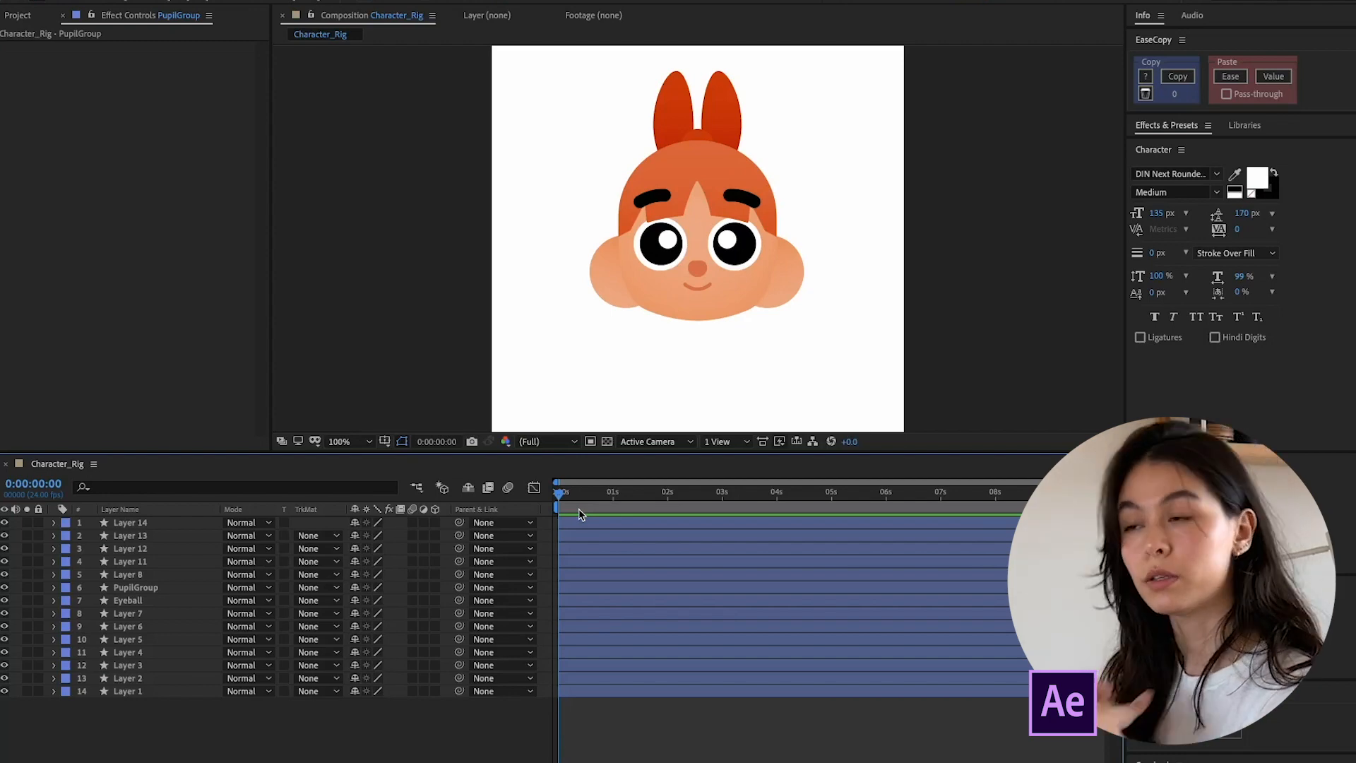
Label the ribbon layers red and rename Layer 2 to Ribbon
left_click(130, 678)
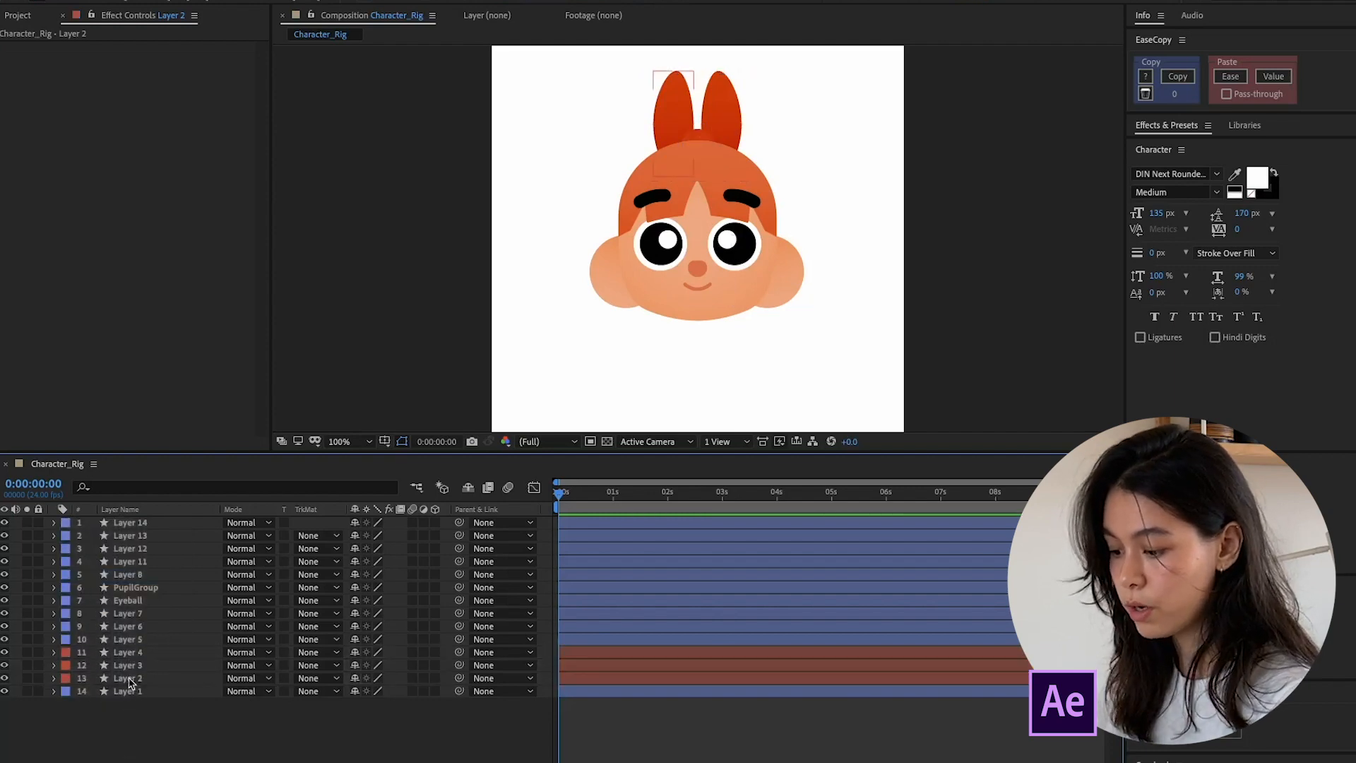
left_click(130, 678)
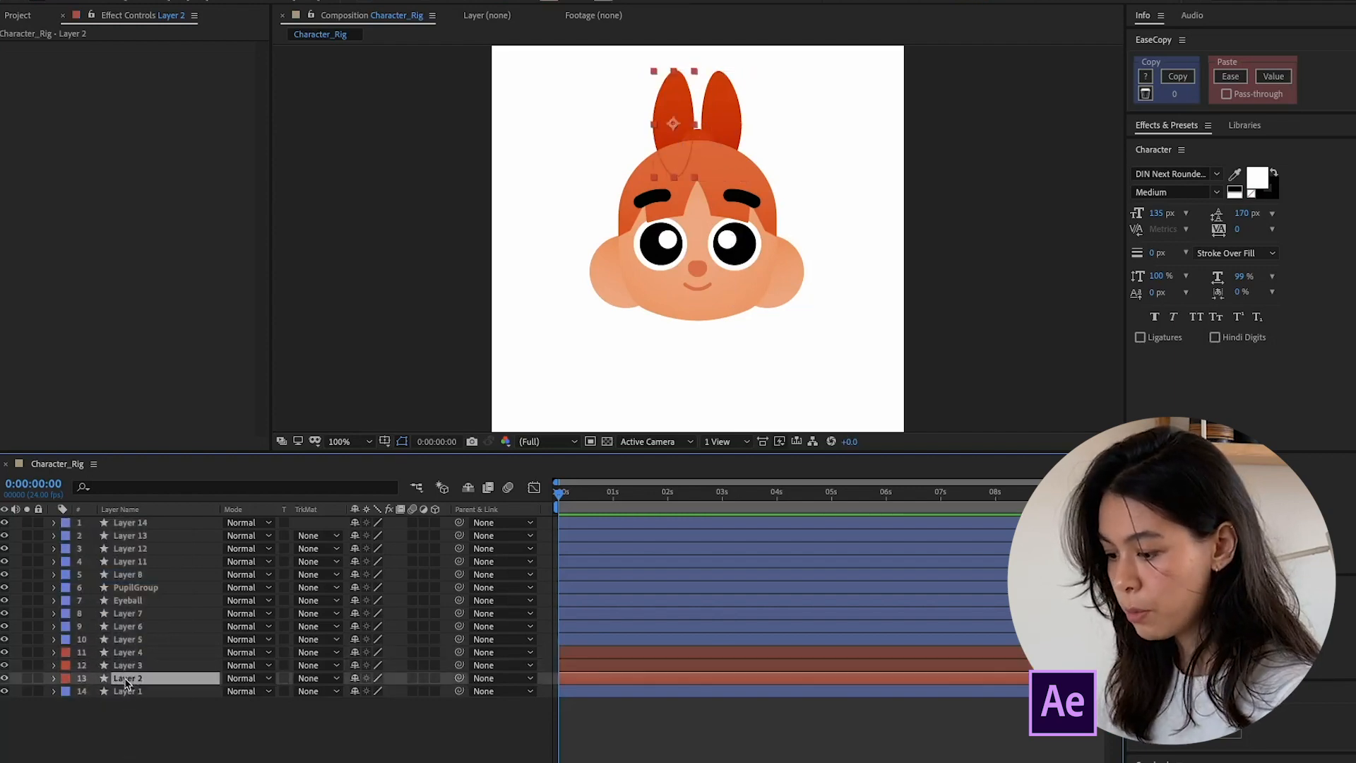
type("Ribbon")
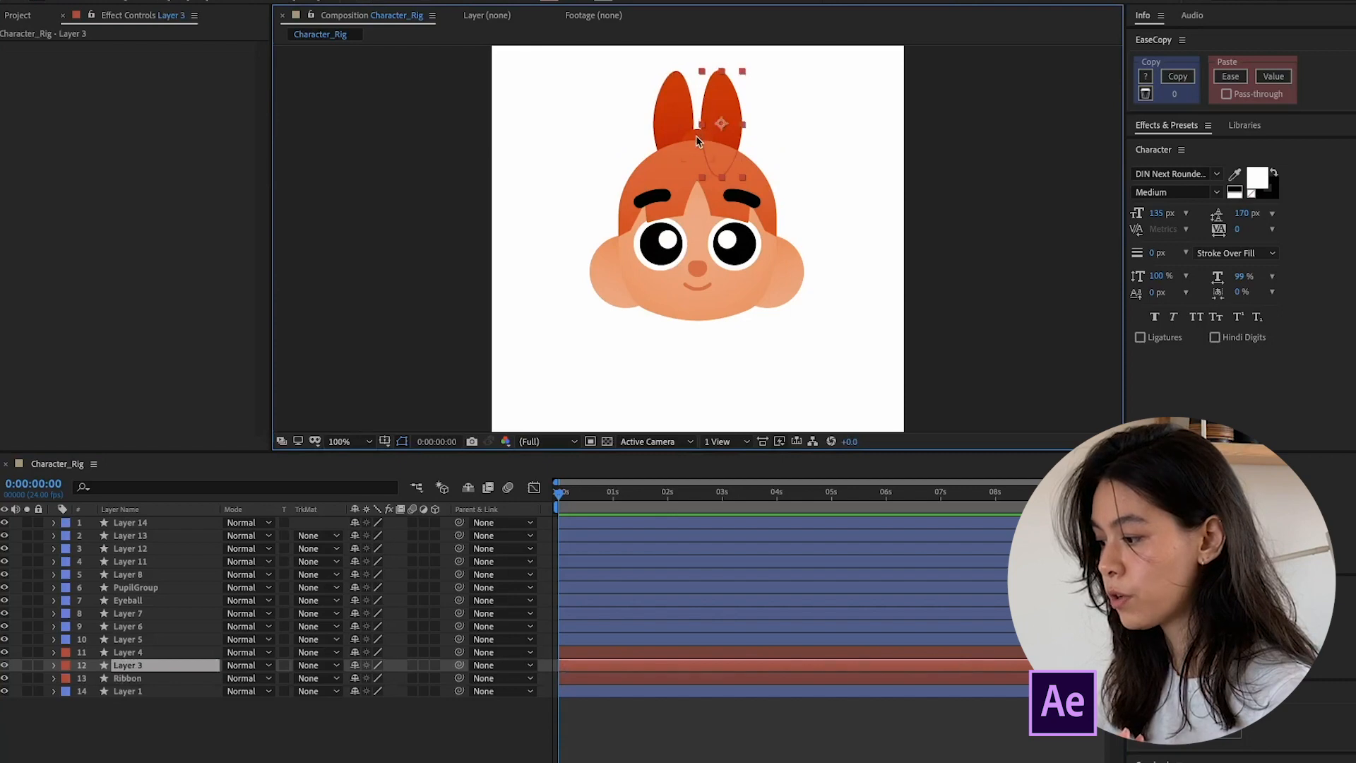
Rename Layer 4's inner group to RibbonCenter
left_click(127, 678)
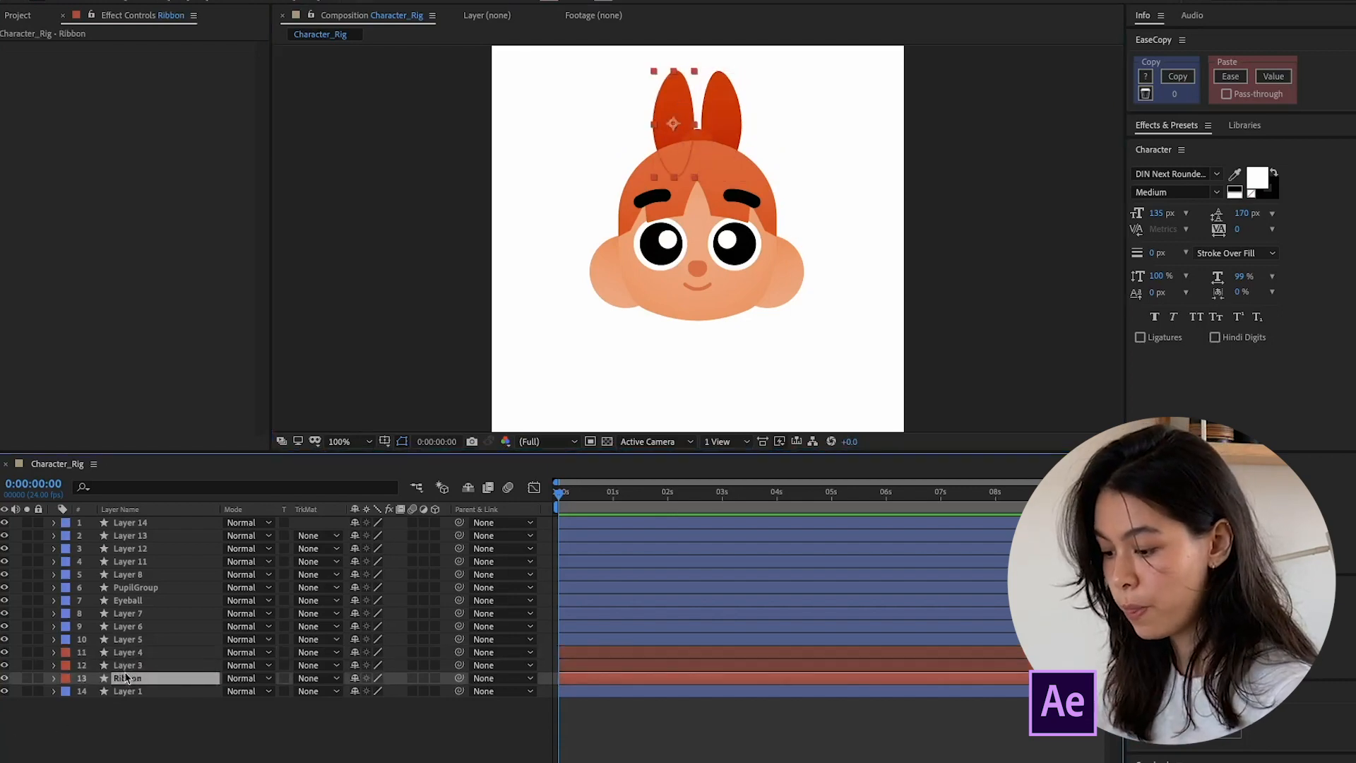
left_click(130, 664)
type("R")
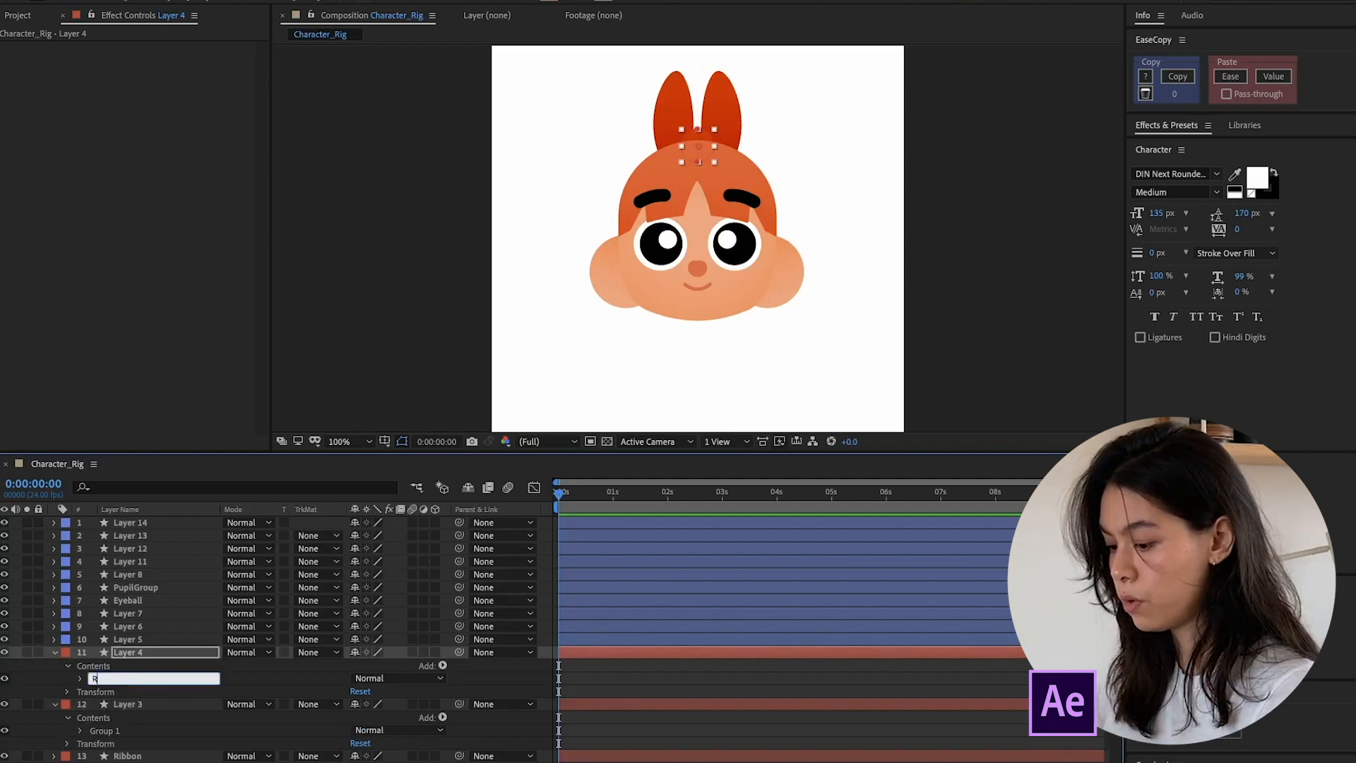
type("ibbonCenter")
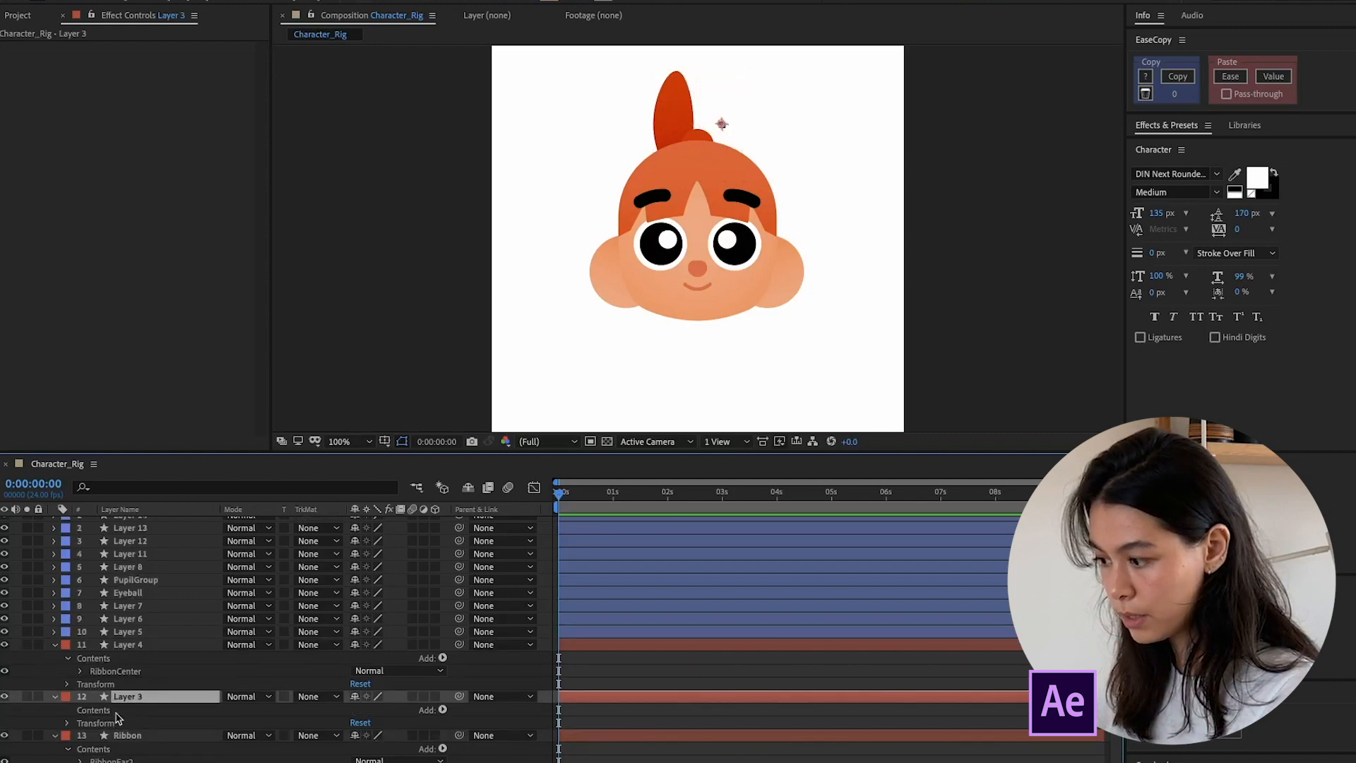
Move the RibbonEar group from its own layer into the Ribbon layer's Contents
left_click(127, 734)
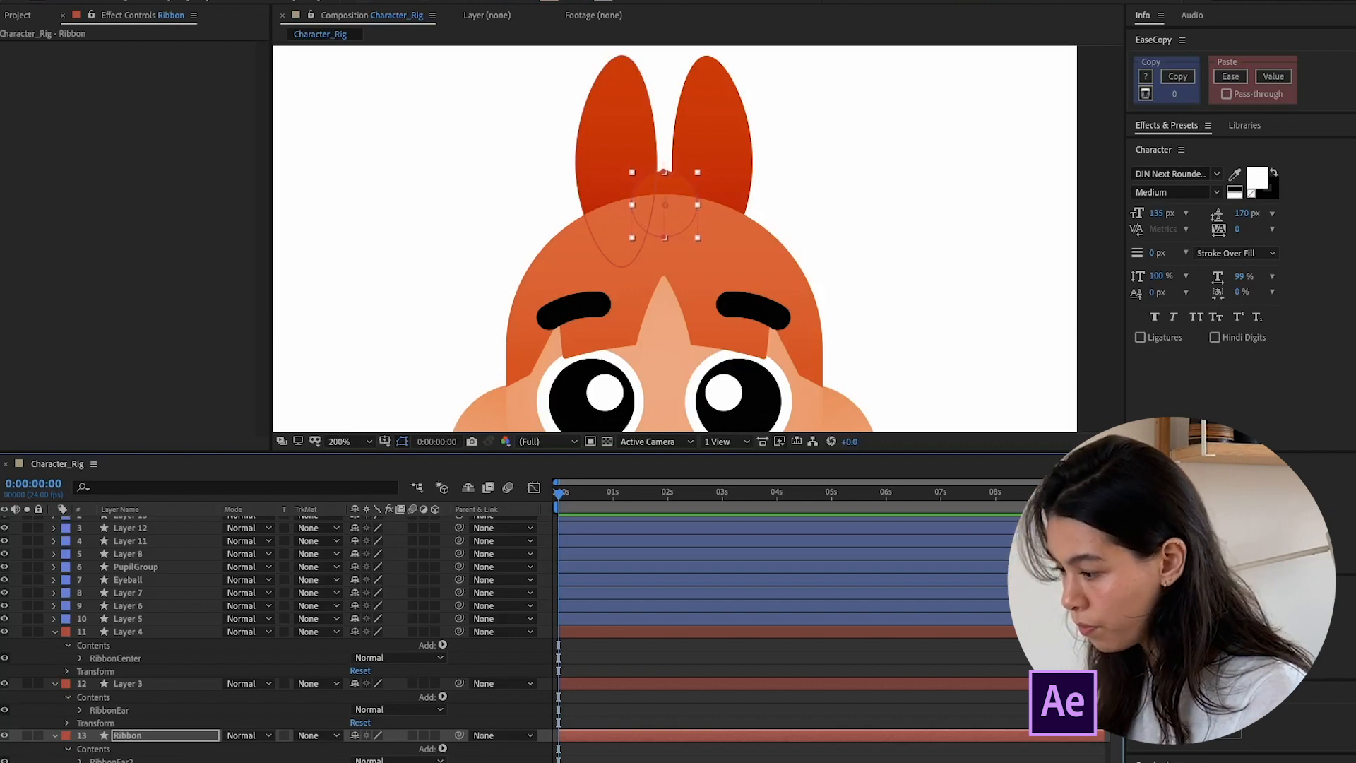
left_click(129, 684)
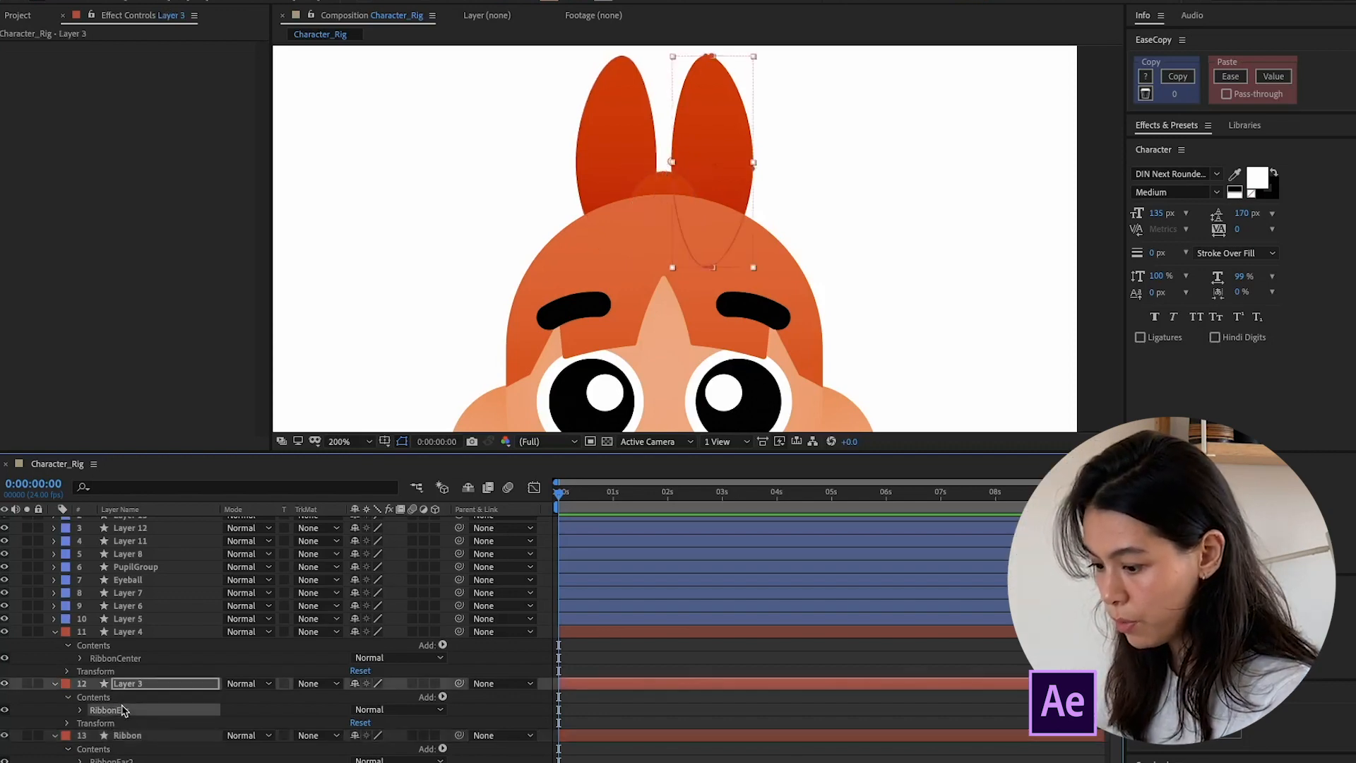
left_click(127, 734)
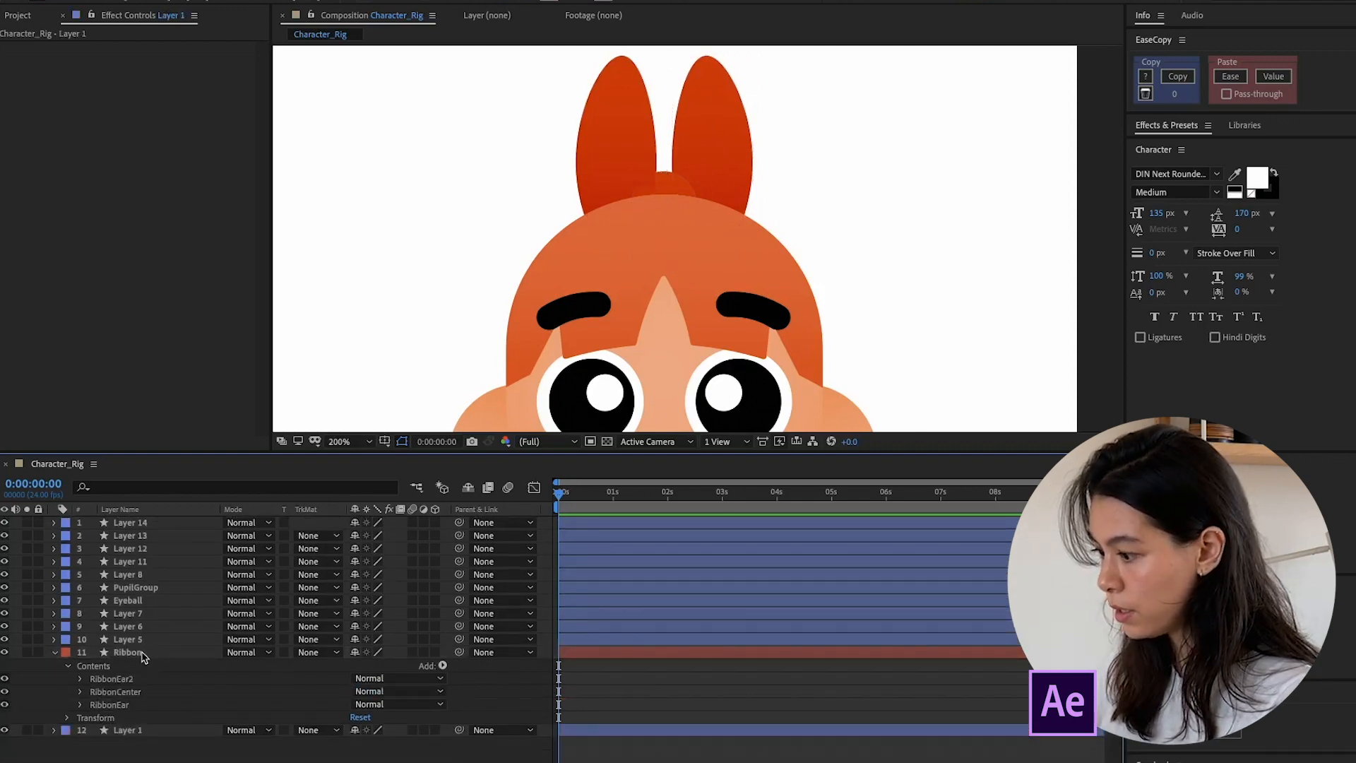
Reorder RibbonCenter within the merged Ribbon layer and select the ribbon in the composition
left_click(128, 653)
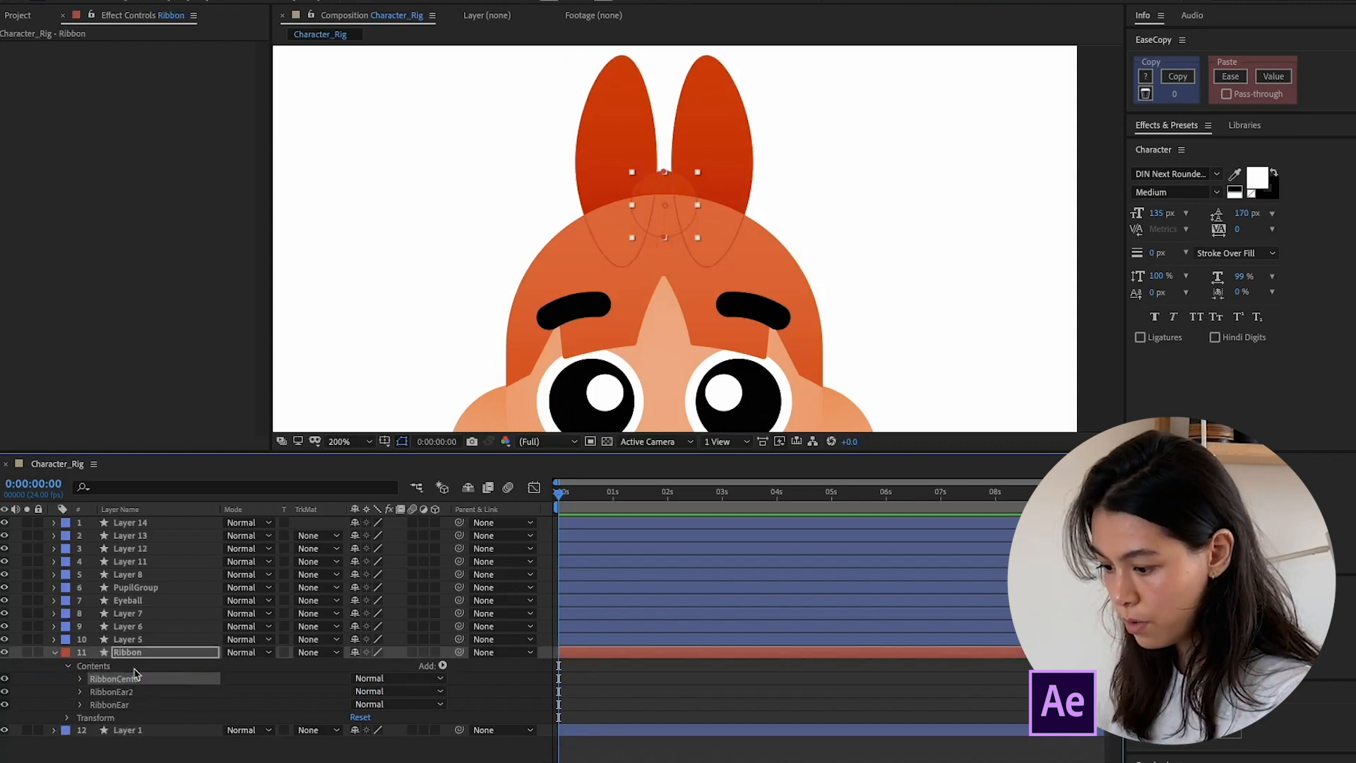
left_click(112, 691)
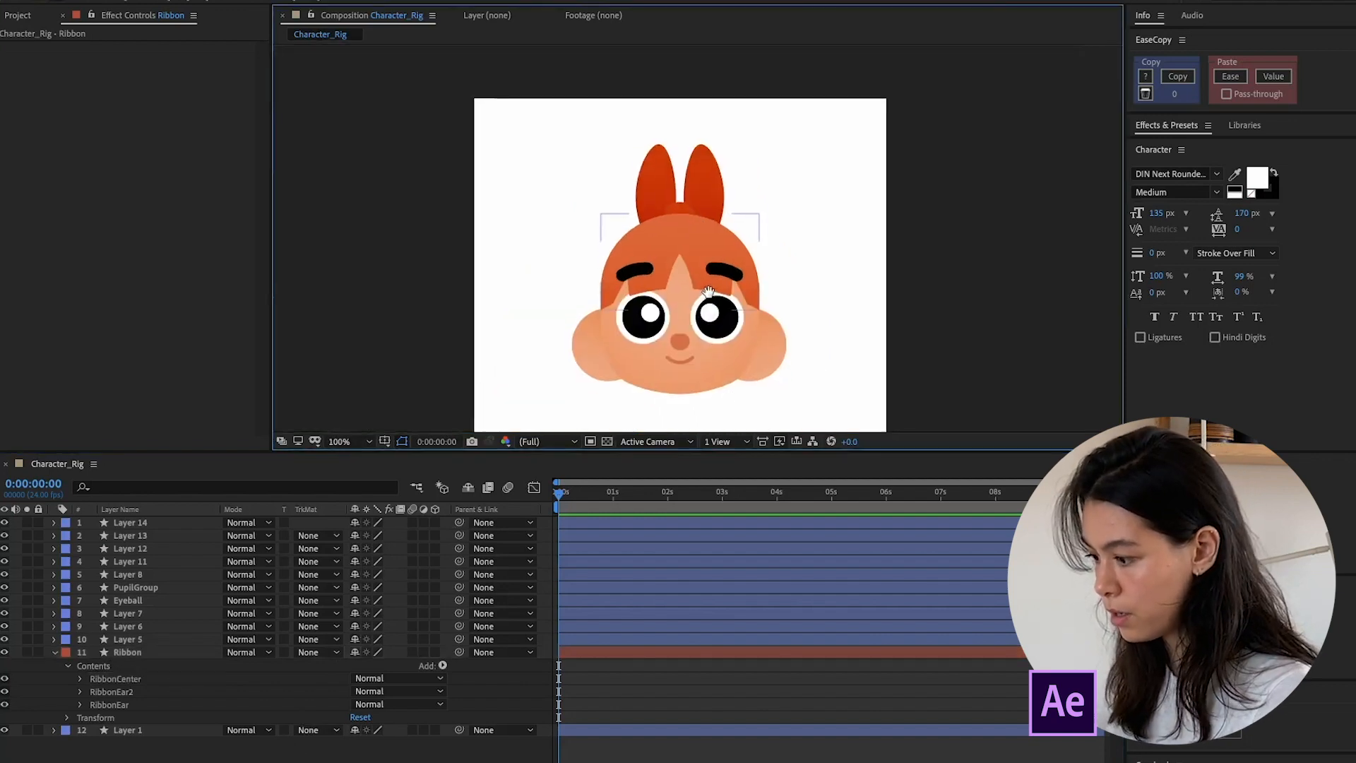
left_click(128, 653)
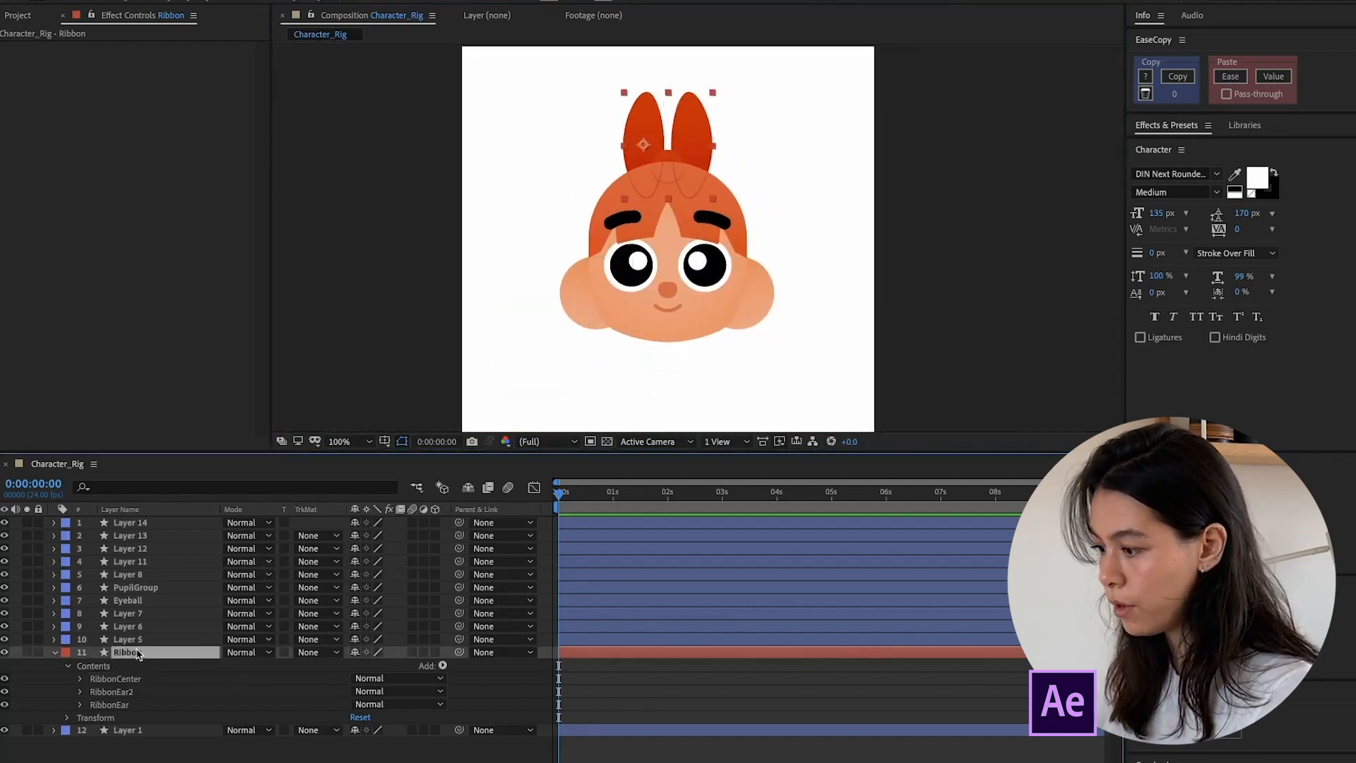
Create a colour group from the selected artwork's colours and delete the other swatches
double_click(129, 651)
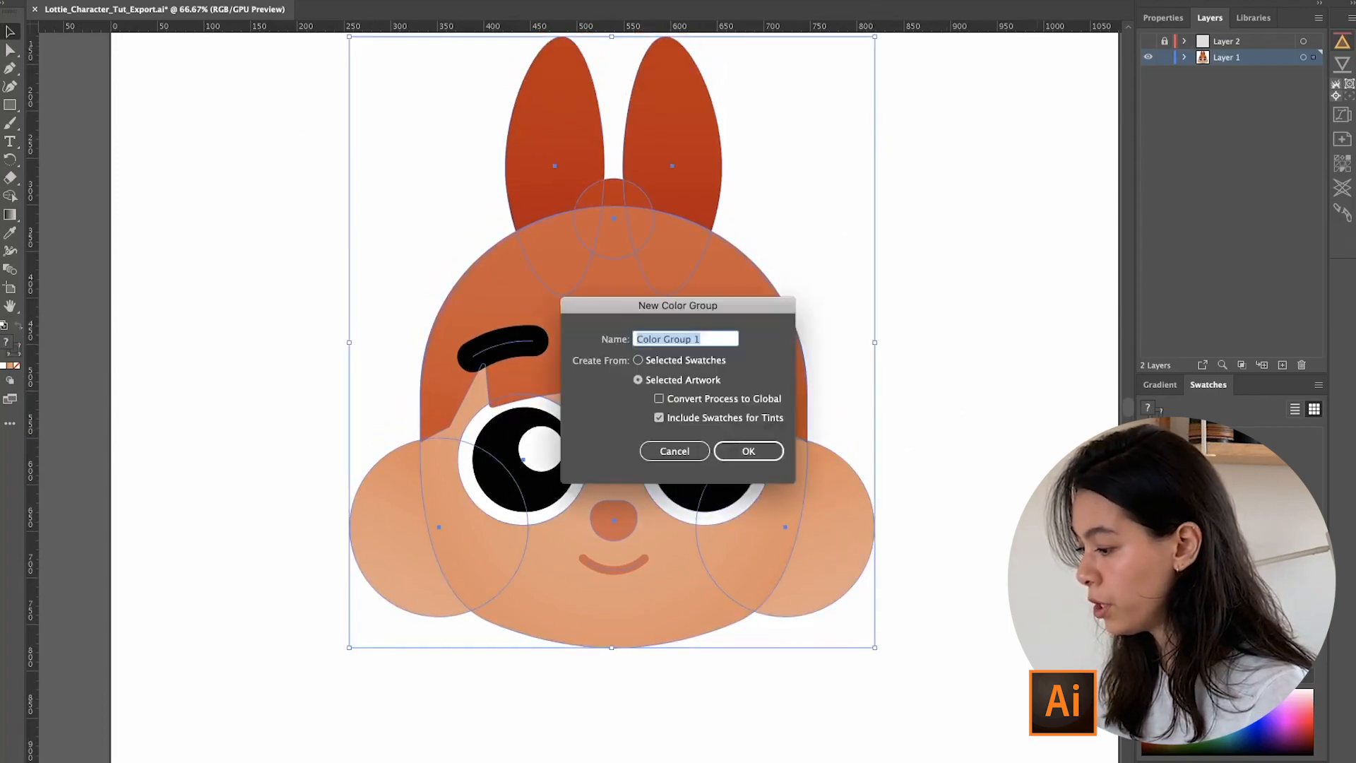
left_click(748, 451)
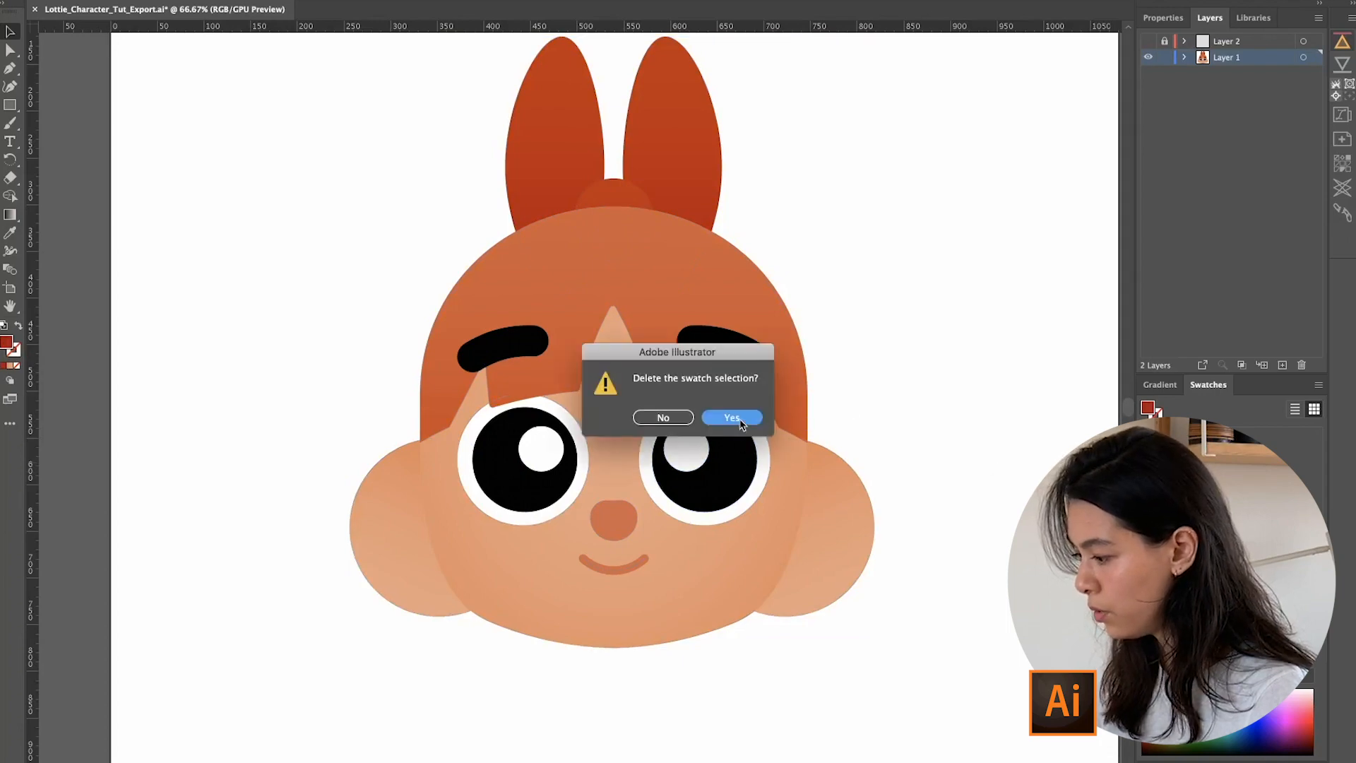
left_click(730, 418)
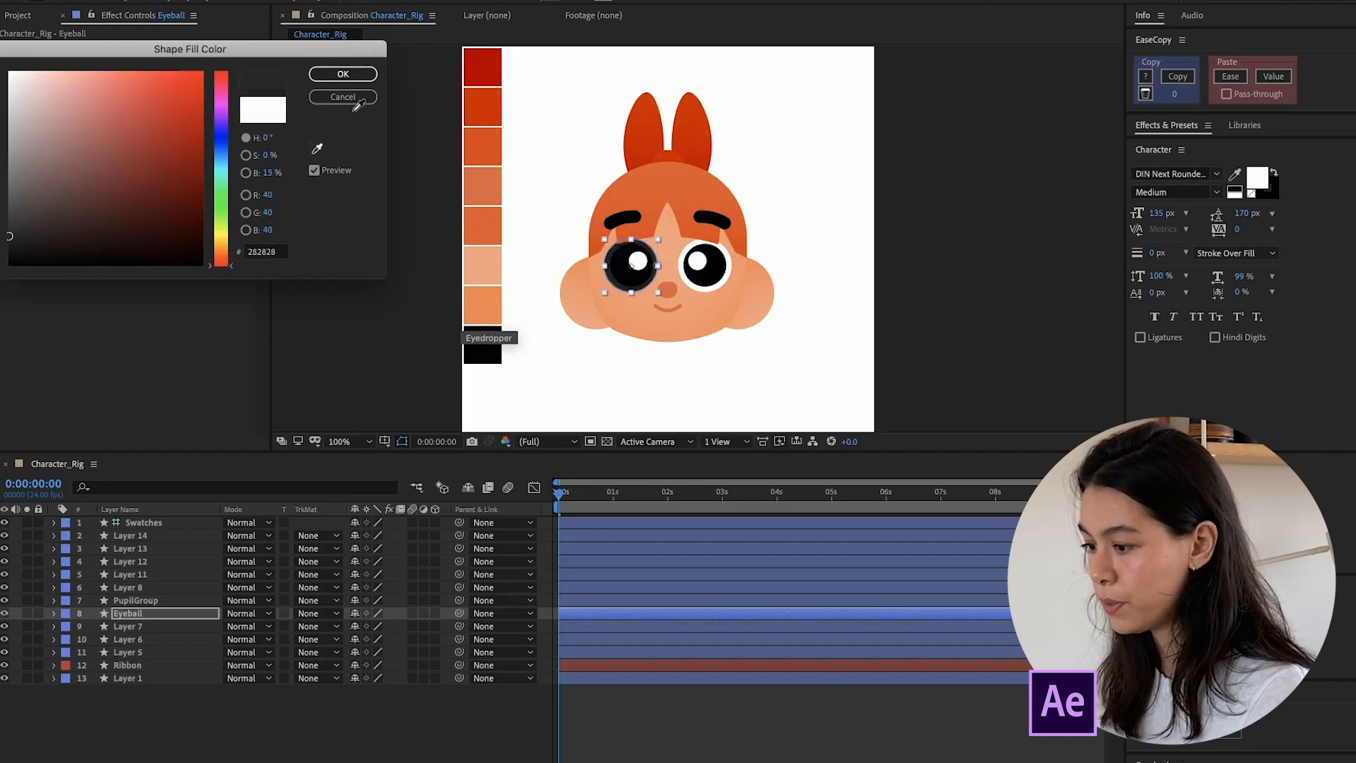
Cancel the Shape Fill Color dialog and select the new Swatches layer
left_click(341, 73)
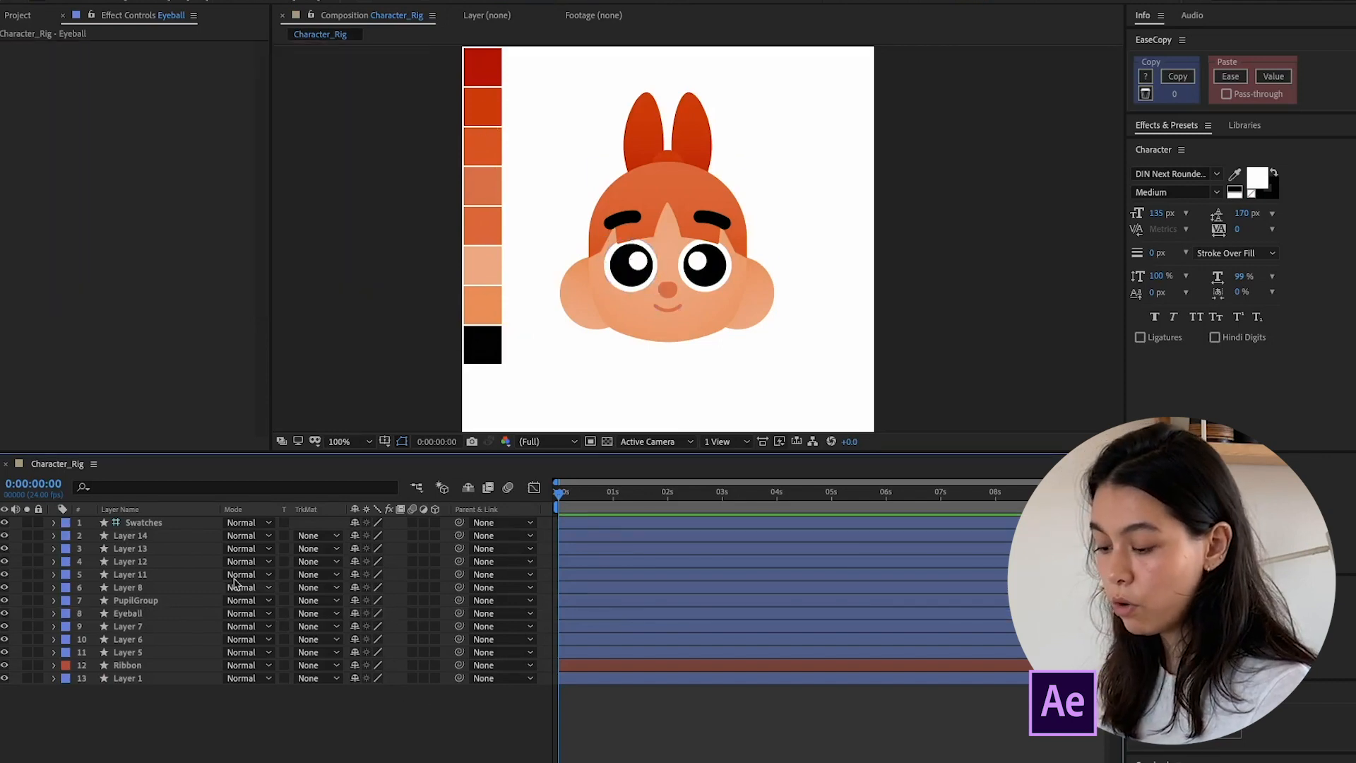
left_click(144, 523)
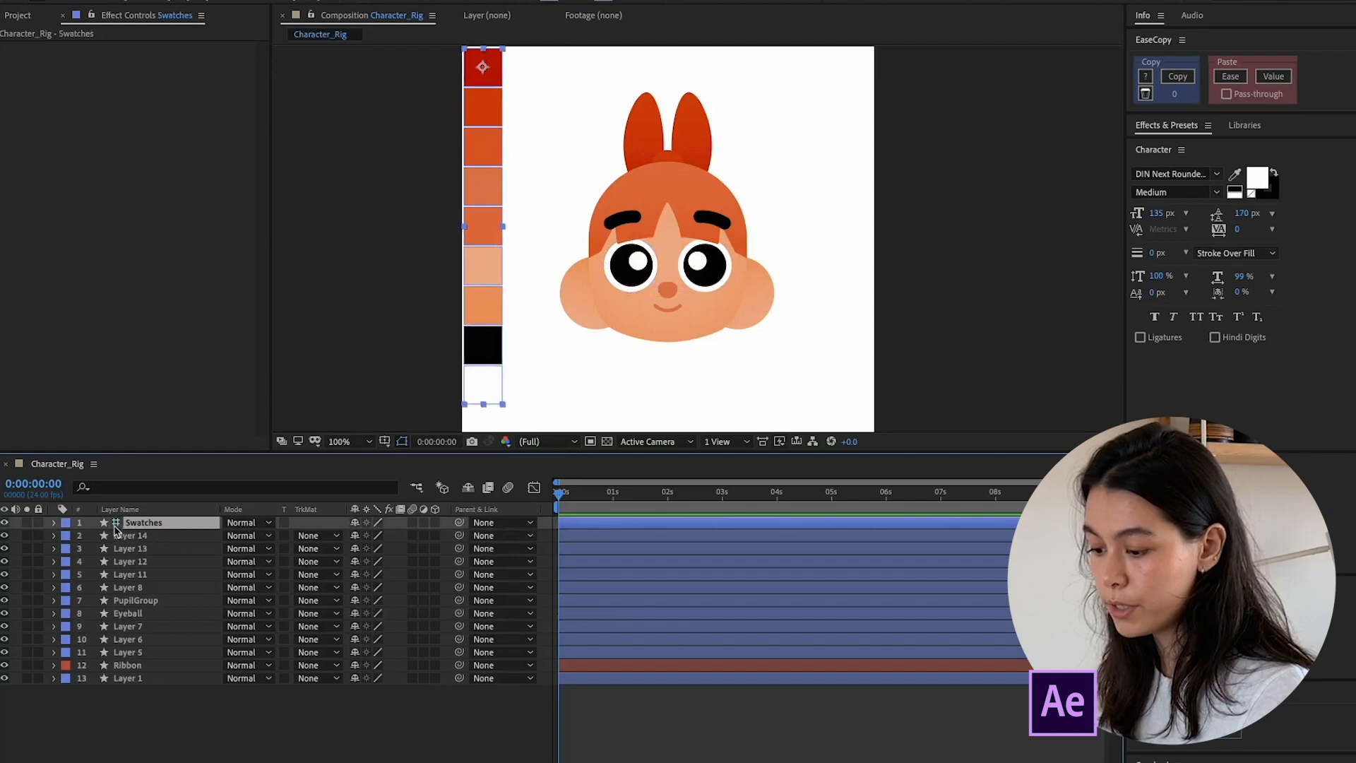